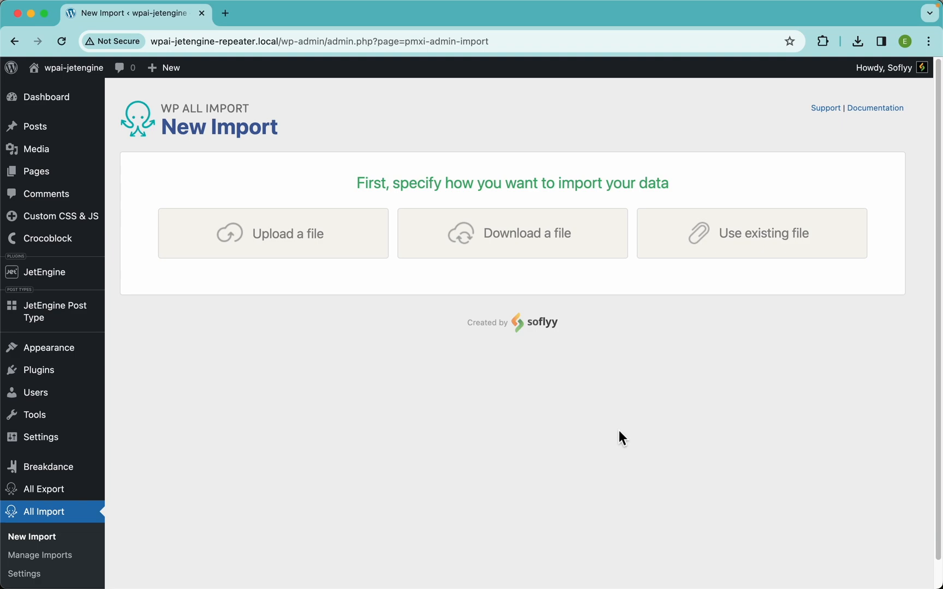
Upload jetengine_import_repeater.csv to create new JetEngine Post Type items.
click(273, 234)
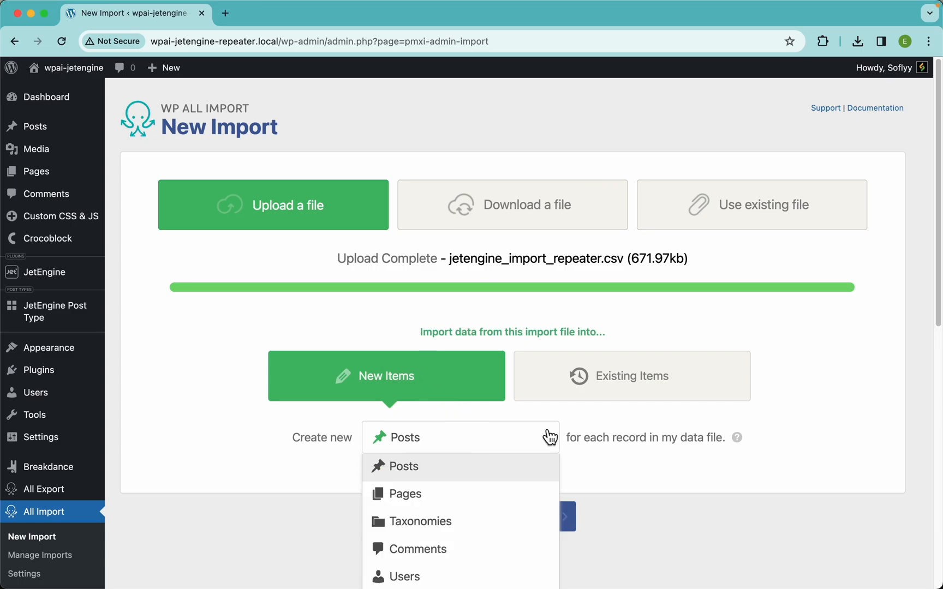
scroll(down, 3)
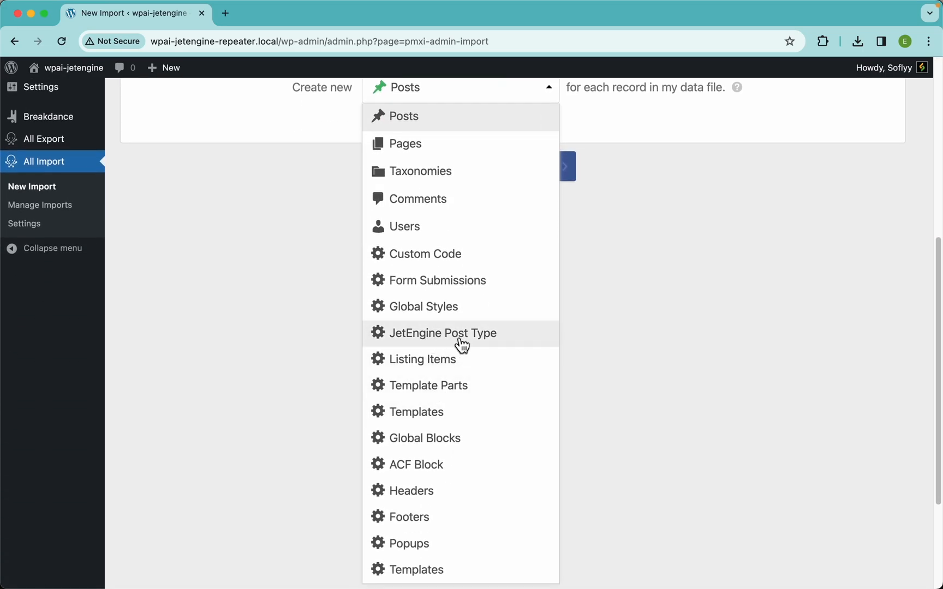
click(441, 334)
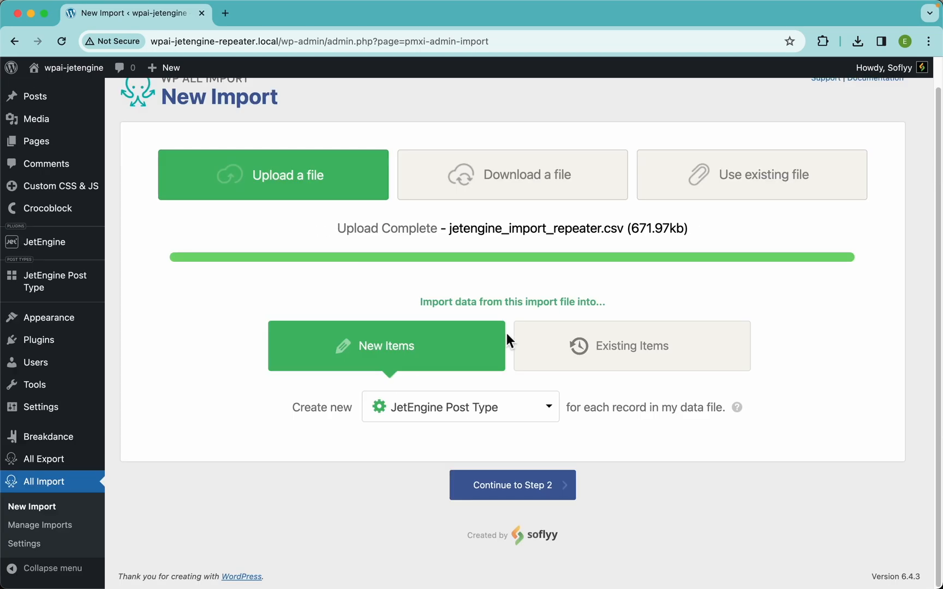
mouse_move(312, 425)
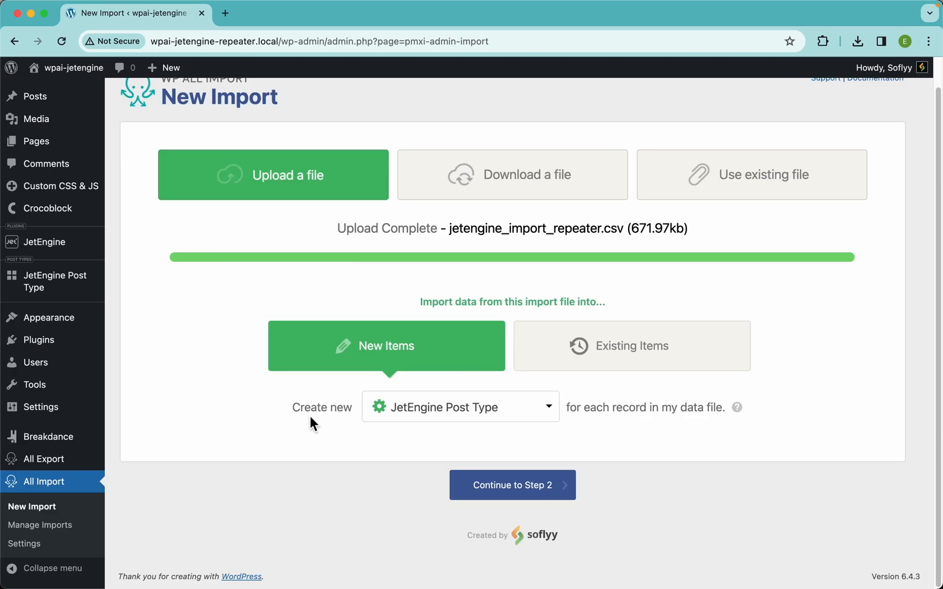
mouse_move(707, 409)
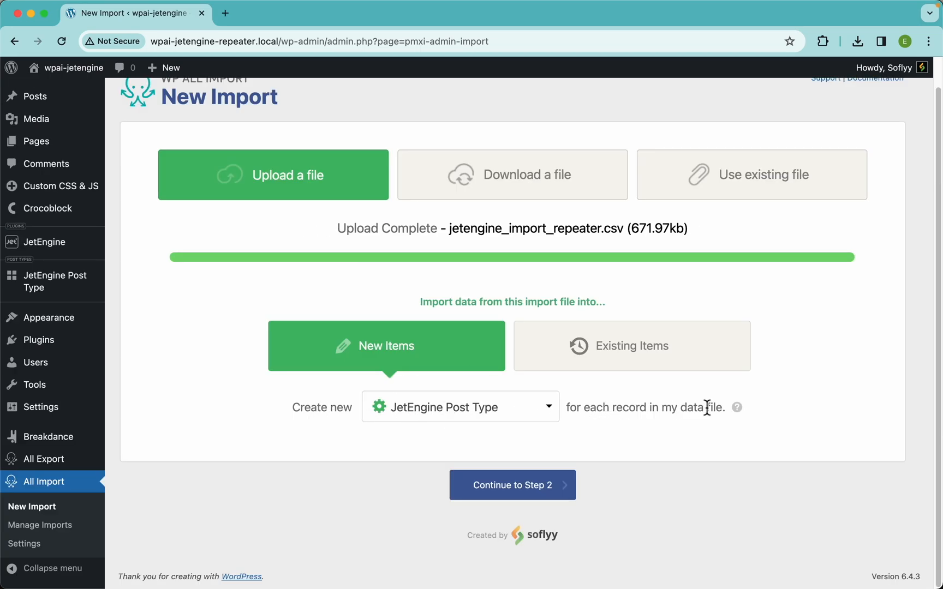
Review the 1,200-row import file after confirming in another tab that the JetEngine Post Type list is empty.
click(512, 484)
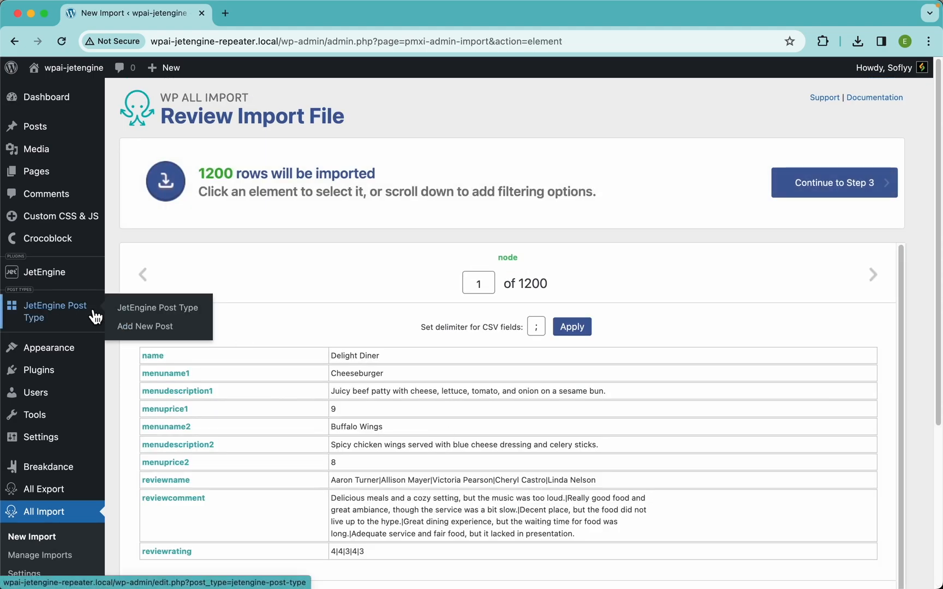
click(158, 308)
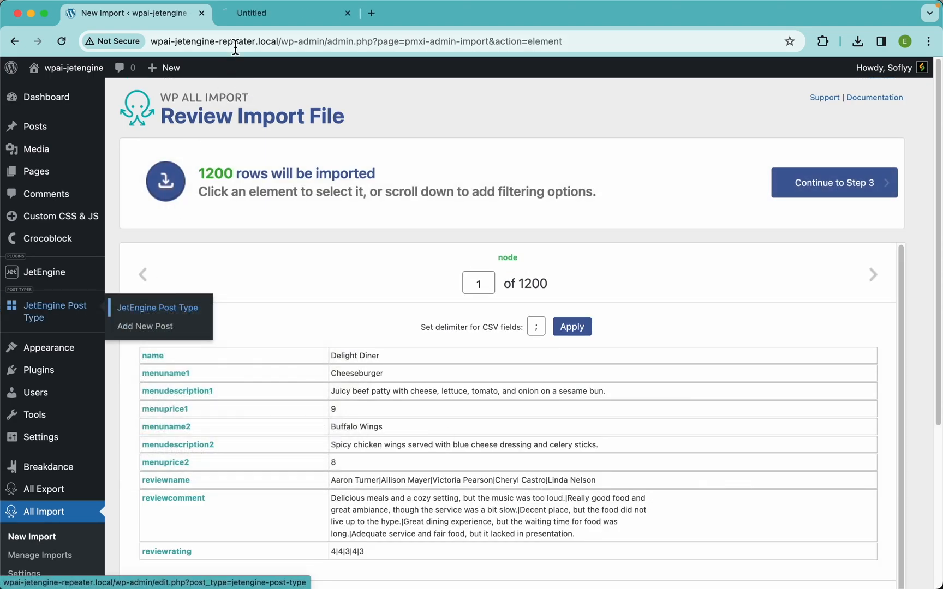
click(157, 308)
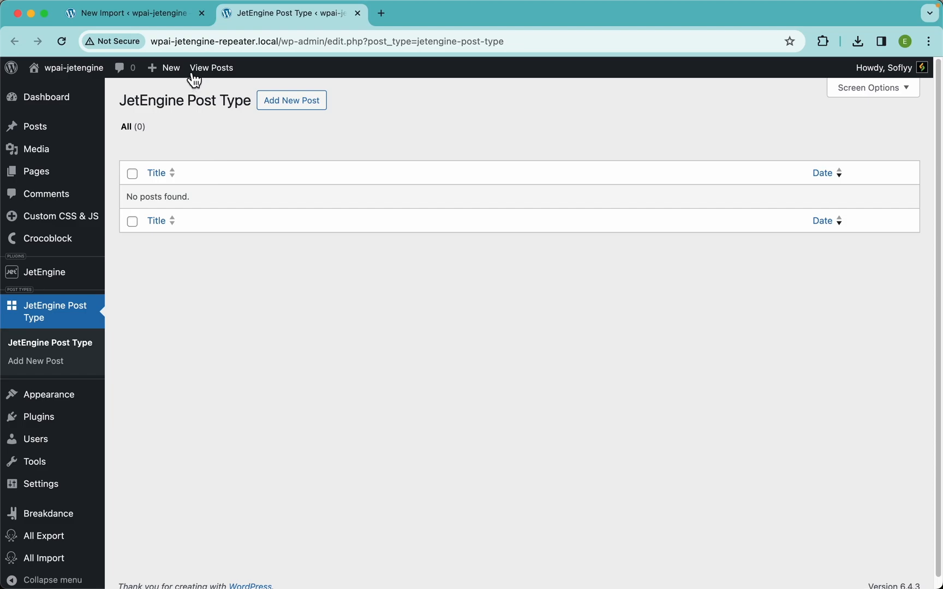
click(132, 12)
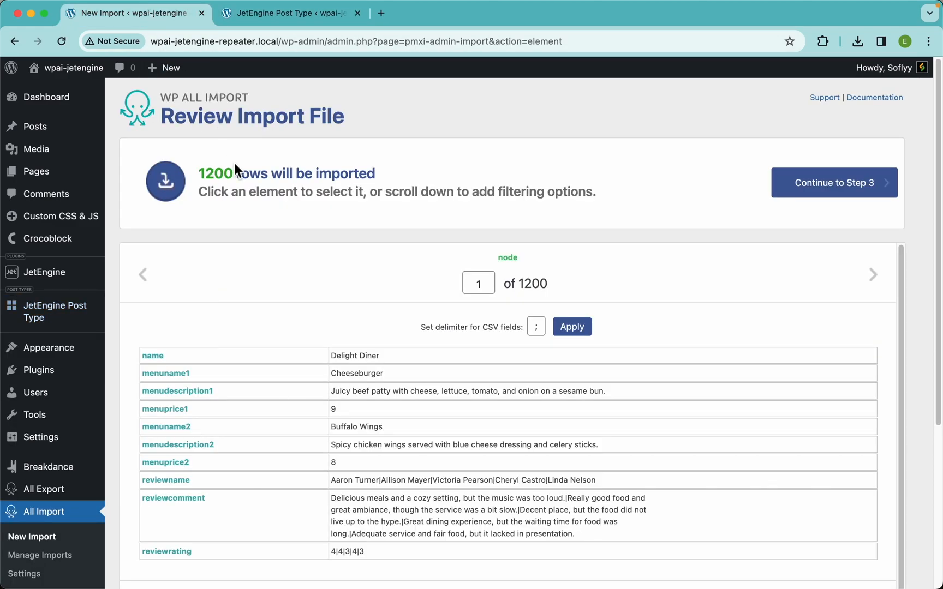
mouse_move(286, 177)
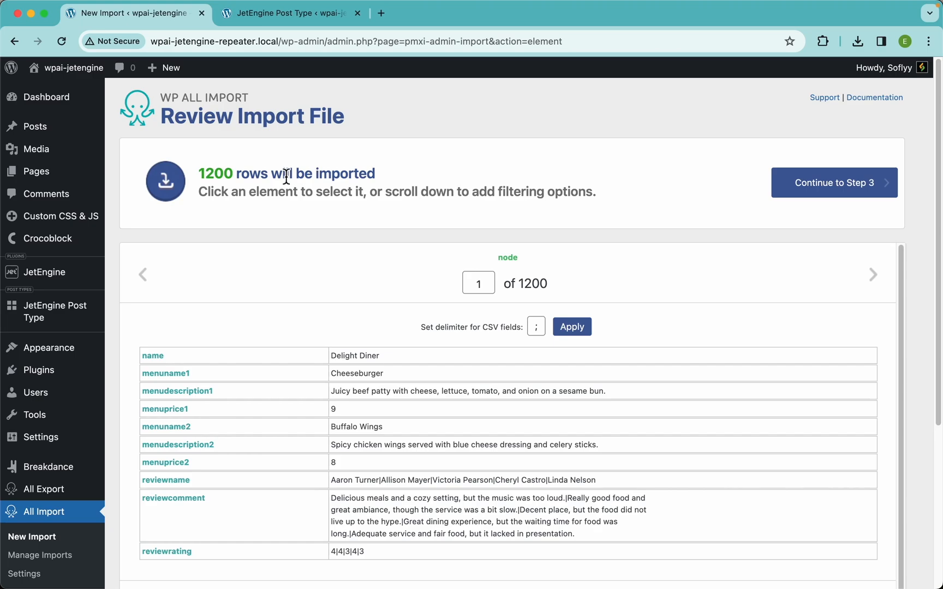
mouse_move(418, 222)
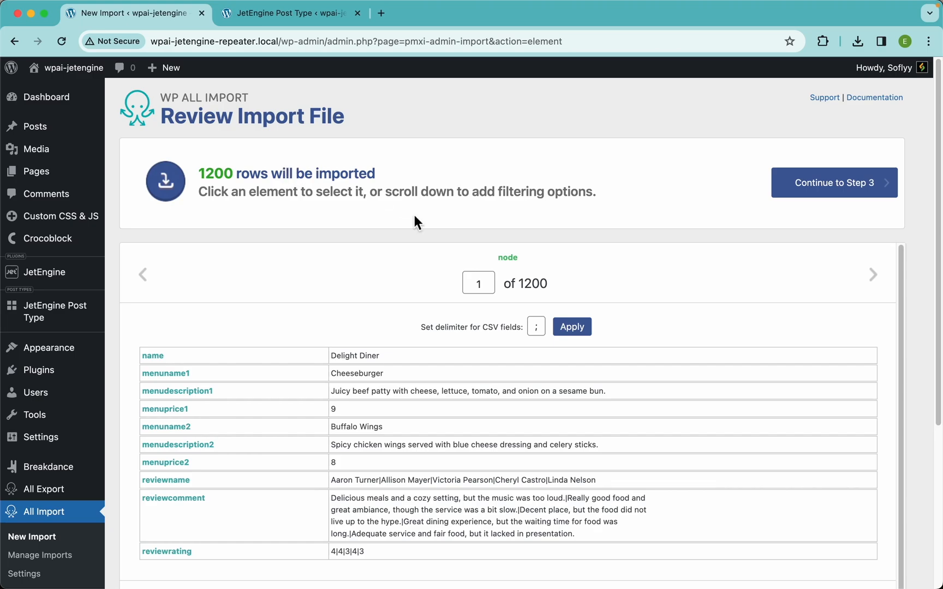
scroll(down, 3)
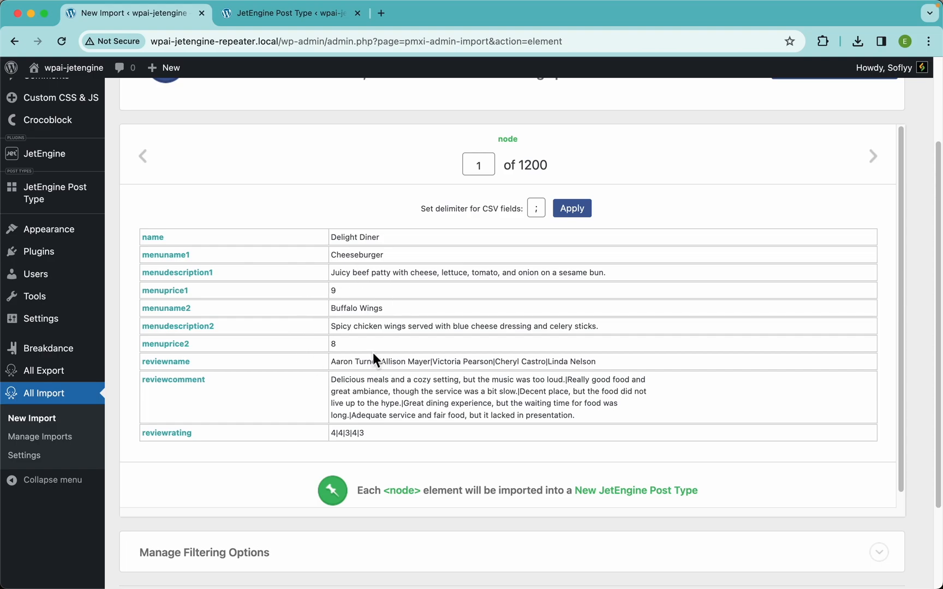
scroll(up, 3)
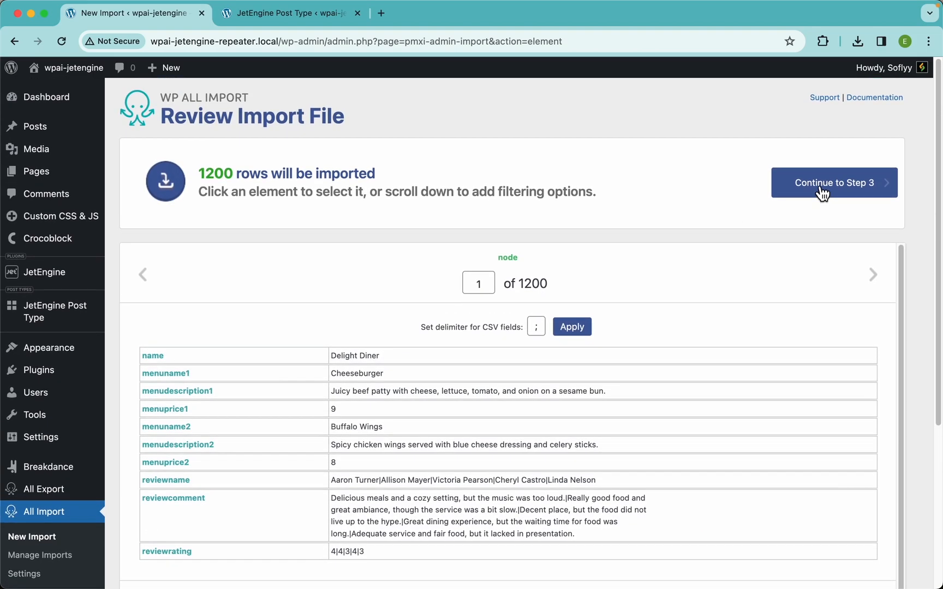
Open the Drag & Drop mapping step with title {name[1]} and scroll to the JetEngine Add-On.
click(833, 183)
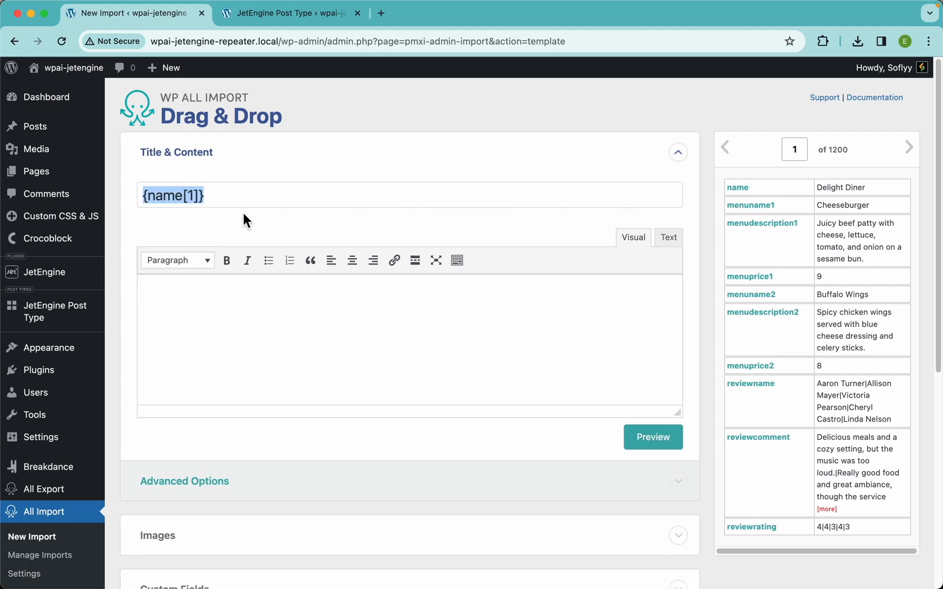
mouse_move(881, 177)
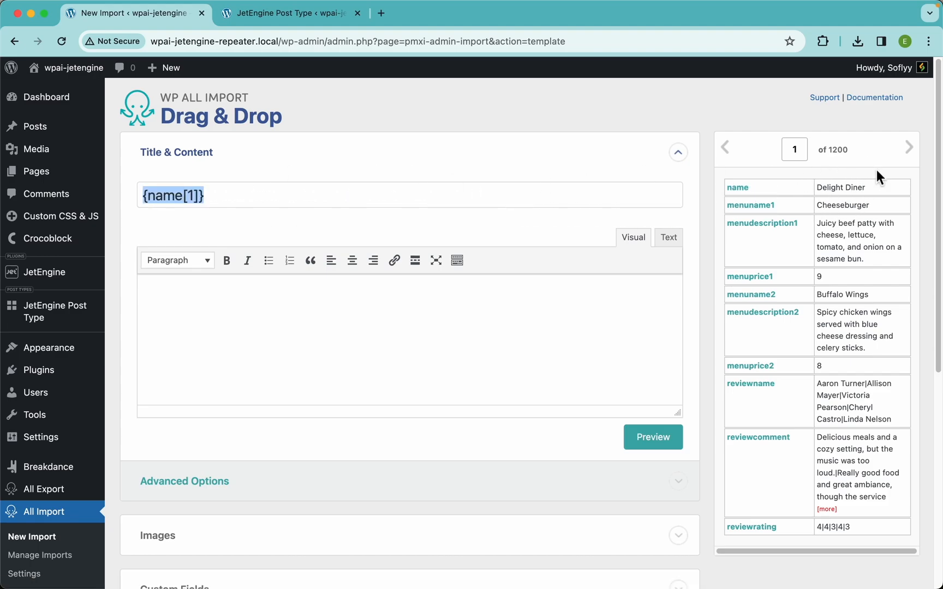
scroll(down, 3)
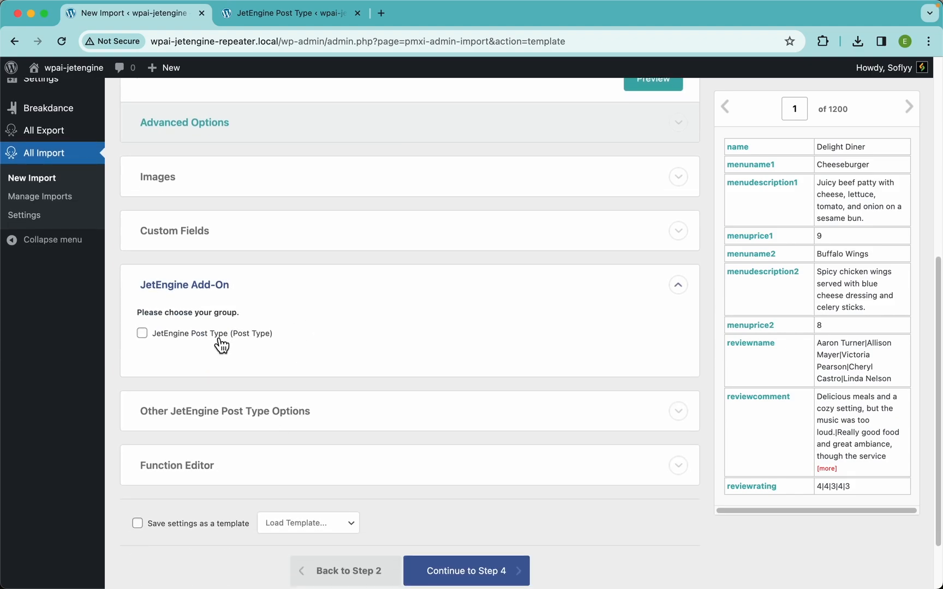
Enable the JetEngine Post Type field group and leave the Fixed Repeater on Fixed.
click(142, 333)
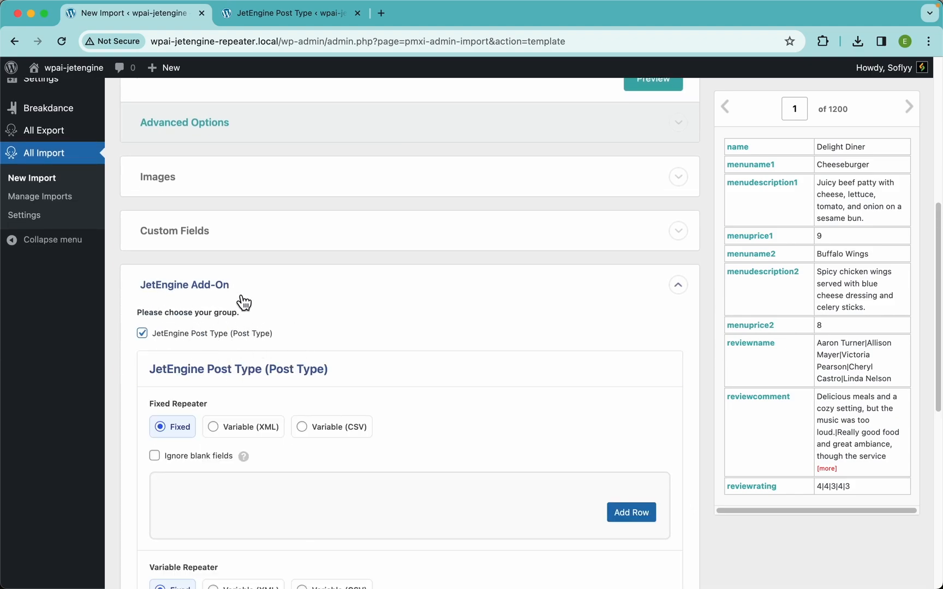
scroll(down, 3)
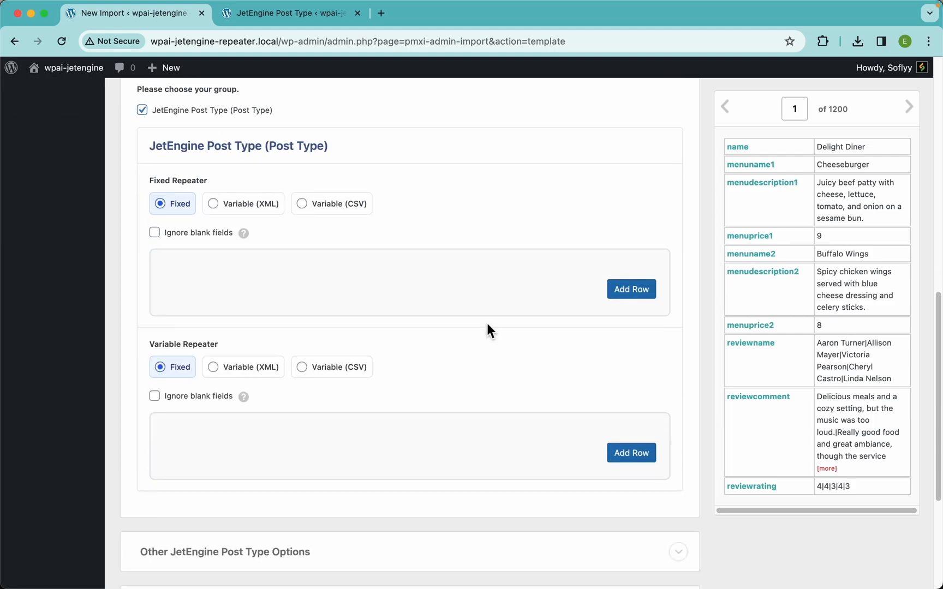
mouse_move(374, 222)
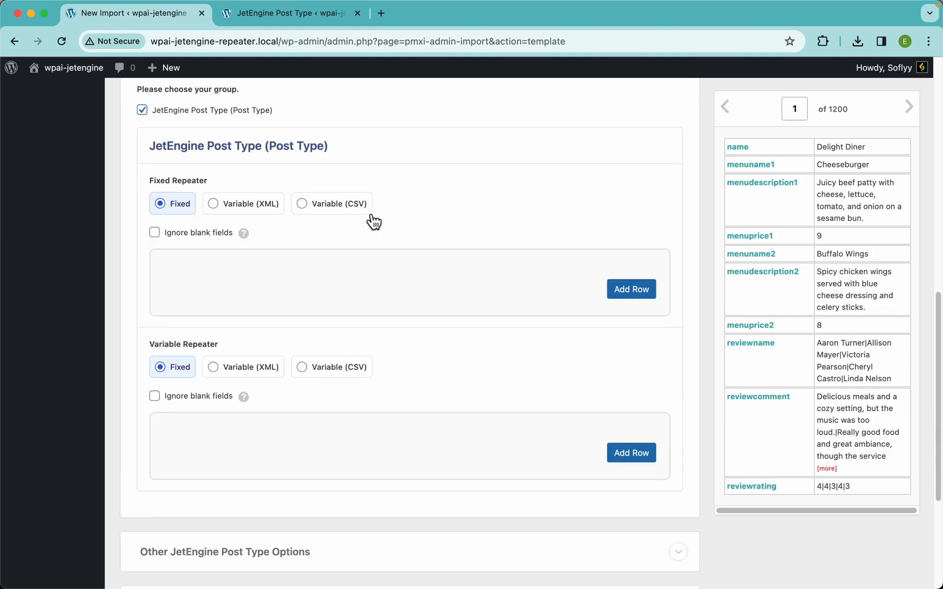
mouse_move(403, 217)
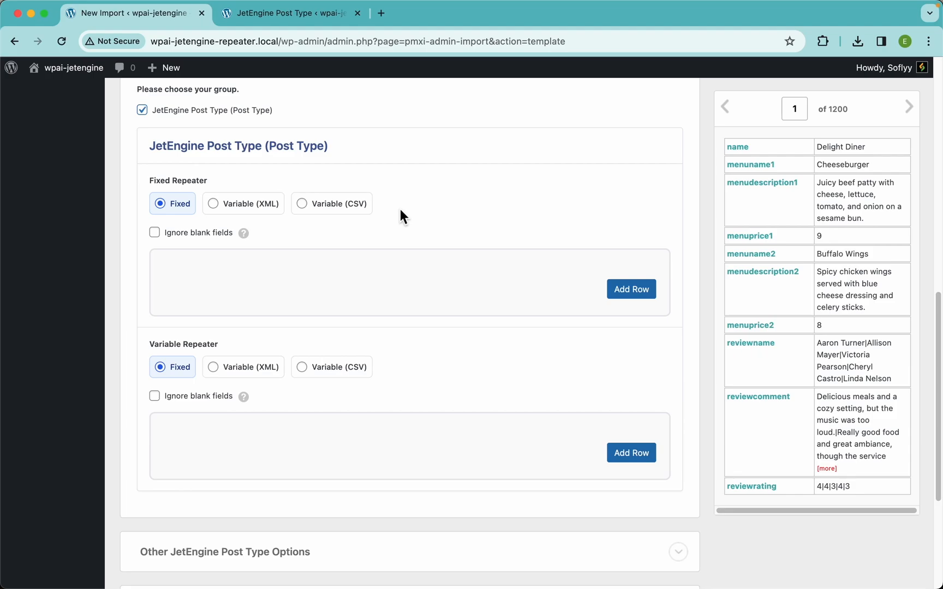
mouse_move(378, 224)
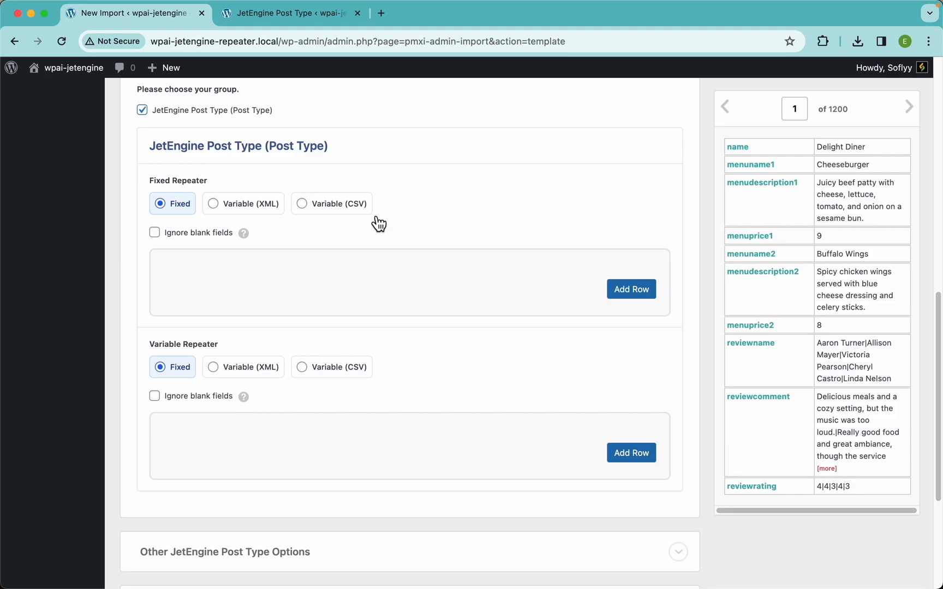
mouse_move(172, 241)
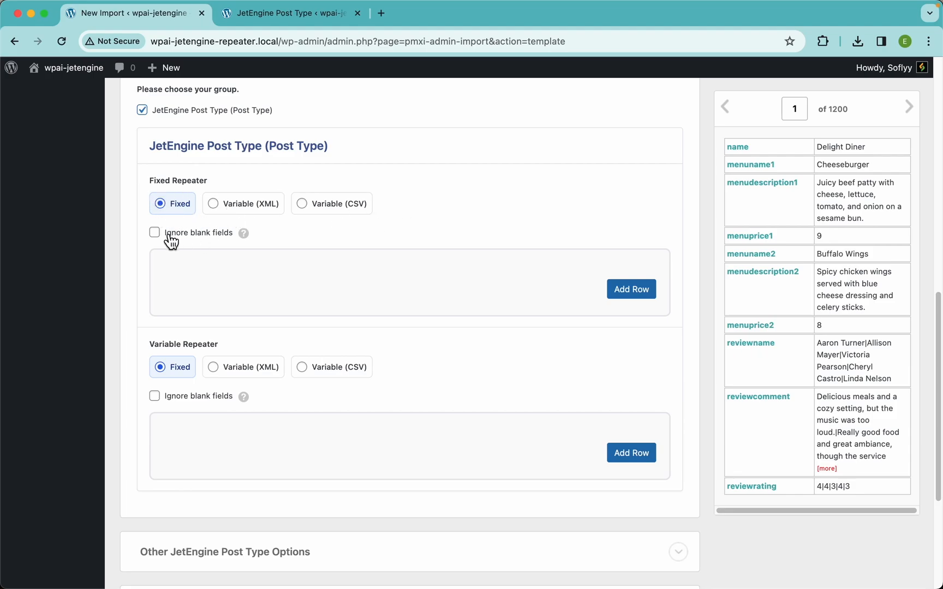
click(301, 203)
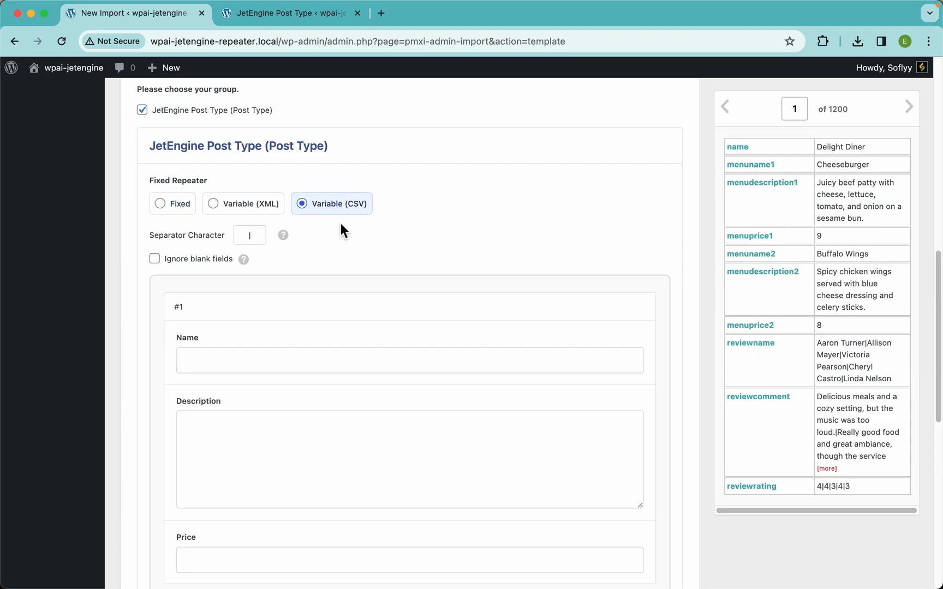
mouse_move(385, 231)
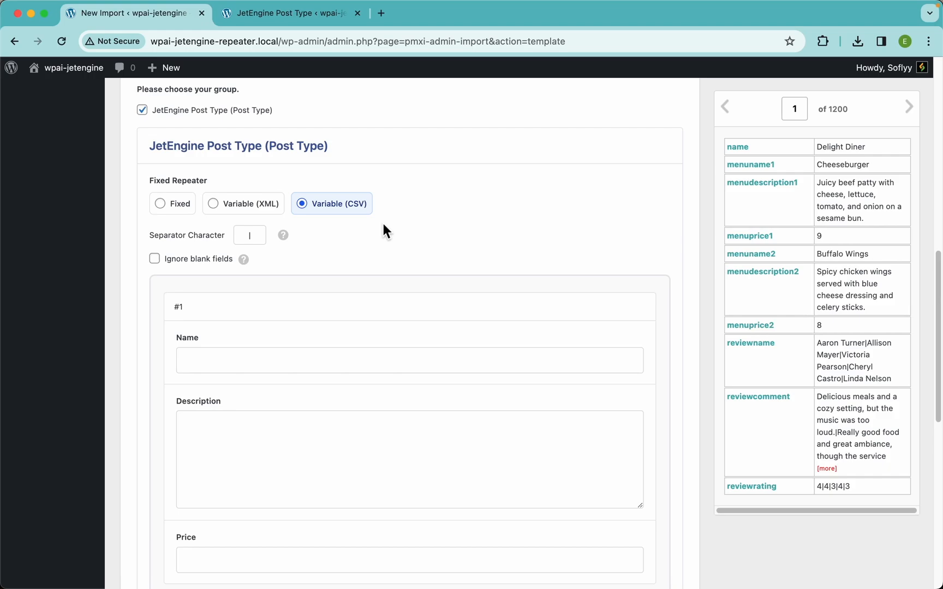
mouse_move(371, 249)
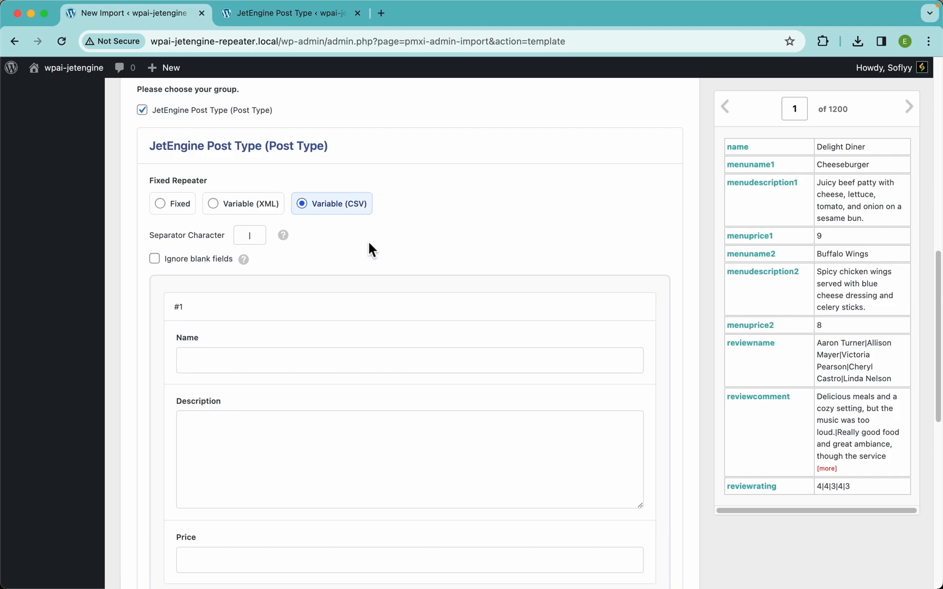
mouse_move(382, 159)
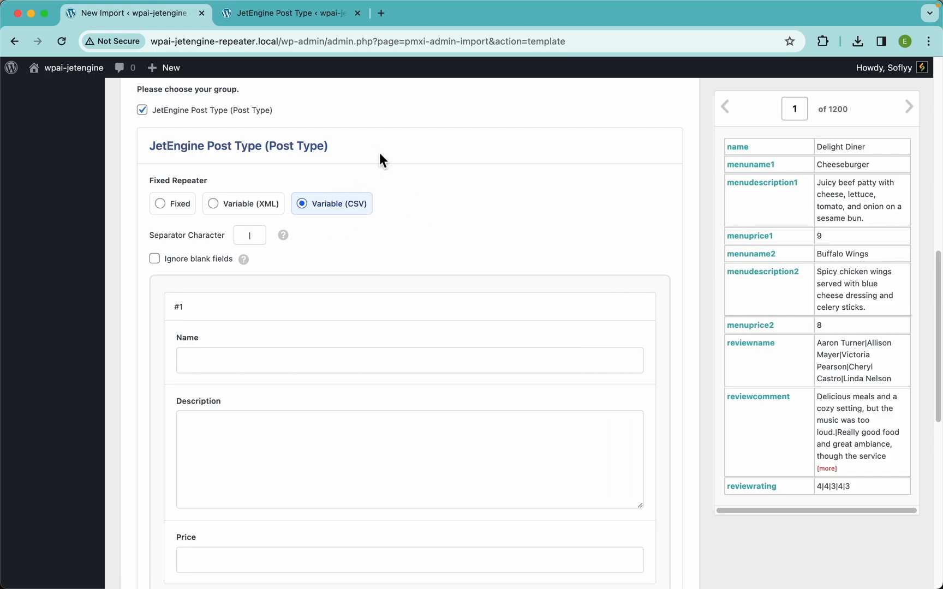
mouse_move(275, 208)
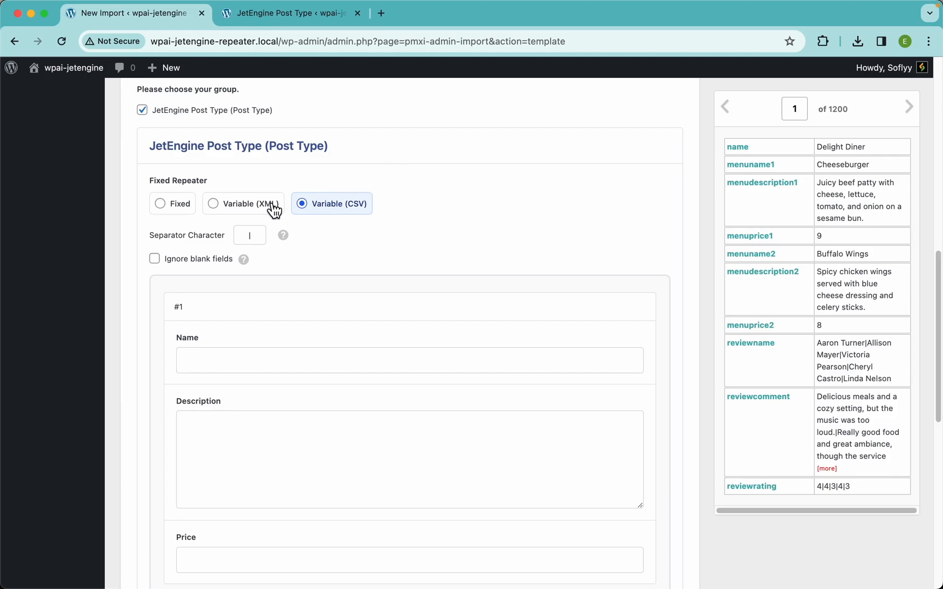
click(213, 203)
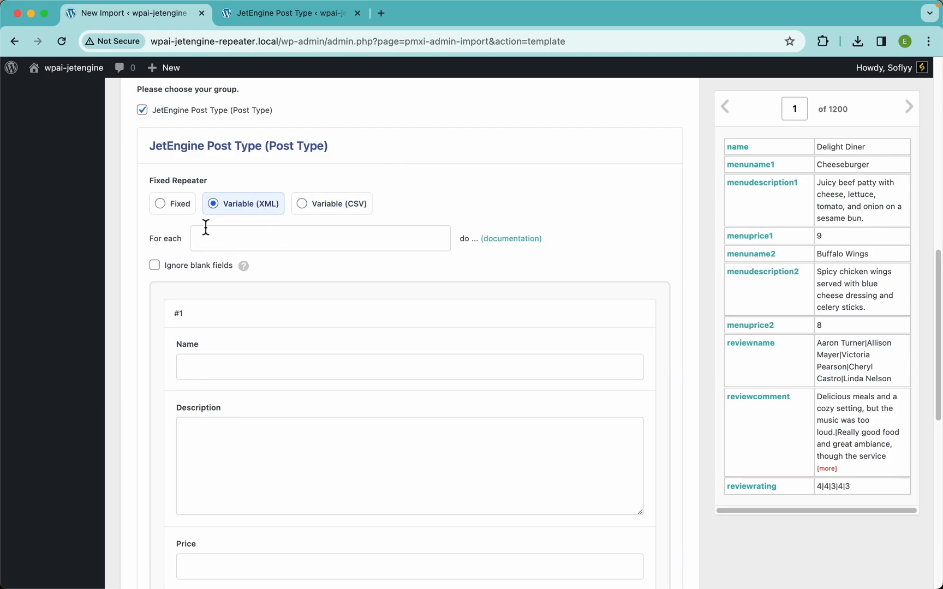
click(302, 203)
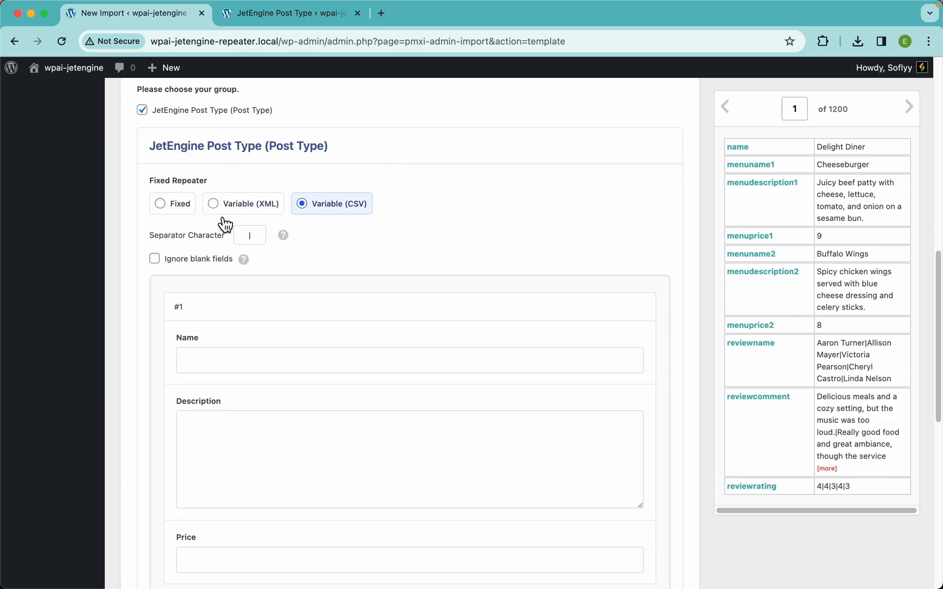
mouse_move(335, 216)
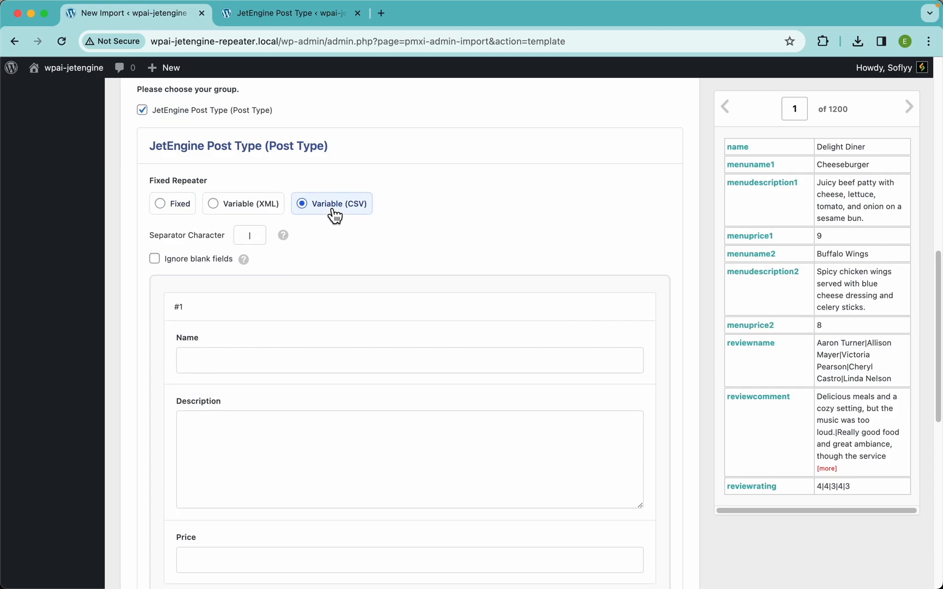
click(160, 203)
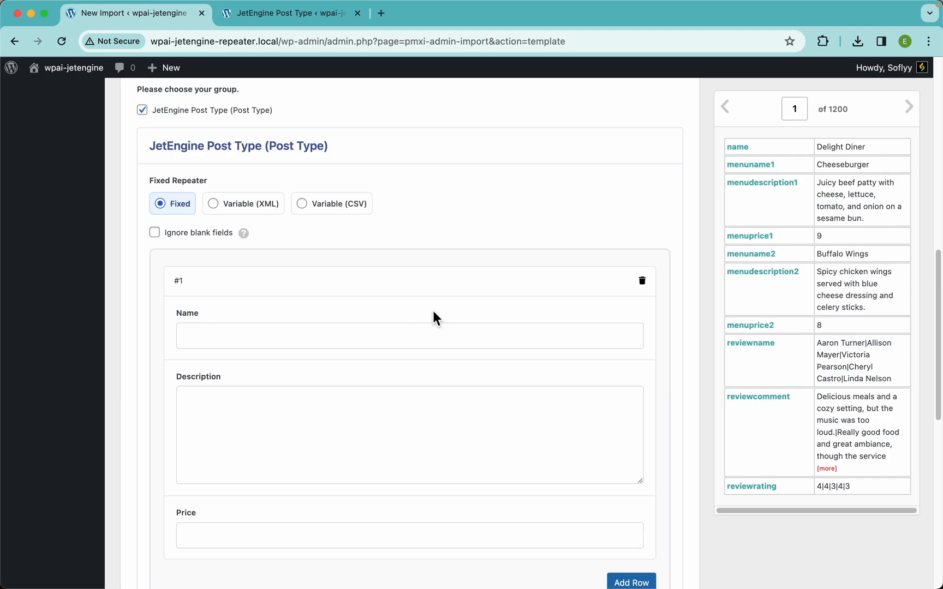
mouse_move(325, 102)
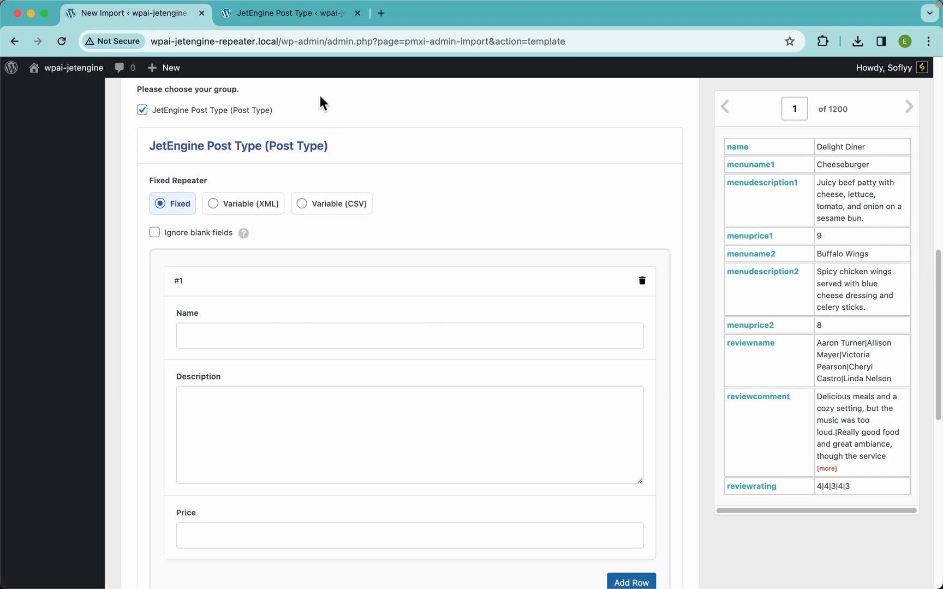
Create a new JetEngine Post Type post and add a second empty Fixed Repeater item.
click(289, 12)
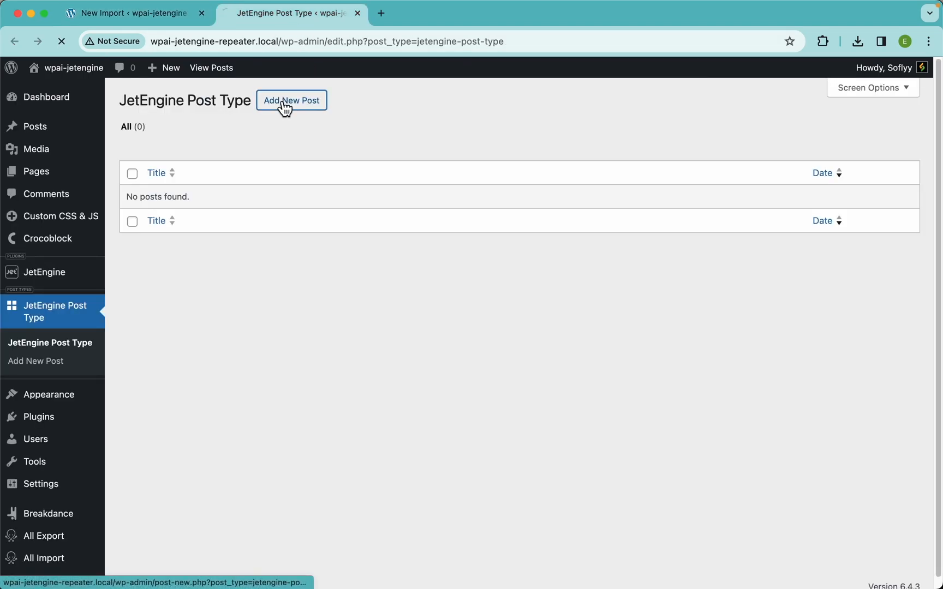
click(291, 100)
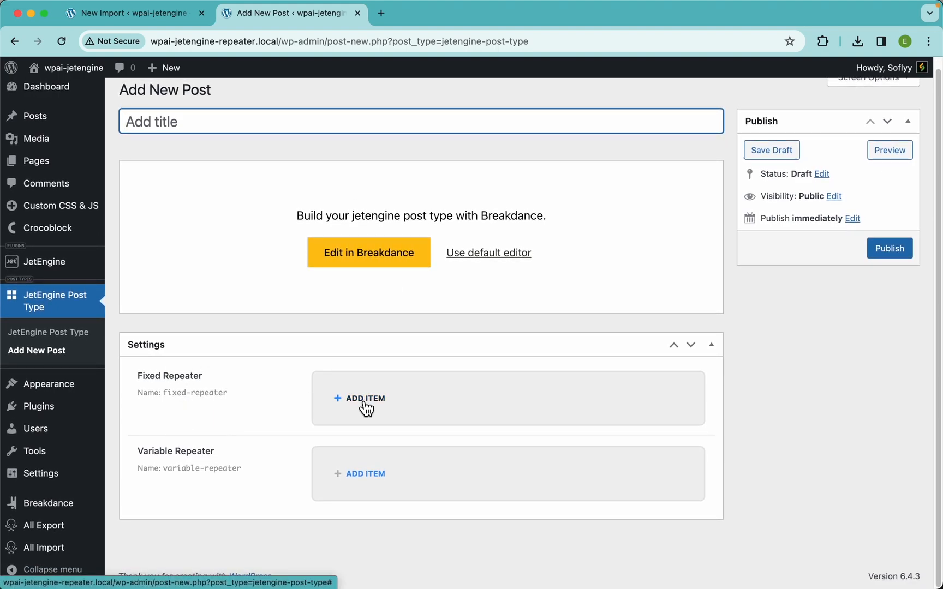
click(366, 398)
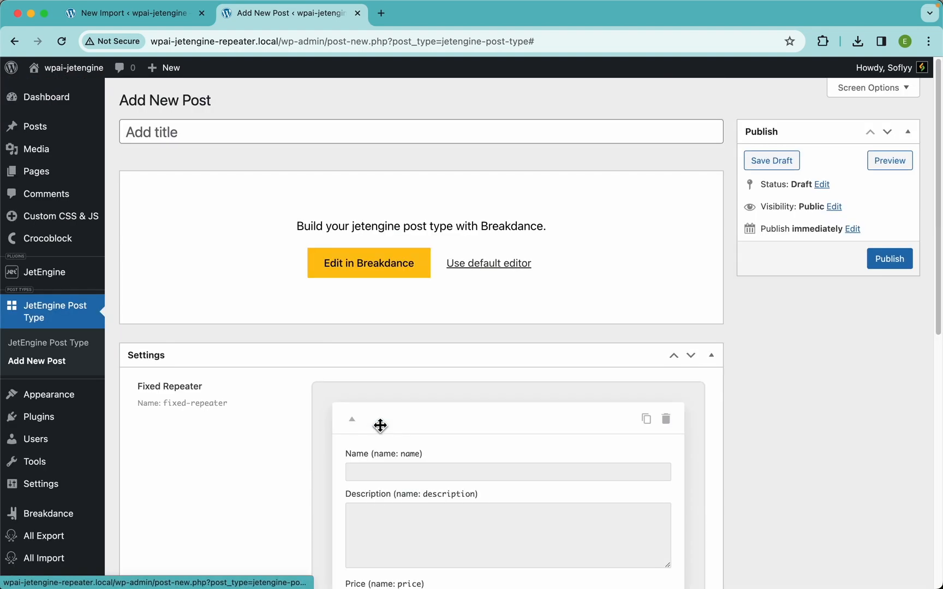
scroll(down, 3)
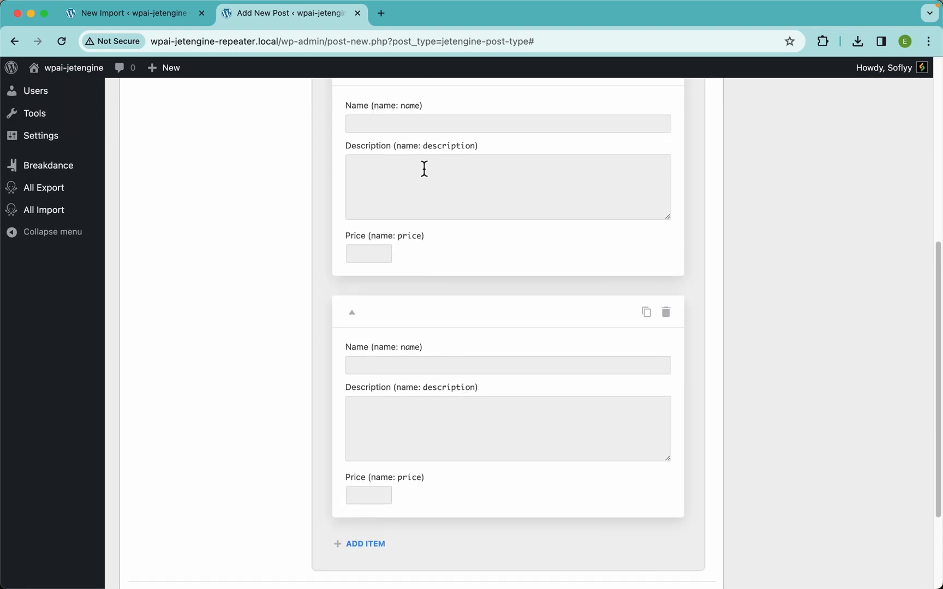
Map Fixed Repeater row #1 to {menuname1[1]}, menudescription1 and menuprice1, and add row #2.
click(126, 13)
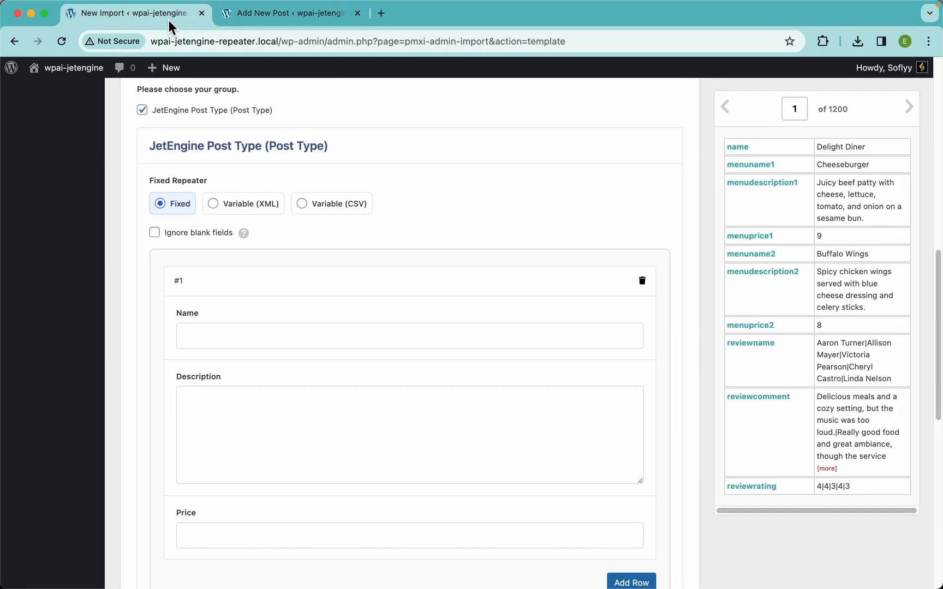
mouse_move(776, 175)
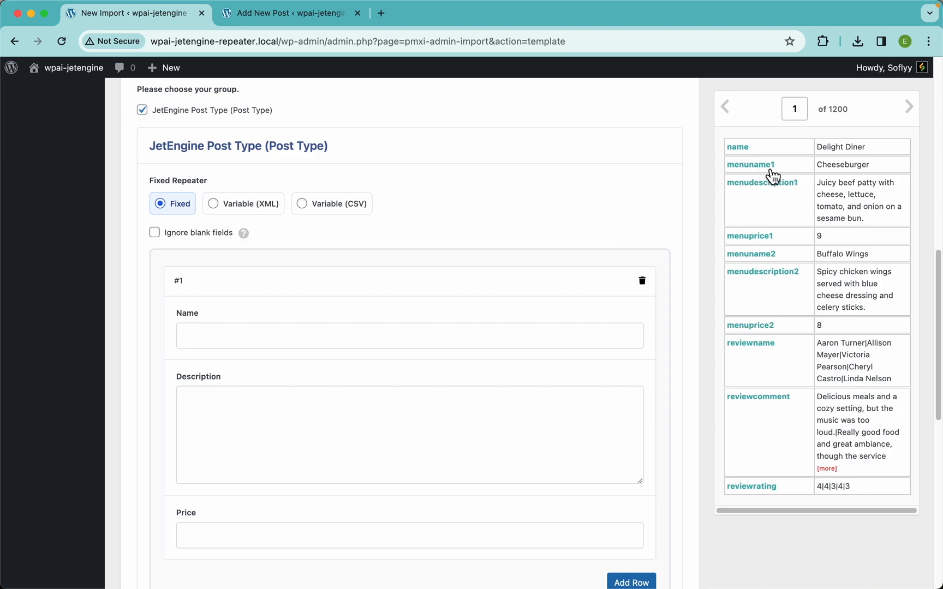
mouse_move(765, 175)
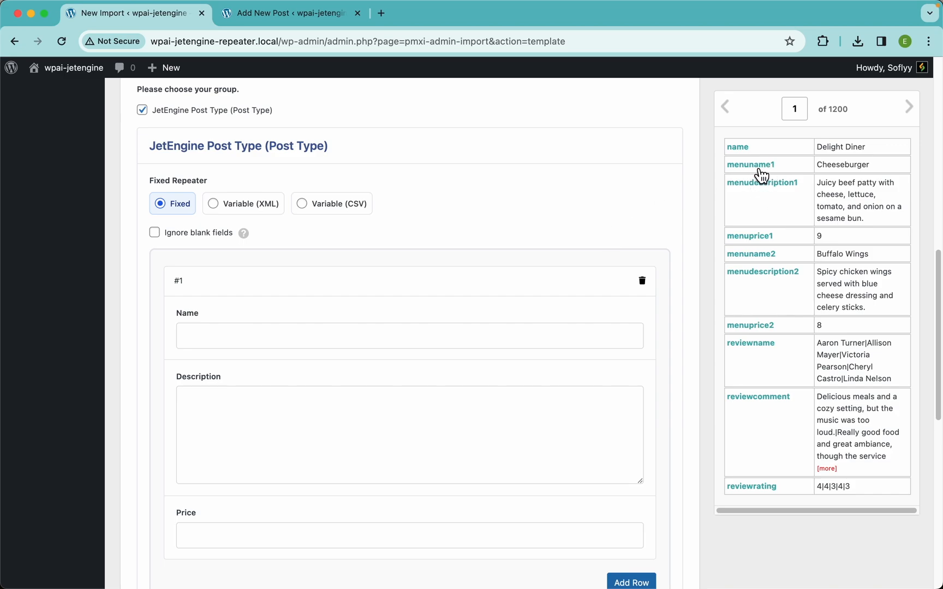
mouse_move(766, 234)
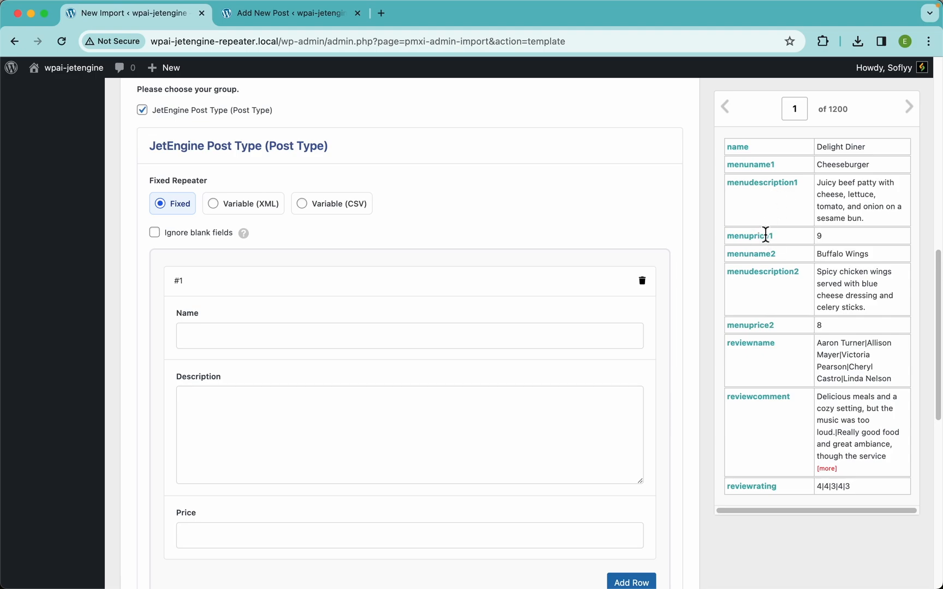
mouse_move(779, 279)
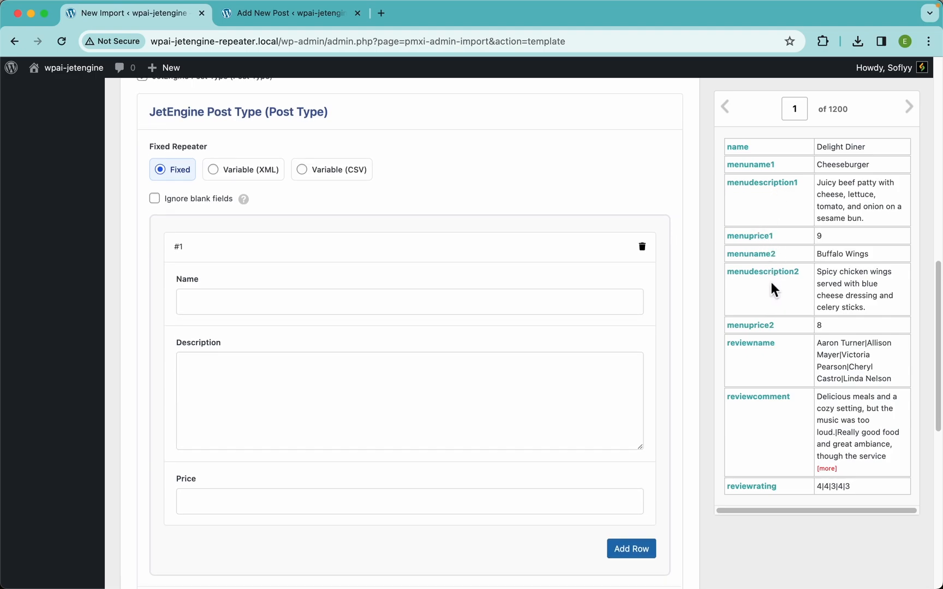
mouse_move(772, 305)
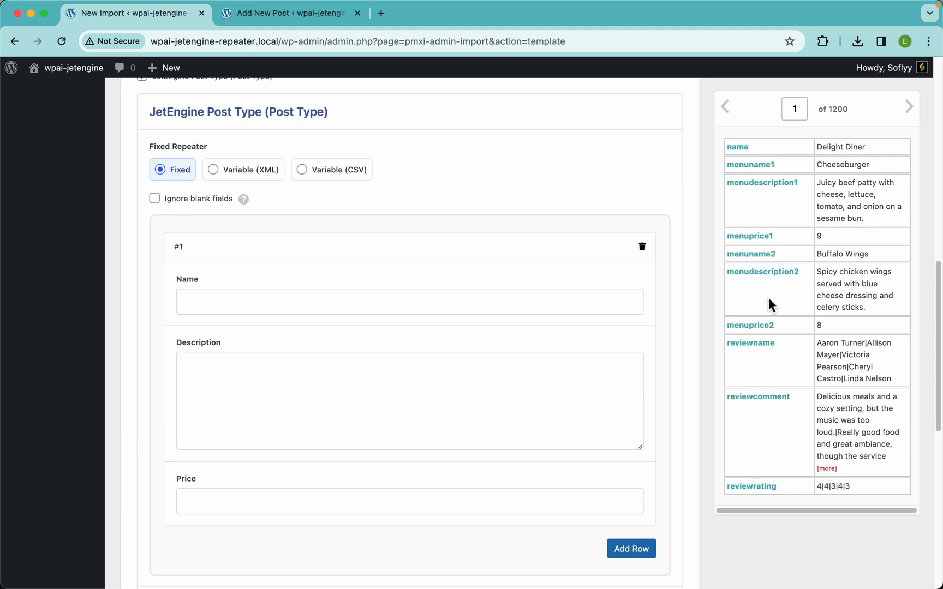
mouse_move(599, 268)
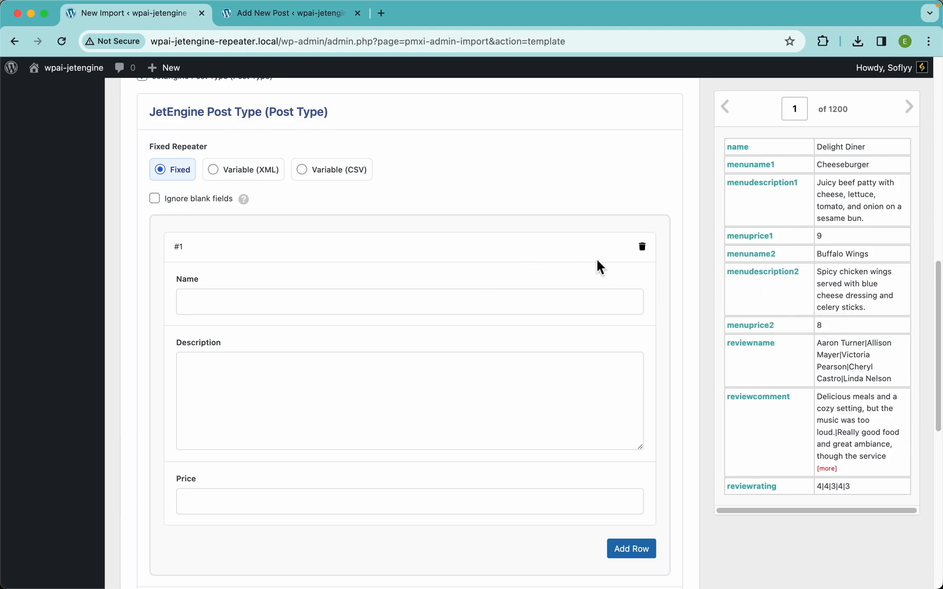
scroll(down, 3)
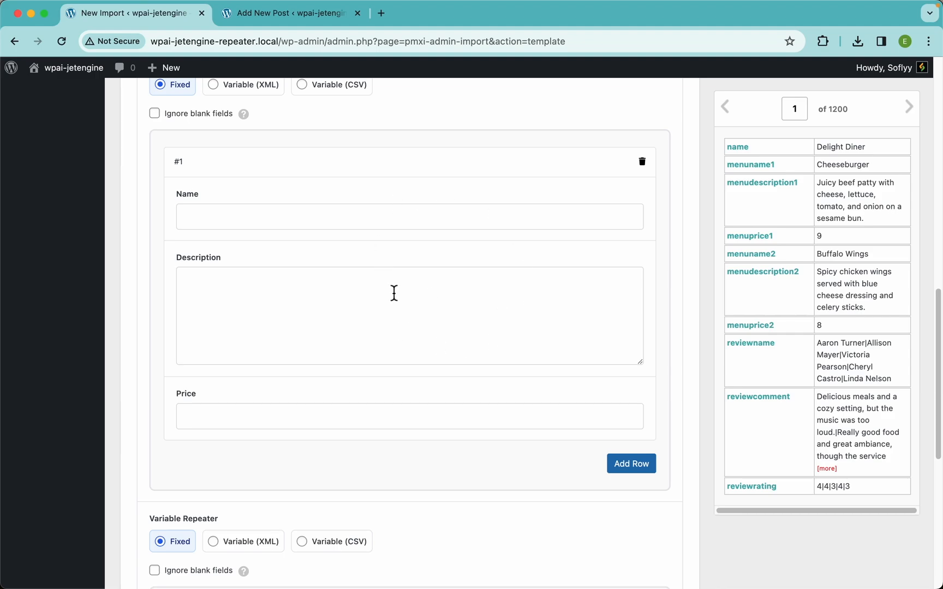
click(630, 464)
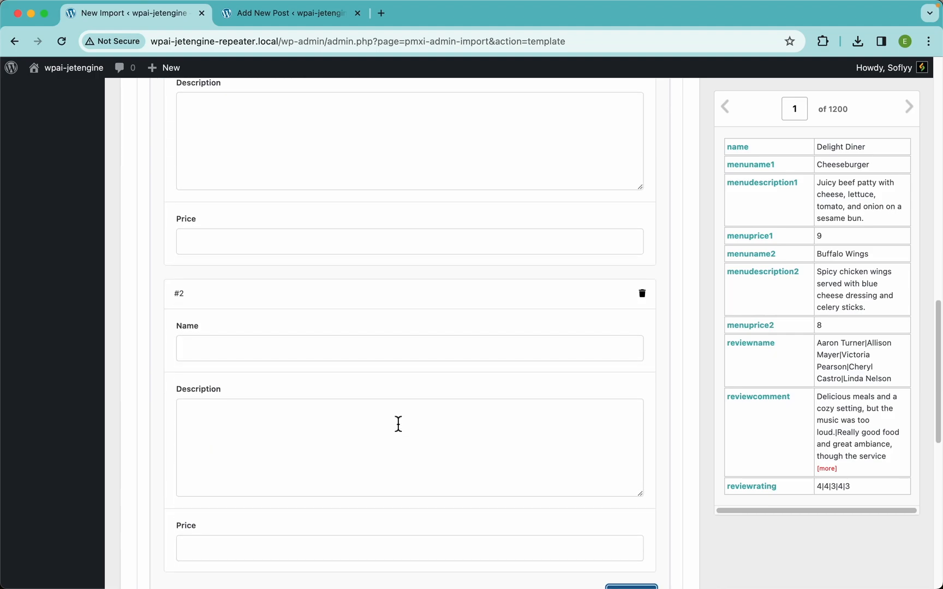
scroll(up, 3)
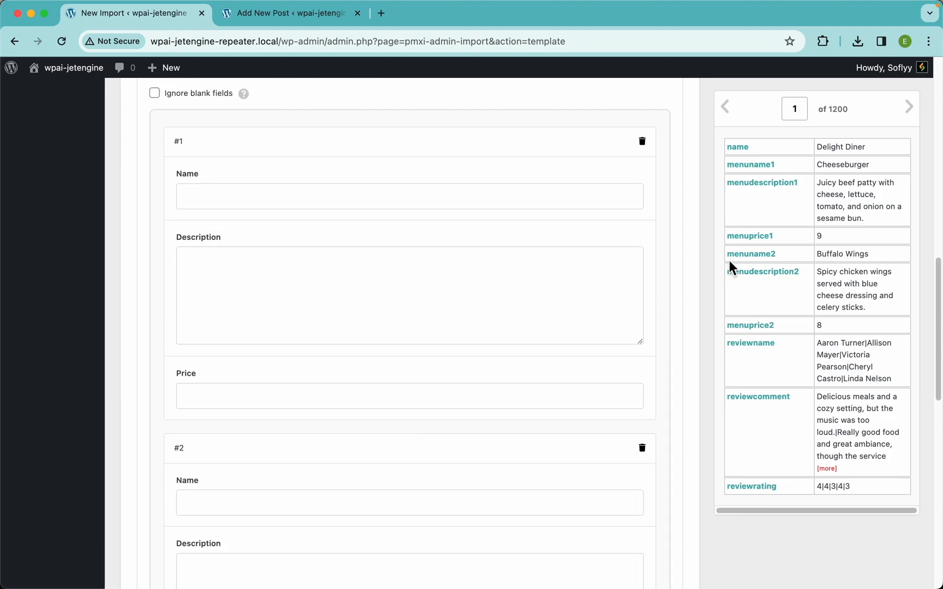
text({menuname1[1]})
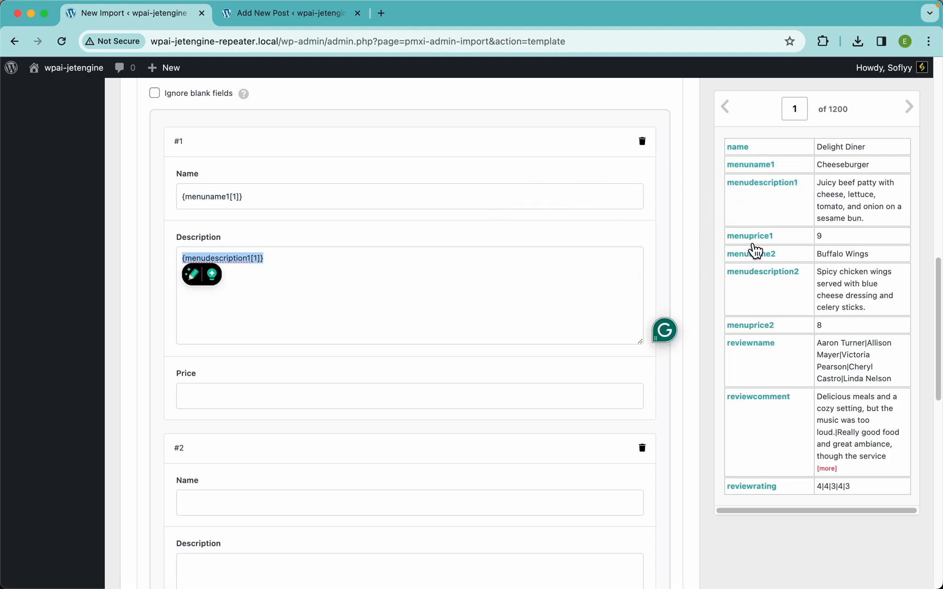
Map row #2 to menuname2, menudescription2 and menuprice2, cross-checking the post's repeater fields.
scroll(down, 3)
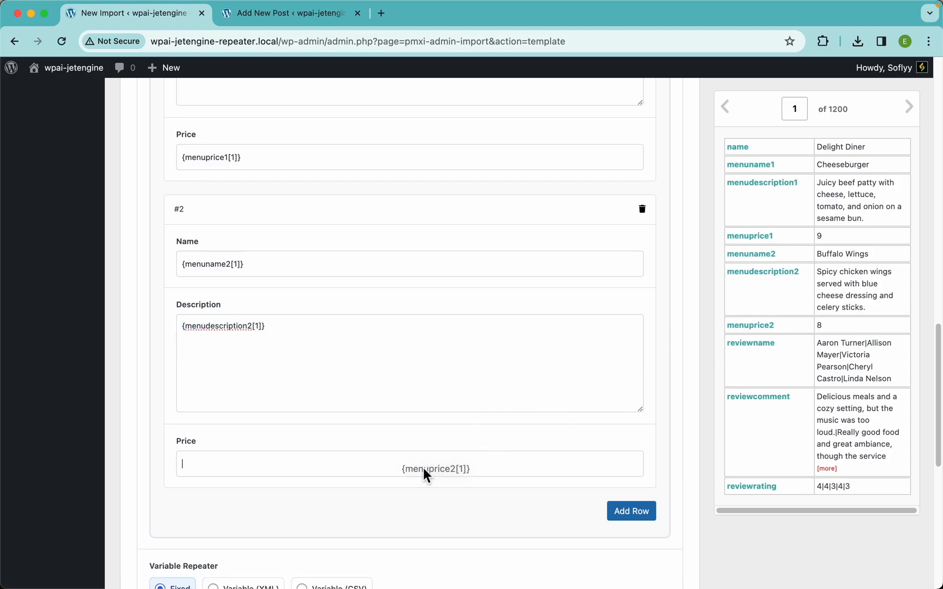
mouse_move(295, 12)
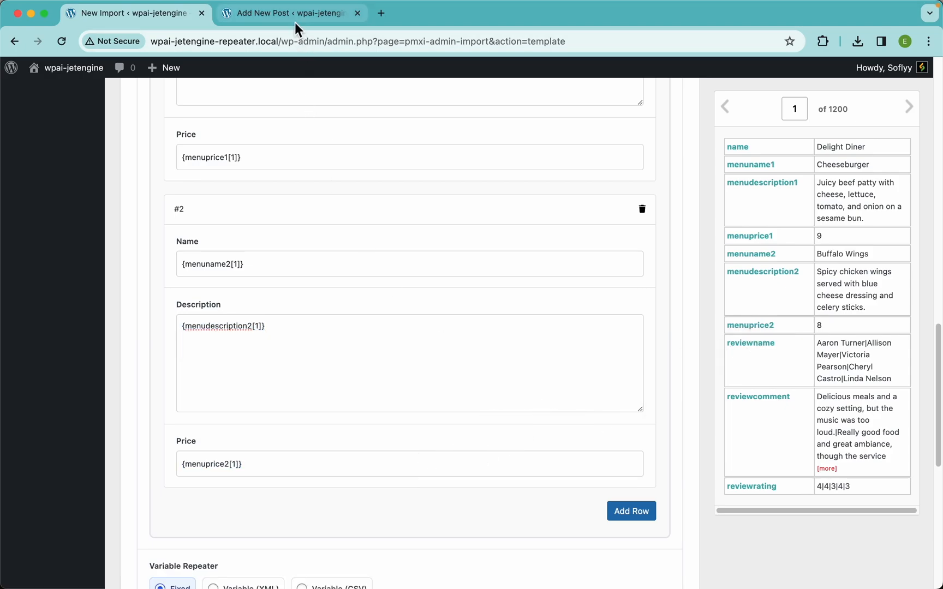
click(283, 12)
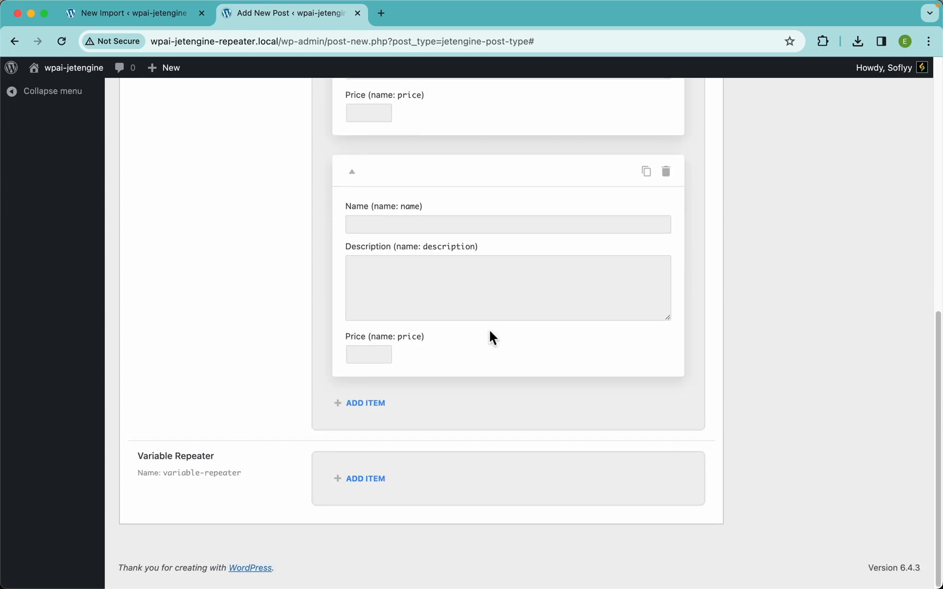
click(126, 13)
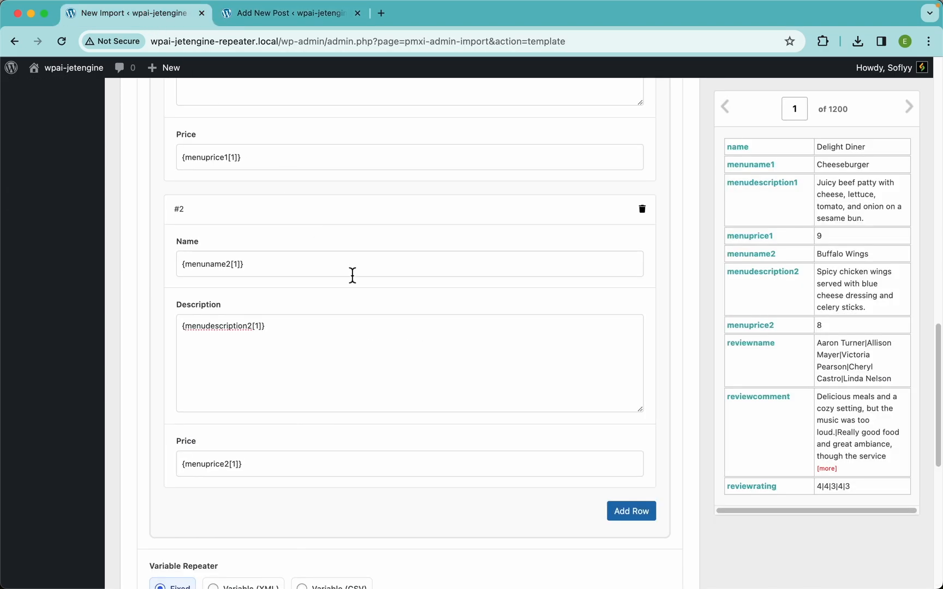
scroll(down, 3)
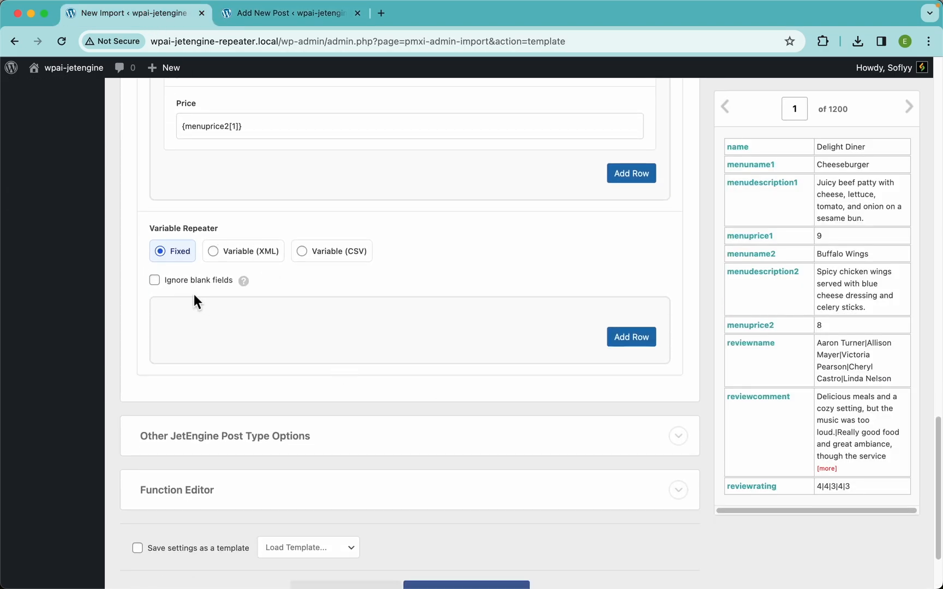
mouse_move(334, 261)
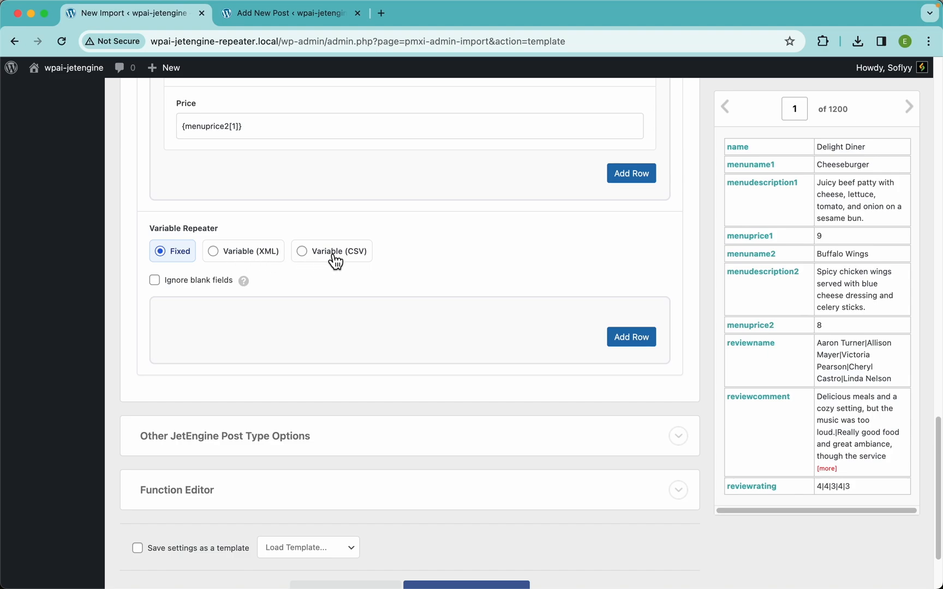
Set the Variable Repeater to CSV mode and inspect the reviewer data in the preview.
click(302, 251)
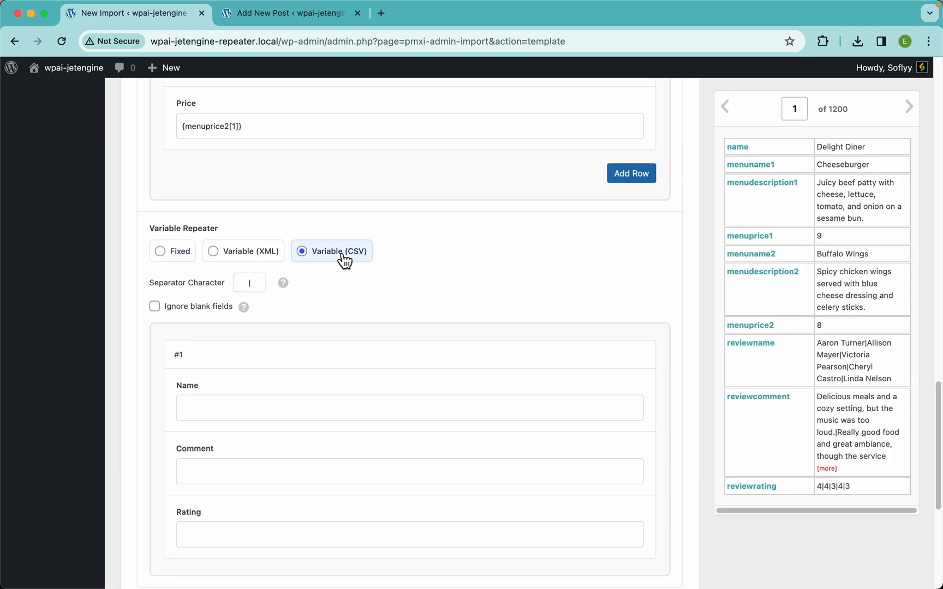
scroll(down, 3)
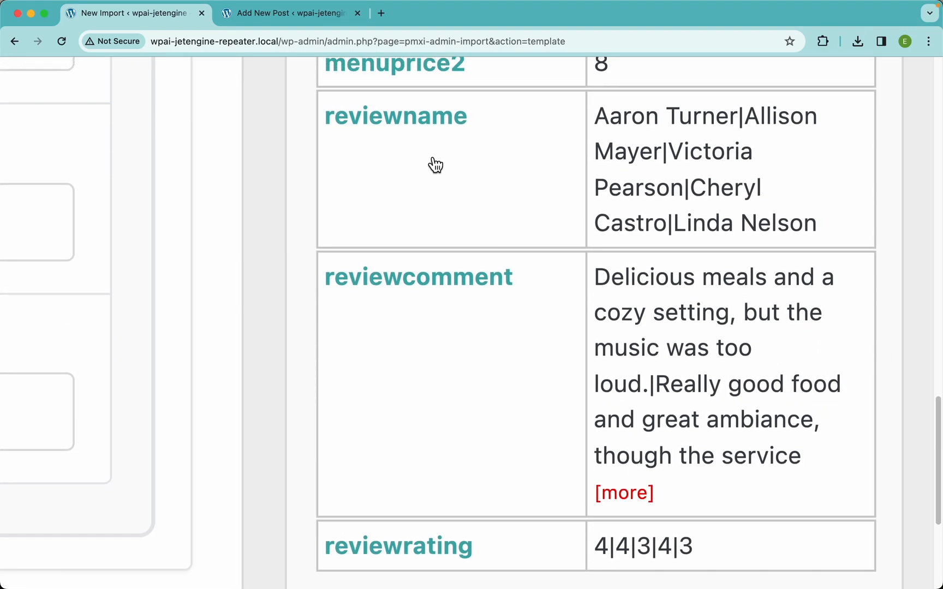
mouse_move(430, 560)
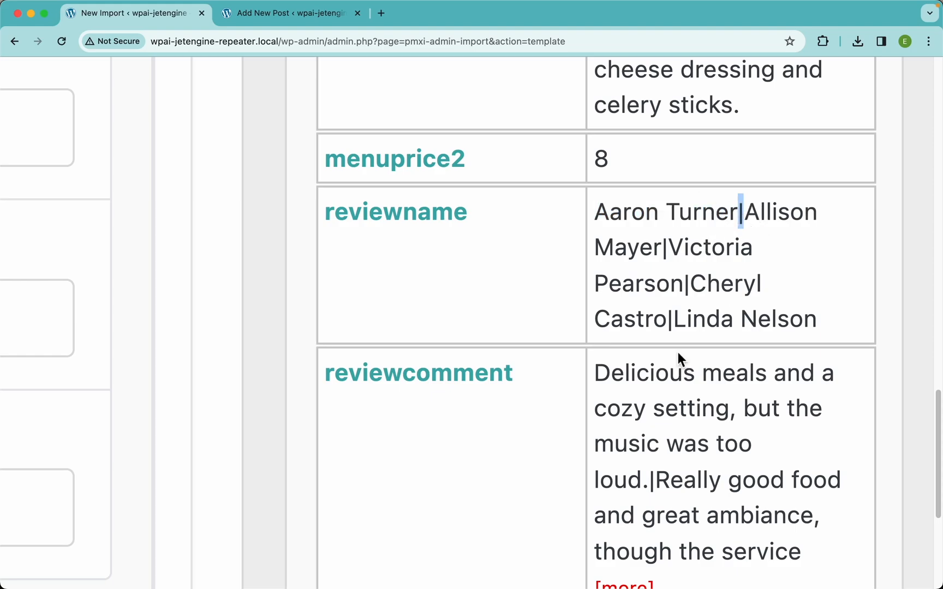
double_click(660, 212)
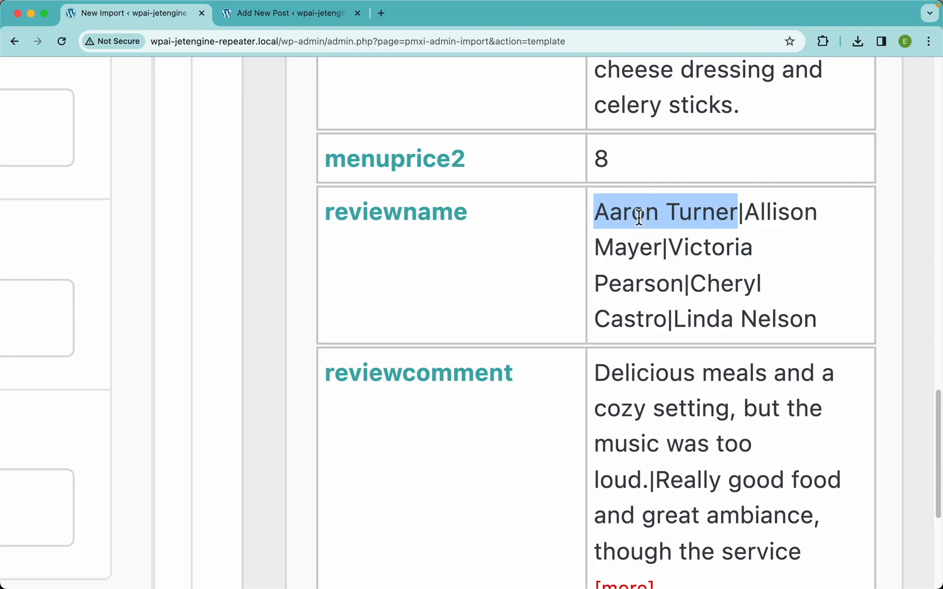
mouse_move(688, 307)
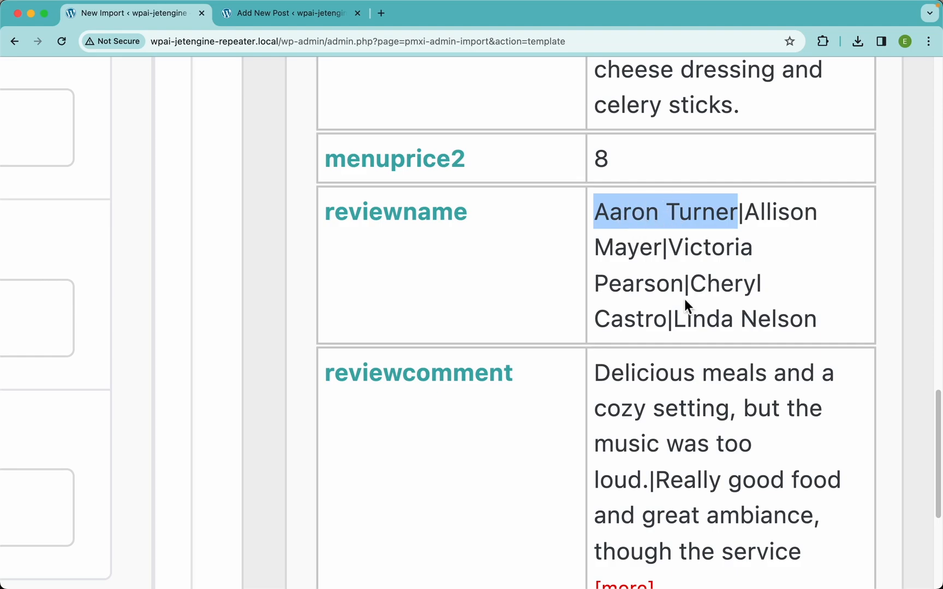
scroll(down, 3)
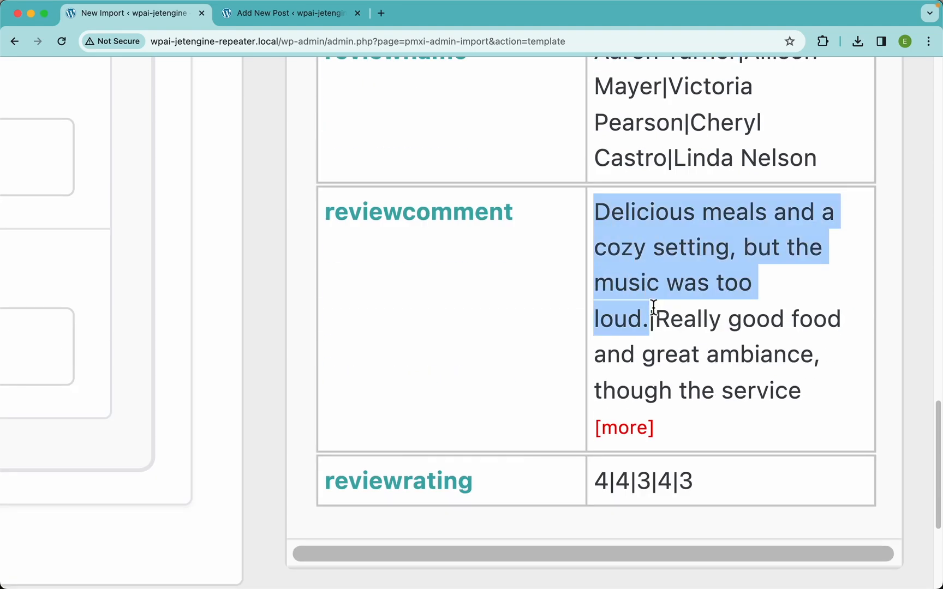
mouse_move(644, 388)
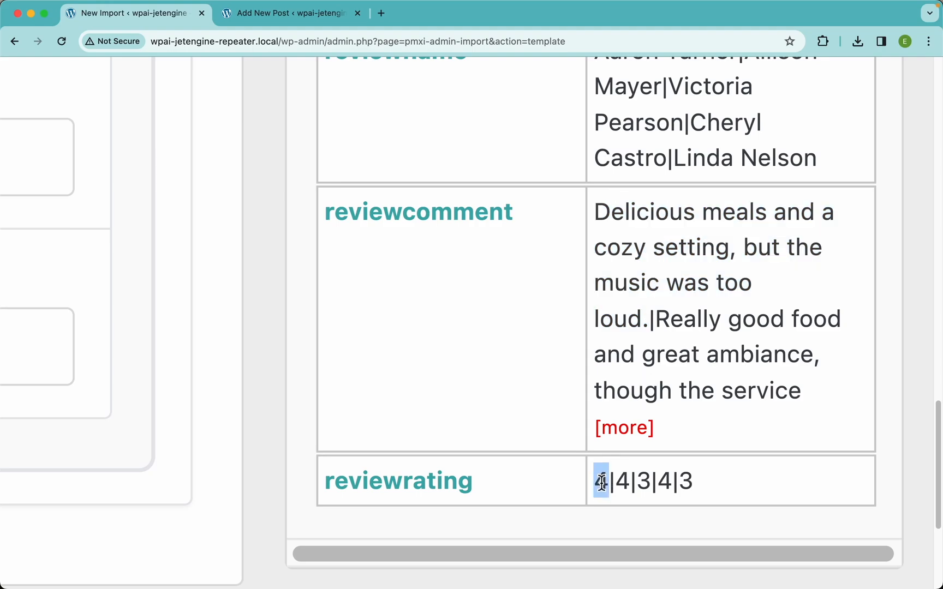
scroll(up, 3)
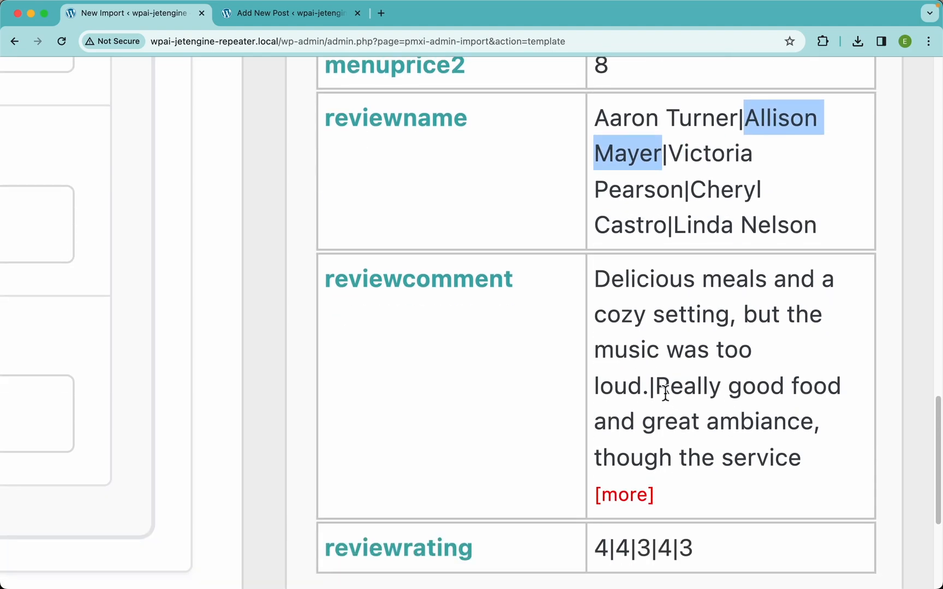
scroll(down, 3)
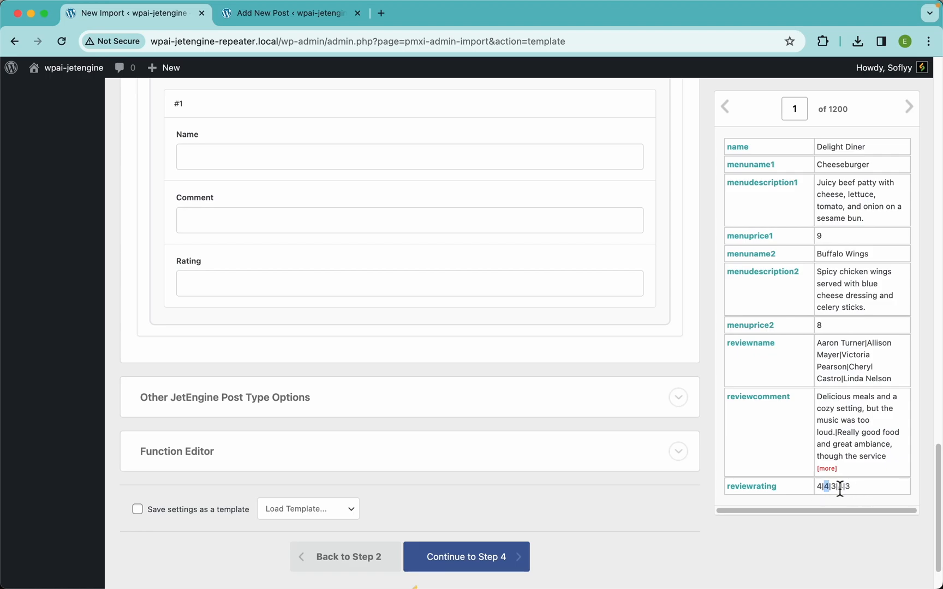
Page the preview forward to record 4, Paprika Palace.
click(909, 109)
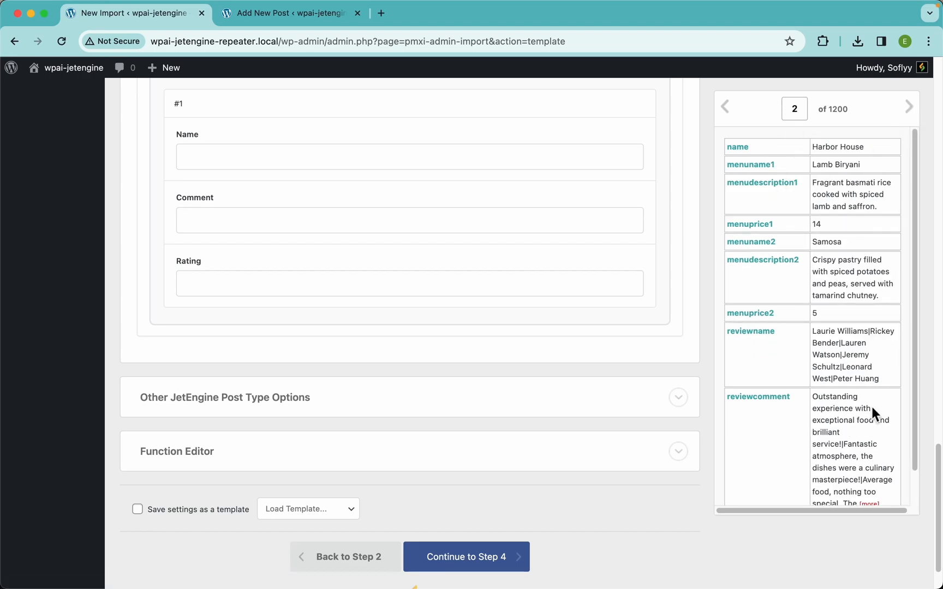
scroll(down, 3)
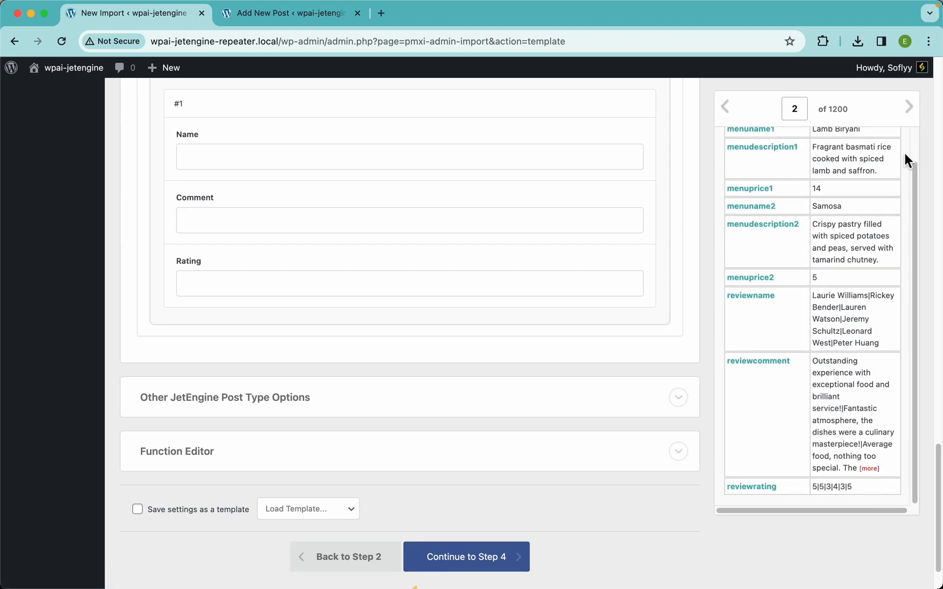
click(908, 108)
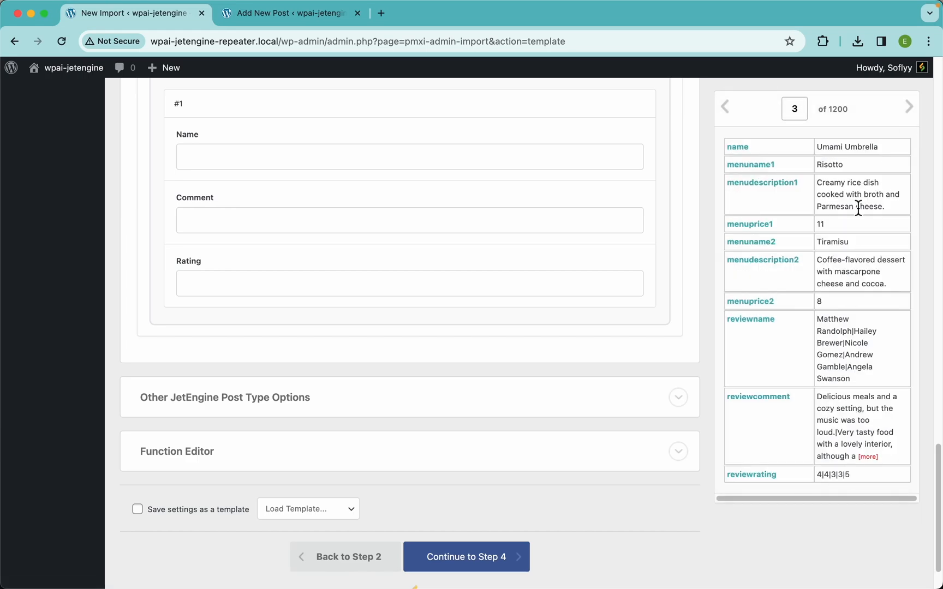
click(909, 108)
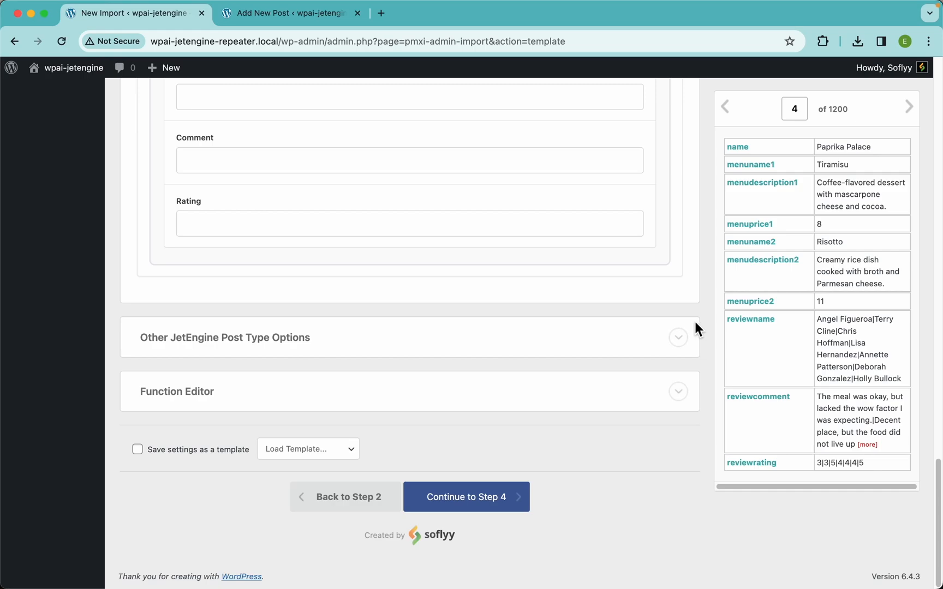
mouse_move(791, 406)
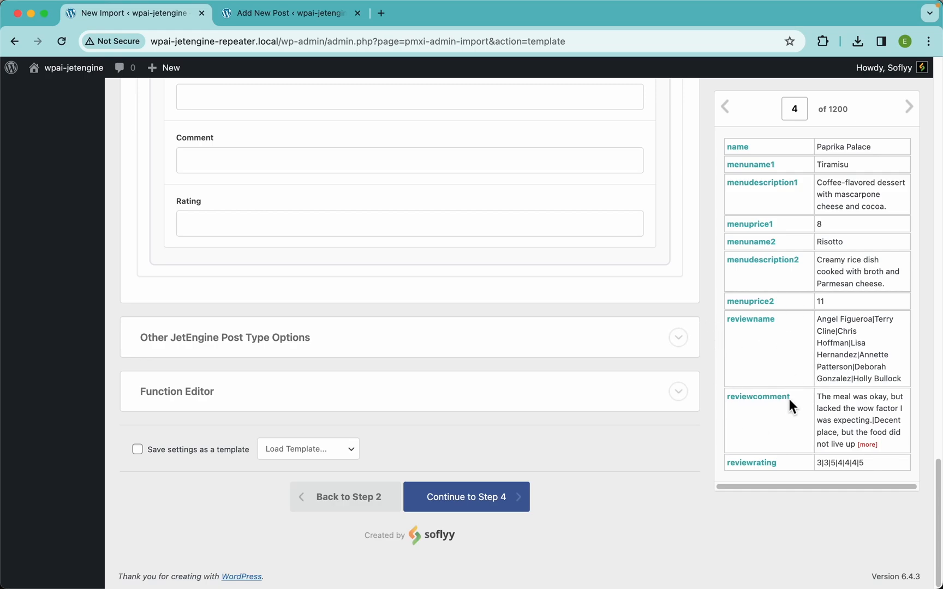
scroll(up, 3)
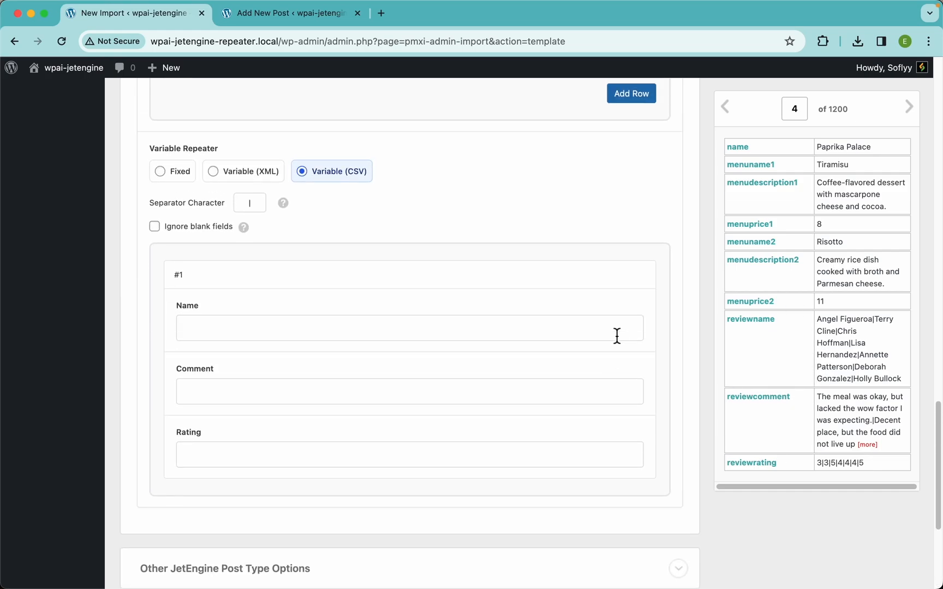
mouse_move(753, 332)
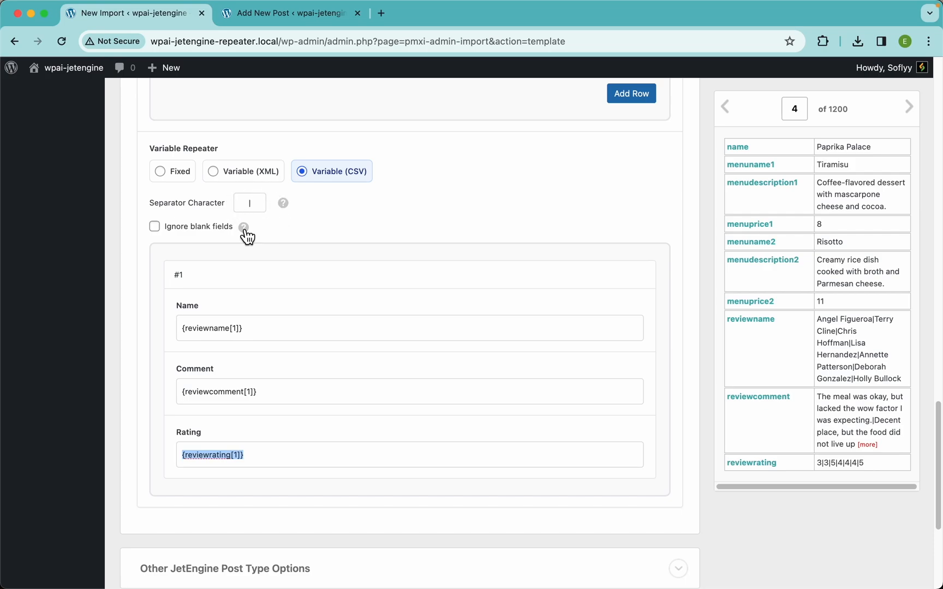
mouse_move(212, 177)
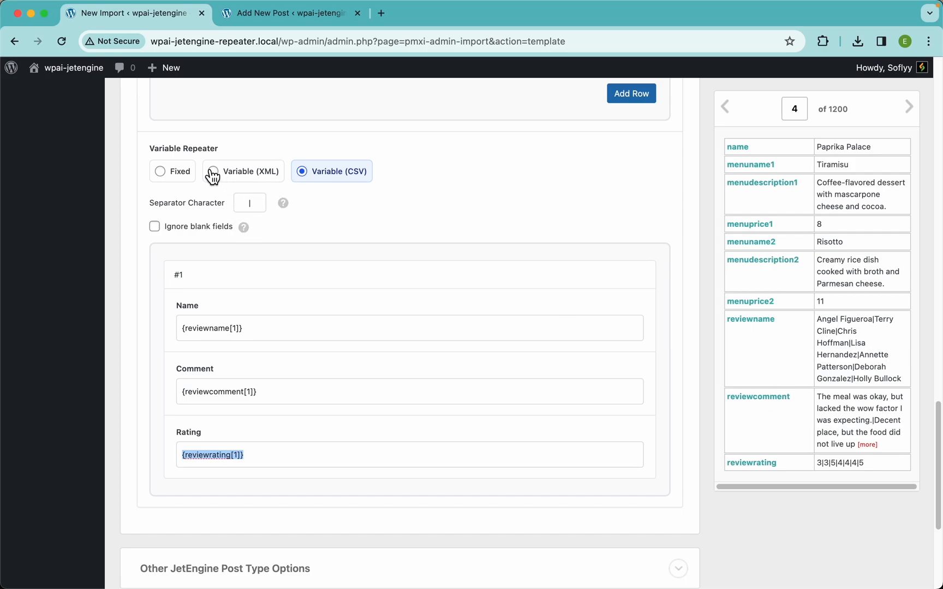
Map reviewname, reviewcomment and reviewrating into the Variable Repeater, split on |, and continue to Import Settings.
click(249, 202)
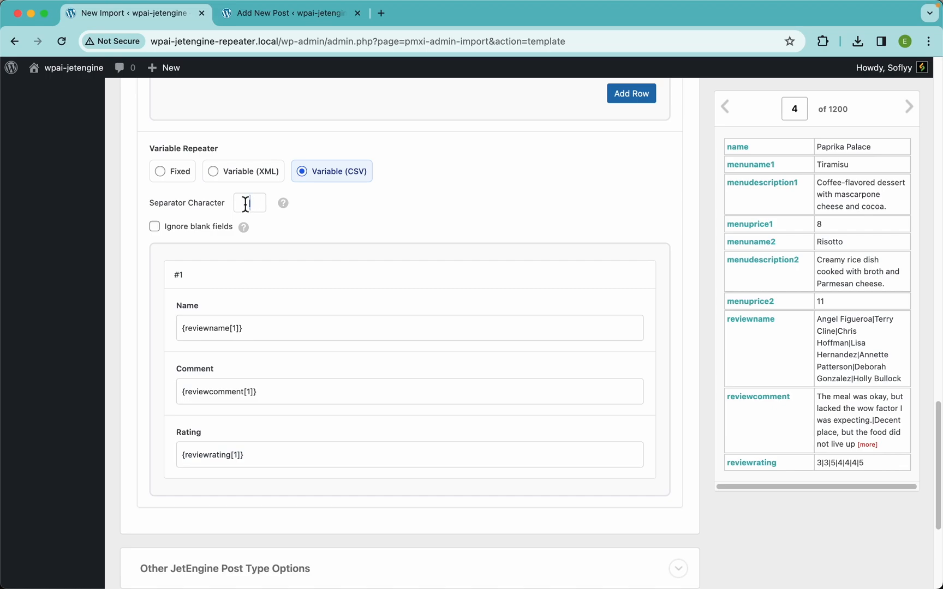
mouse_move(322, 248)
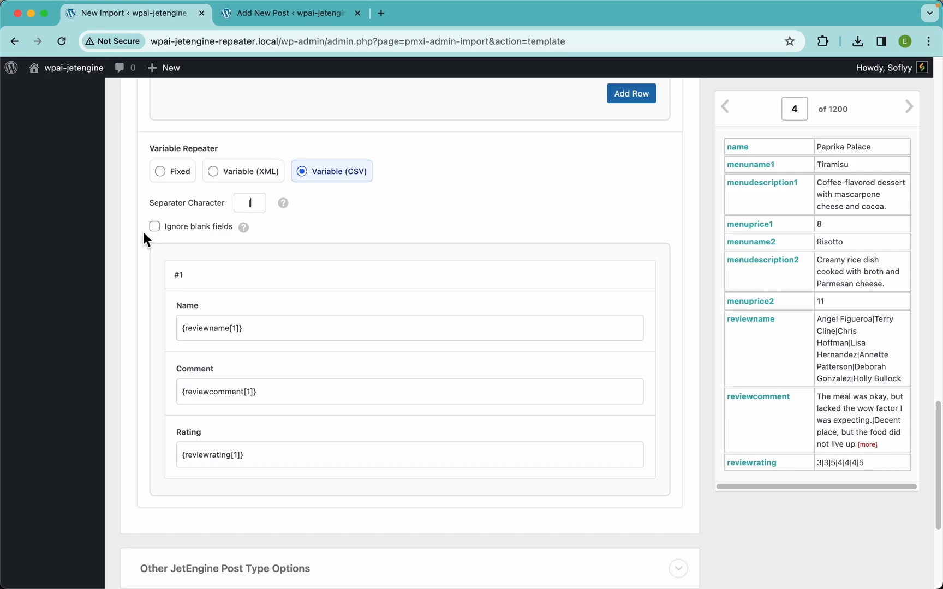
click(154, 226)
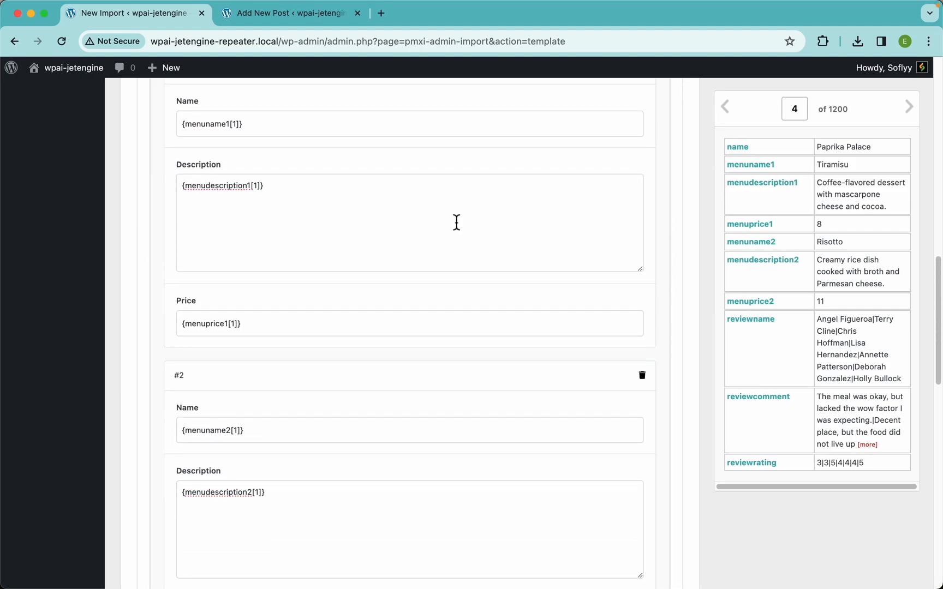
scroll(up, 3)
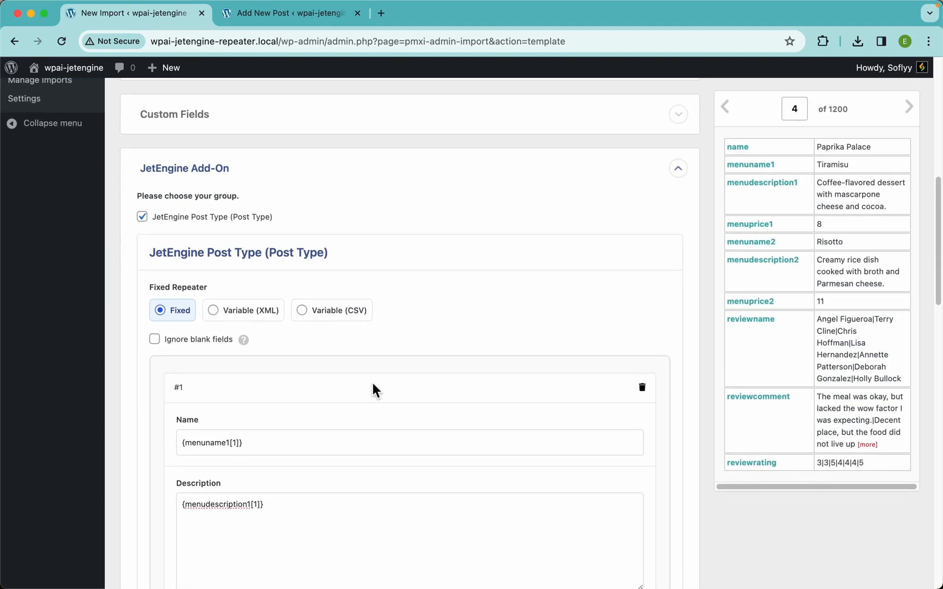
scroll(down, 3)
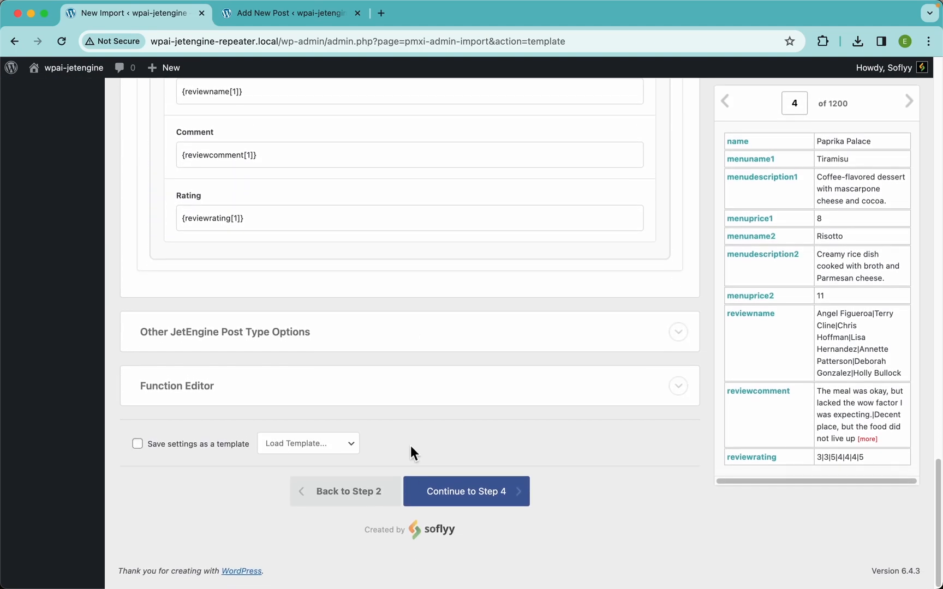
click(466, 491)
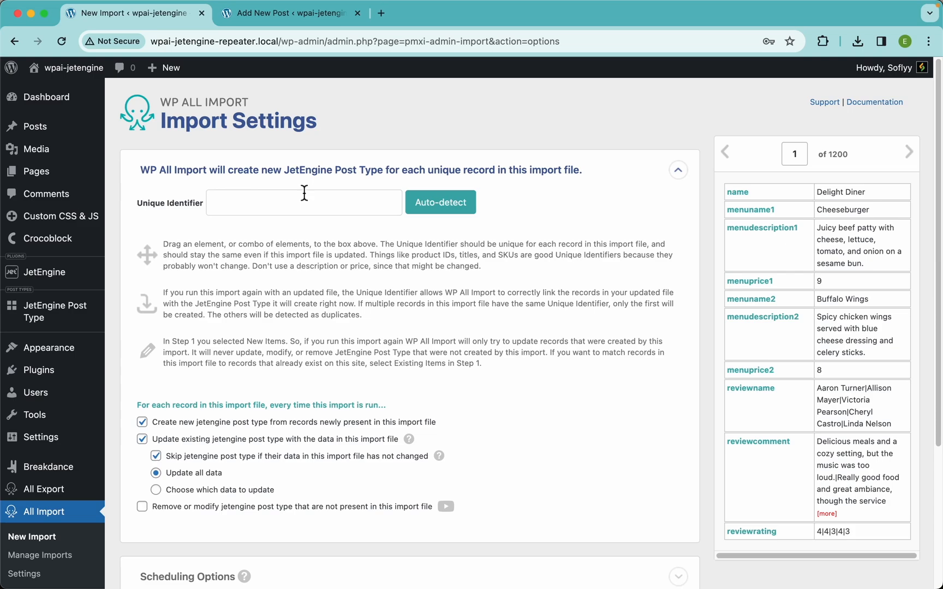
mouse_move(853, 164)
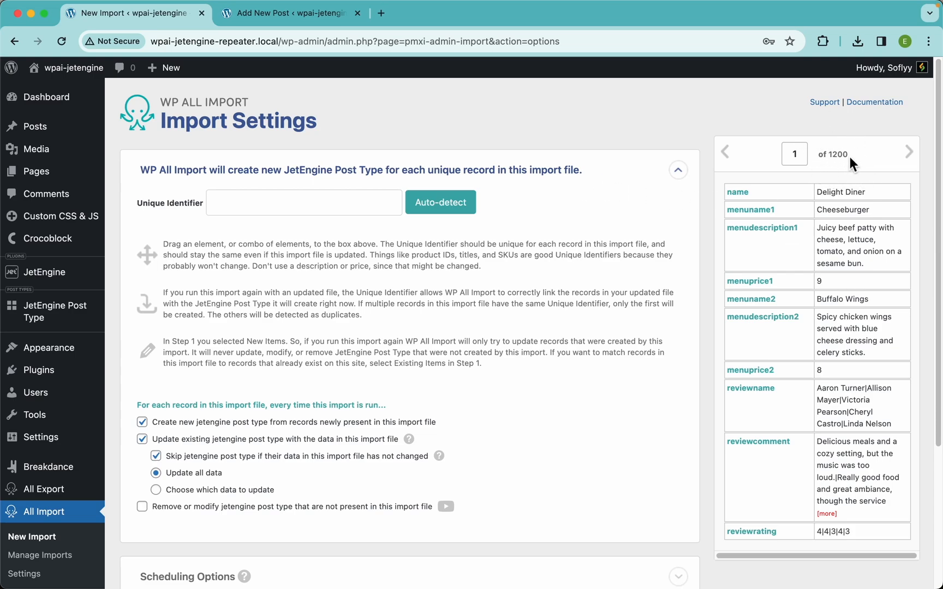
mouse_move(622, 111)
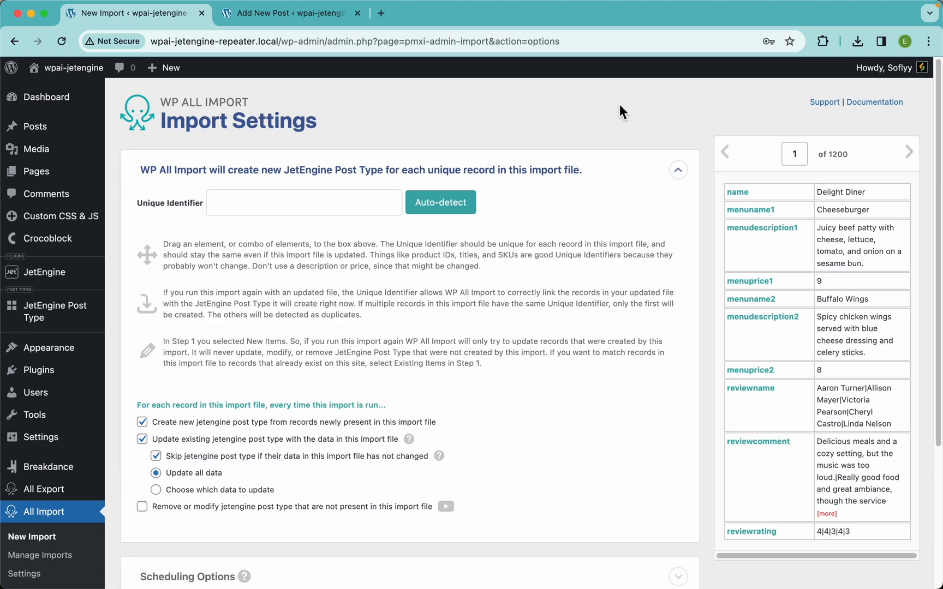
mouse_move(702, 219)
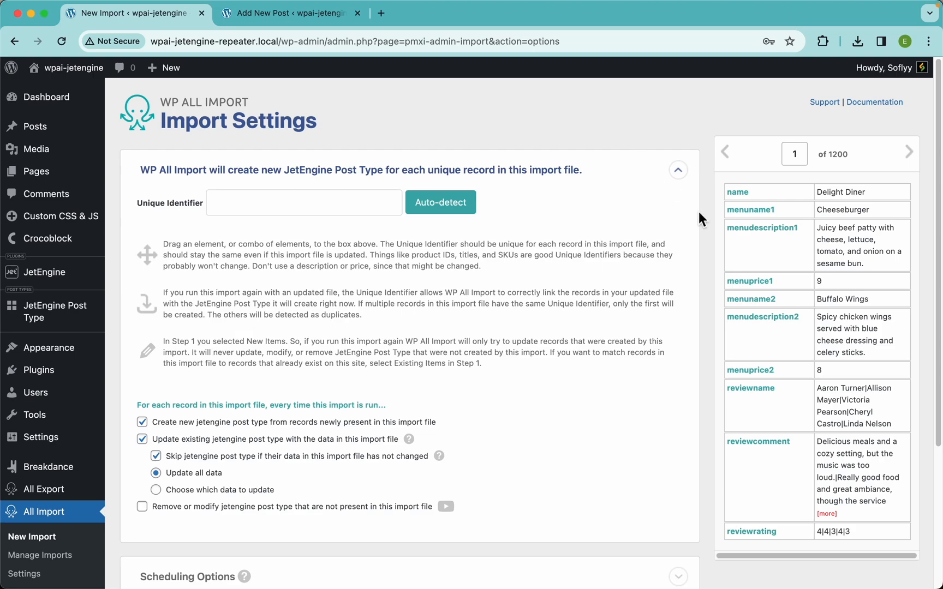
mouse_move(746, 198)
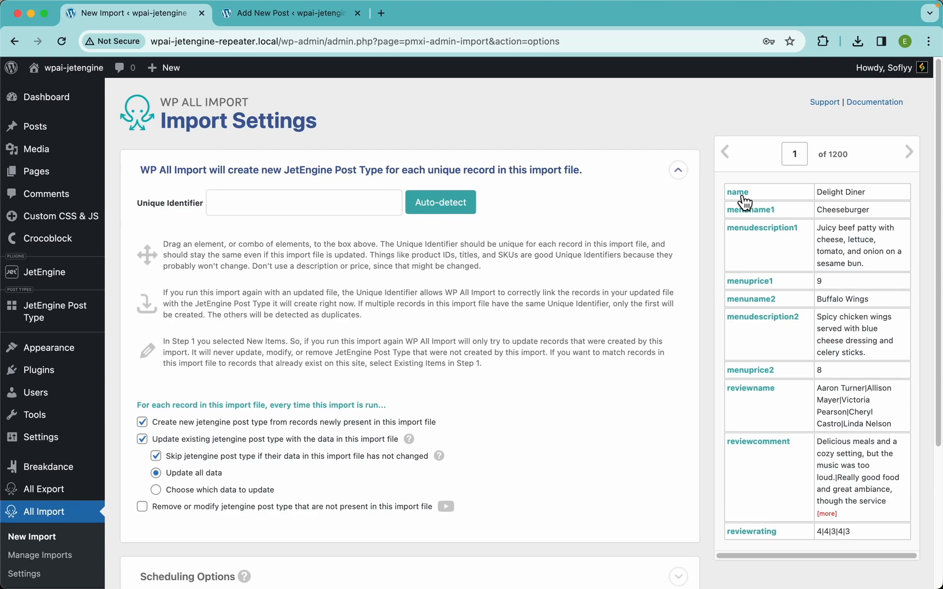
mouse_move(721, 176)
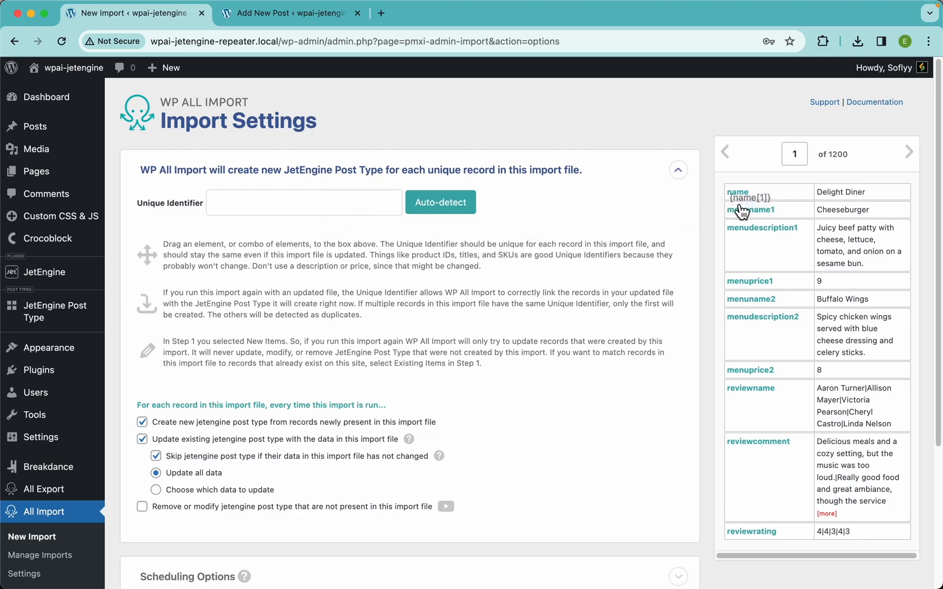
mouse_move(453, 235)
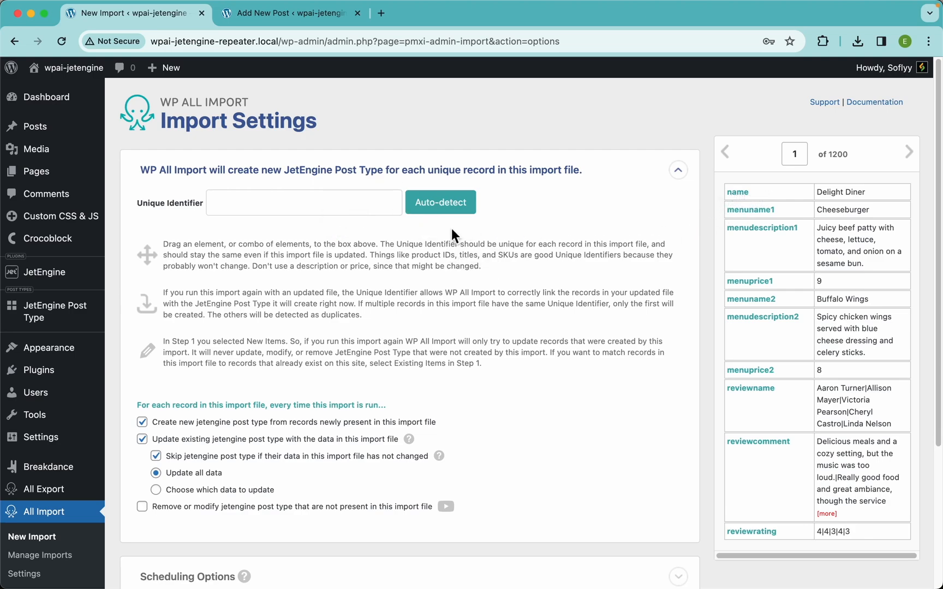
Set {name[1]} as the unique identifier and continue to the Confirm & Run summary.
click(440, 202)
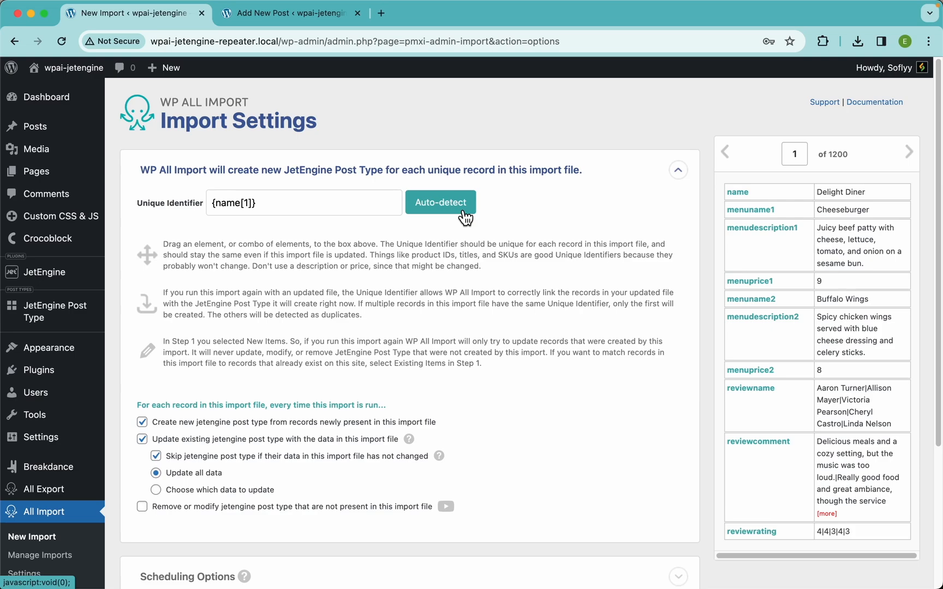
mouse_move(268, 159)
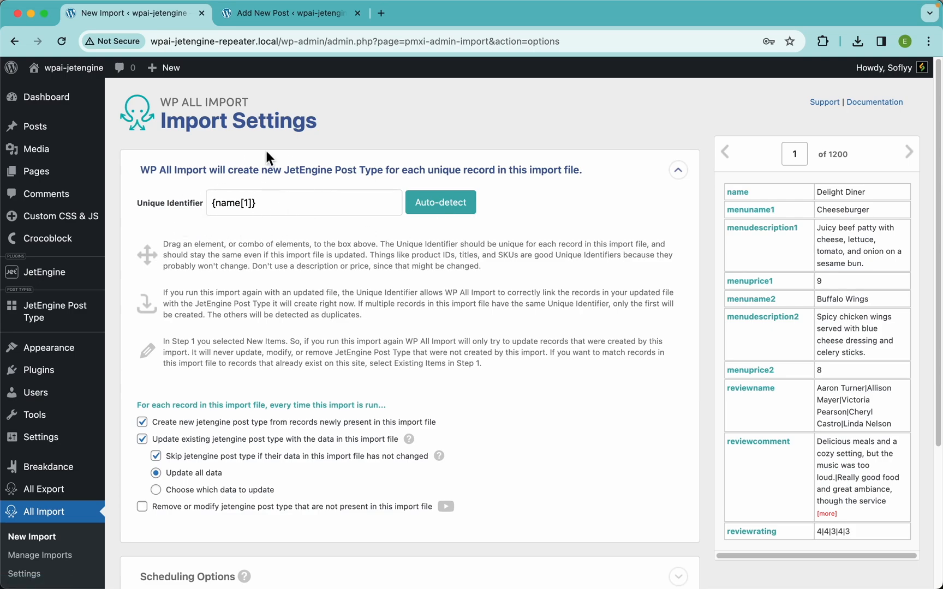
scroll(down, 3)
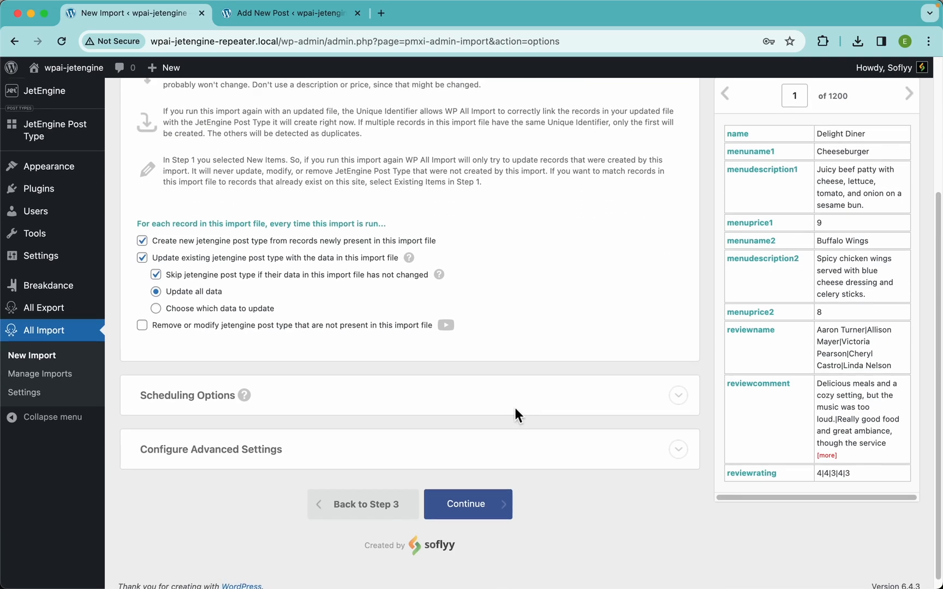
mouse_move(445, 265)
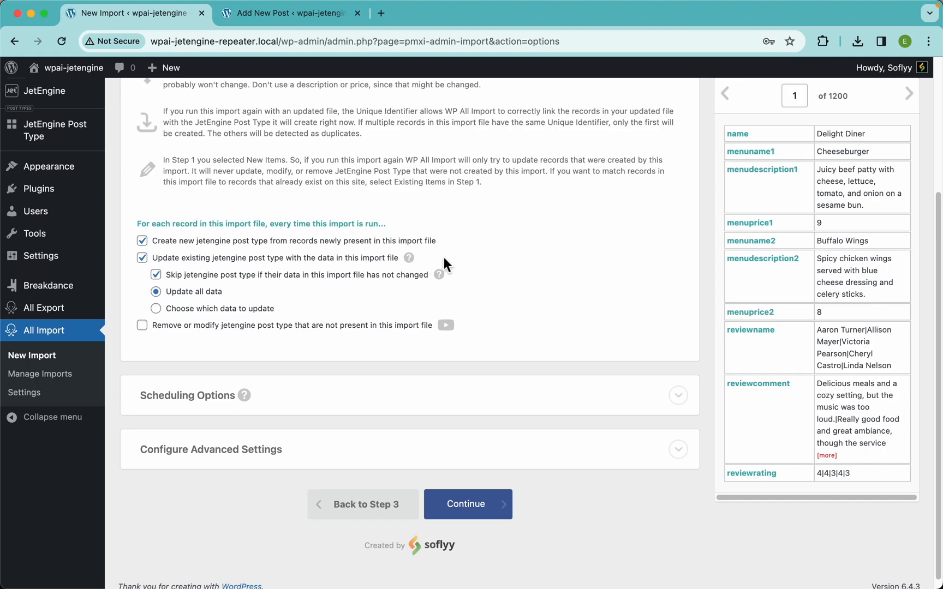
mouse_move(438, 275)
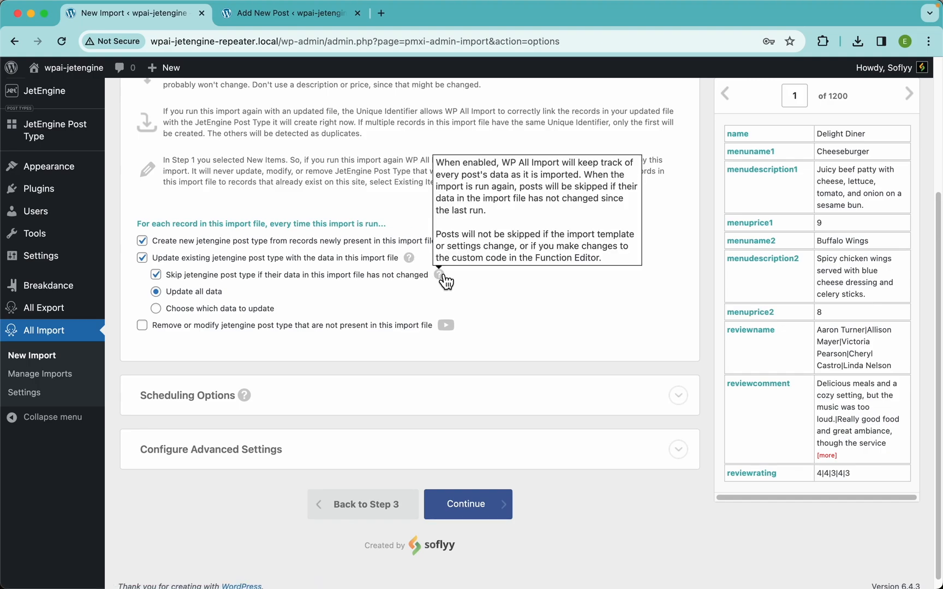
mouse_move(455, 231)
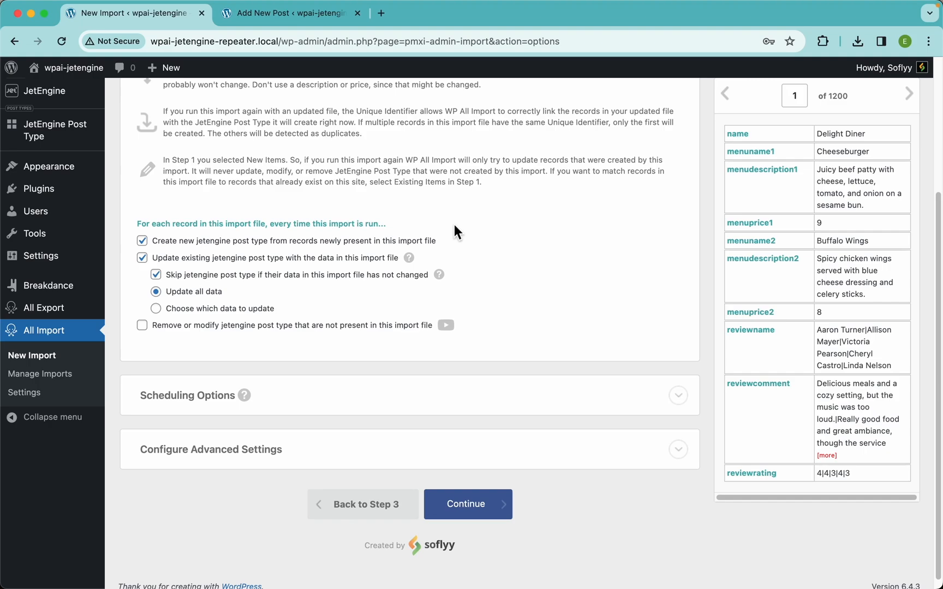
mouse_move(350, 240)
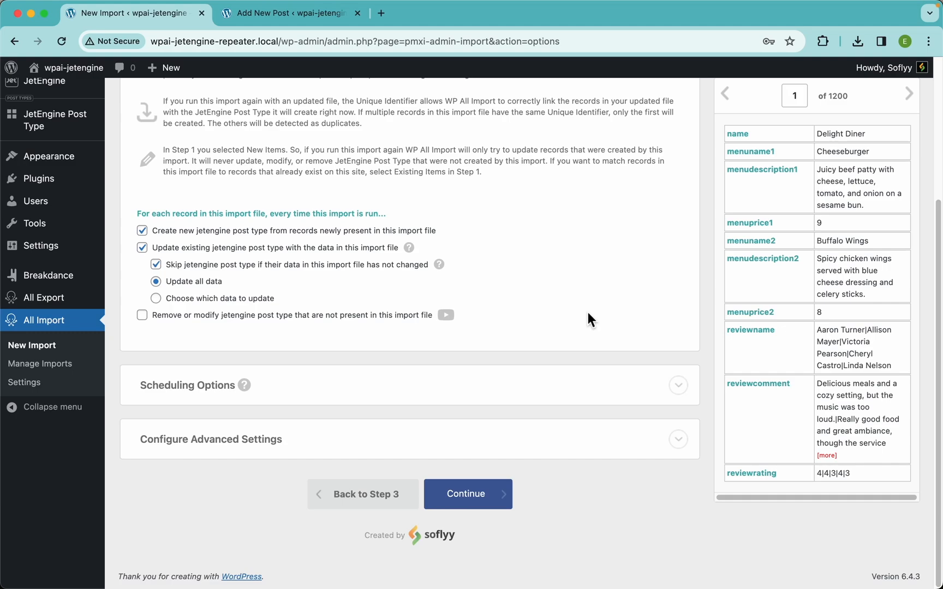
mouse_move(573, 351)
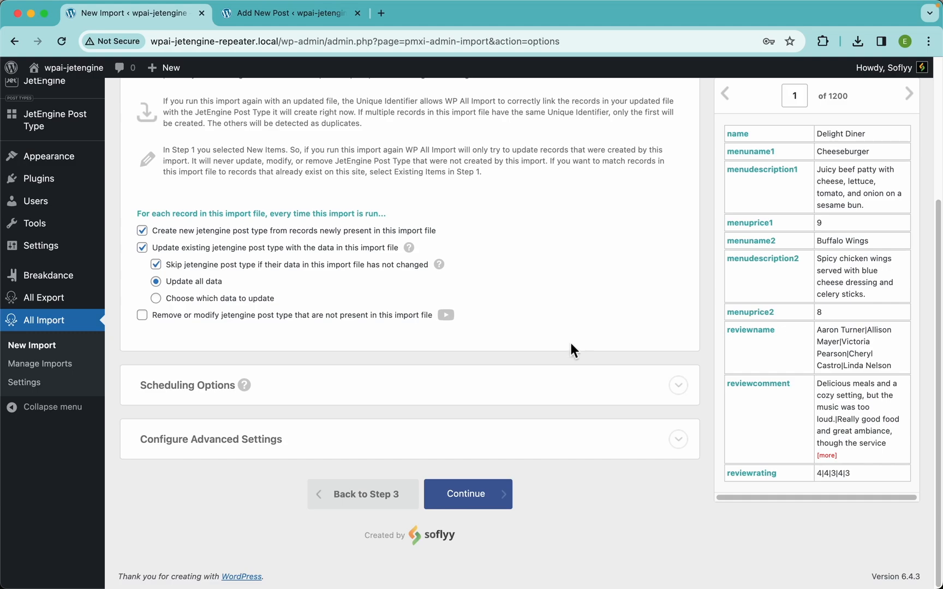
click(465, 494)
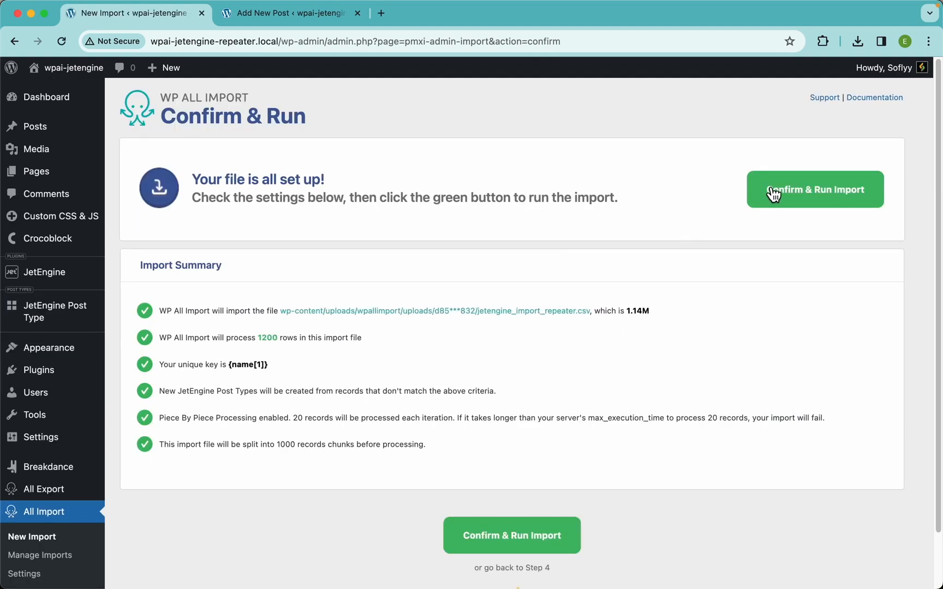
Run the import of all 1200 records and review the Import Complete summary.
click(814, 189)
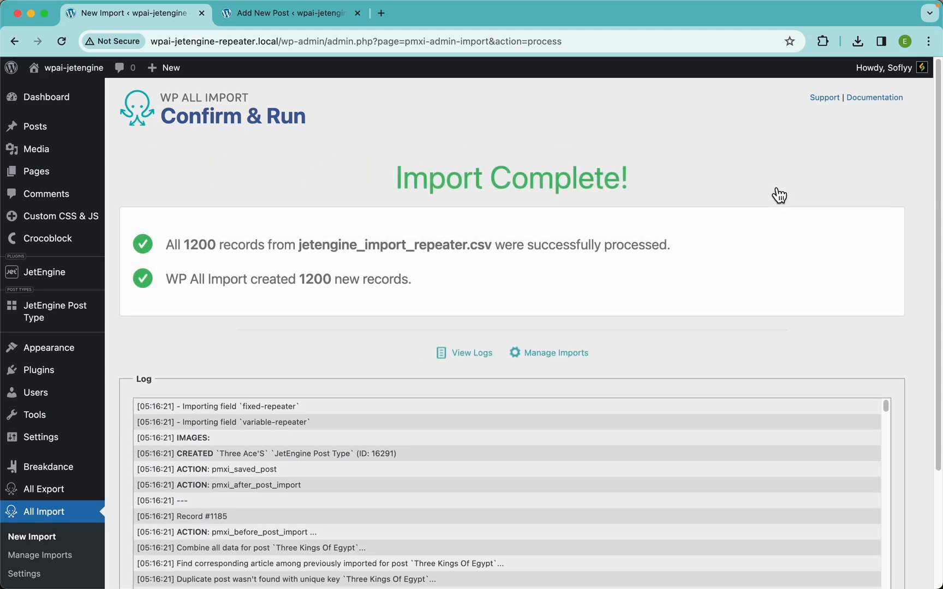
mouse_move(422, 236)
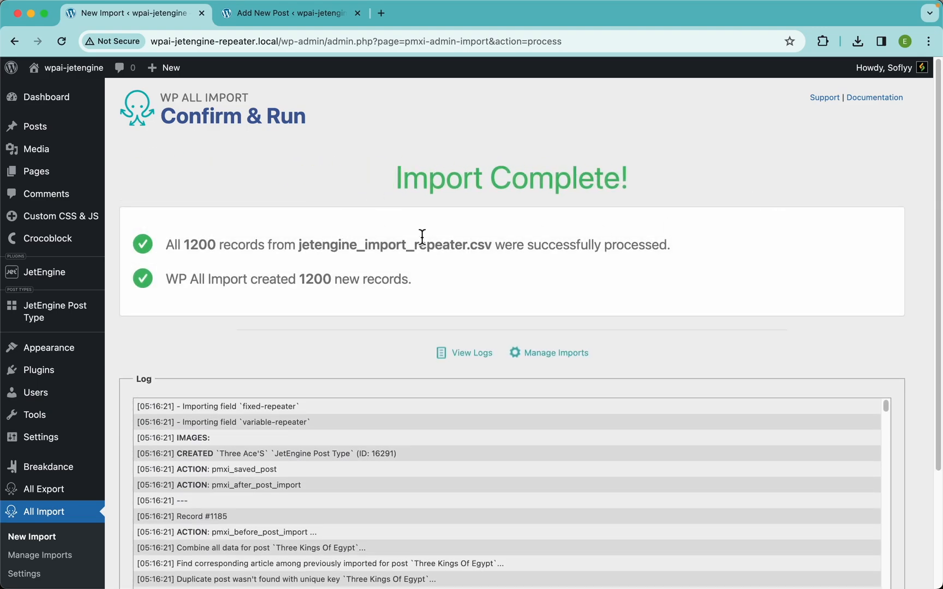
mouse_move(251, 274)
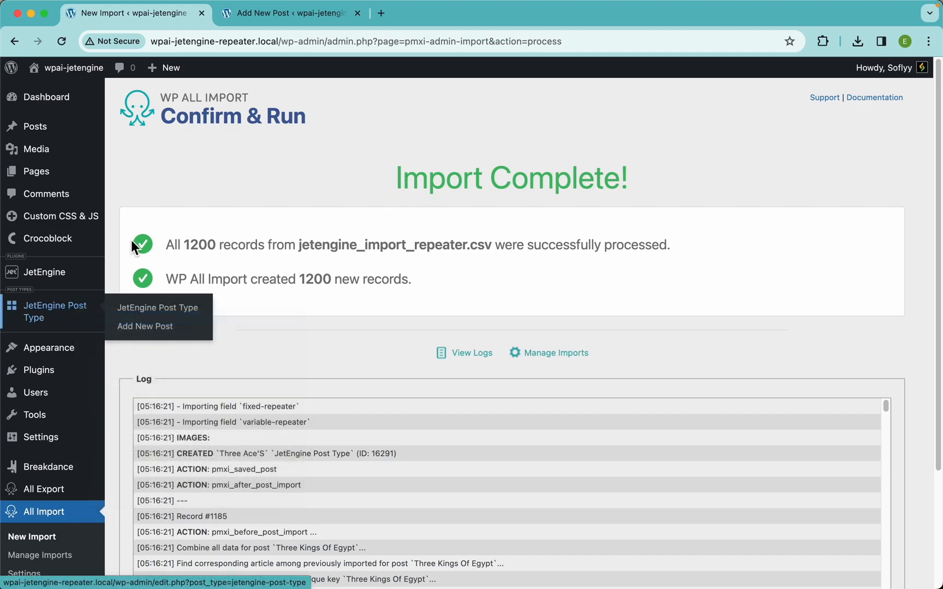
Open The Goddess from the JetEngine Post Type list of imported restaurants.
click(158, 307)
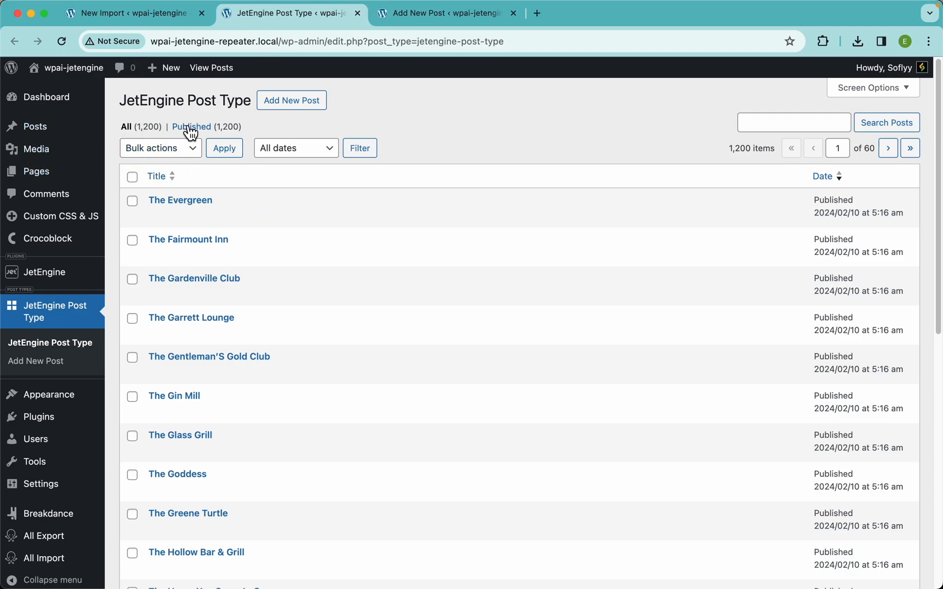
scroll(down, 3)
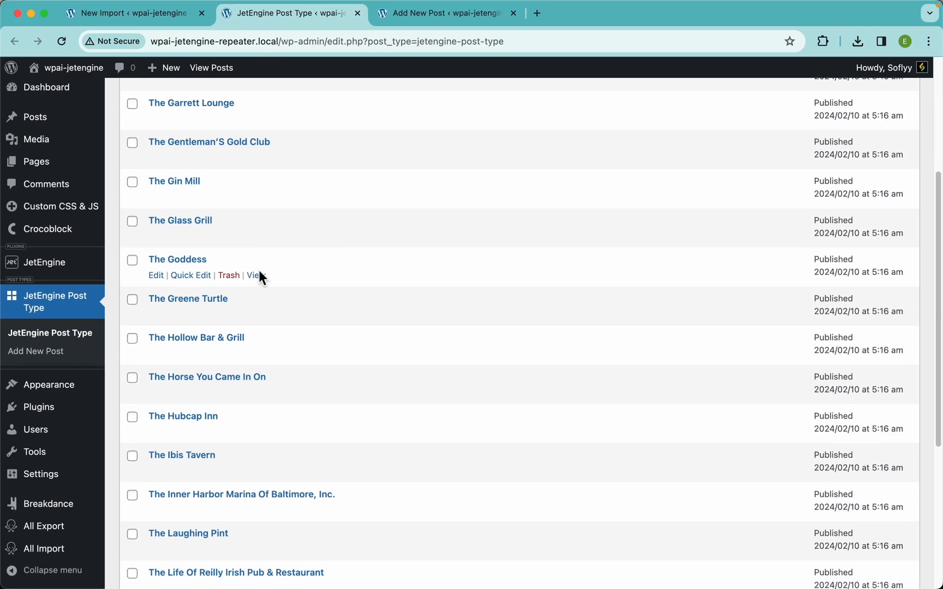
click(155, 276)
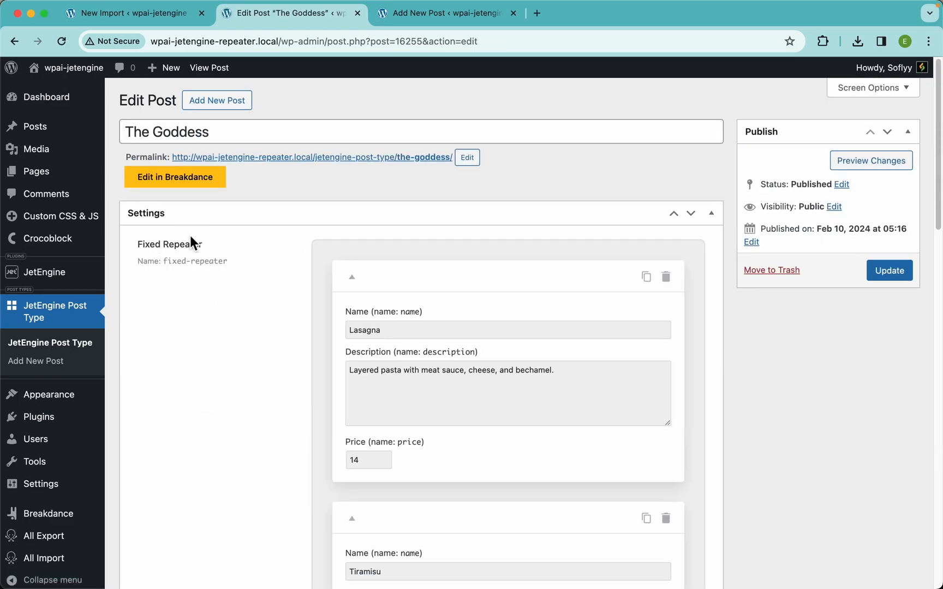
Review The Goddess's Fixed Repeater menu items and Variable Repeater reviews.
scroll(down, 3)
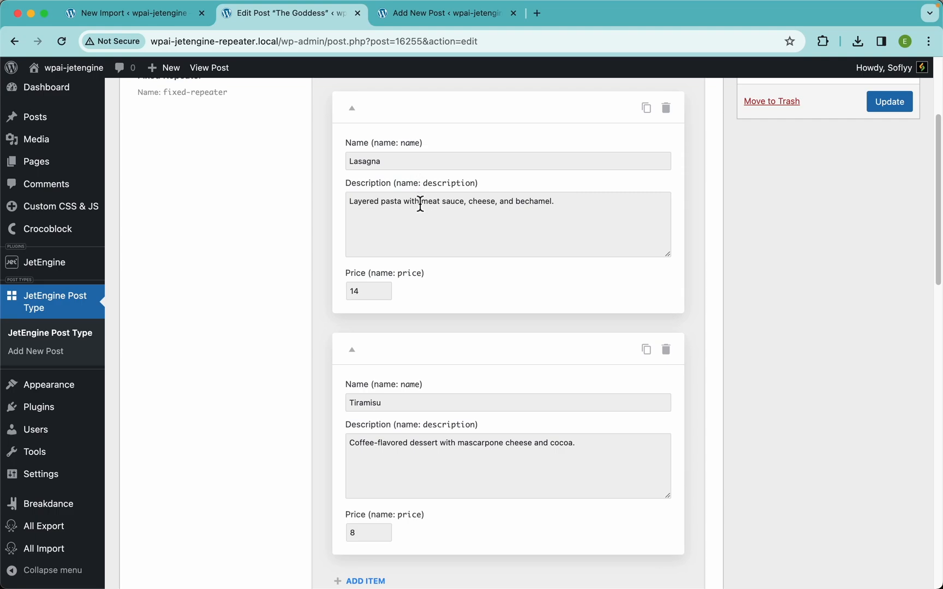
mouse_move(392, 300)
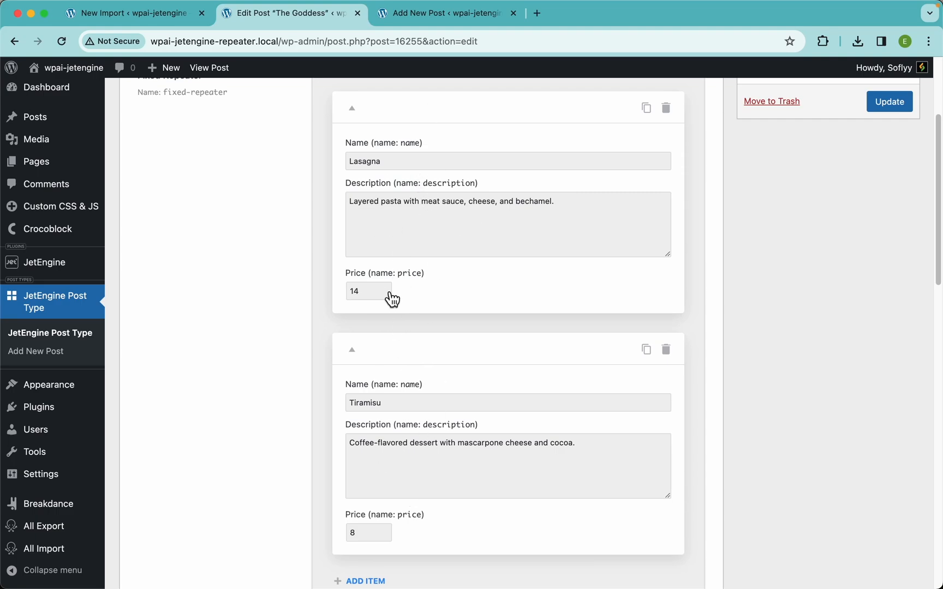
scroll(up, 3)
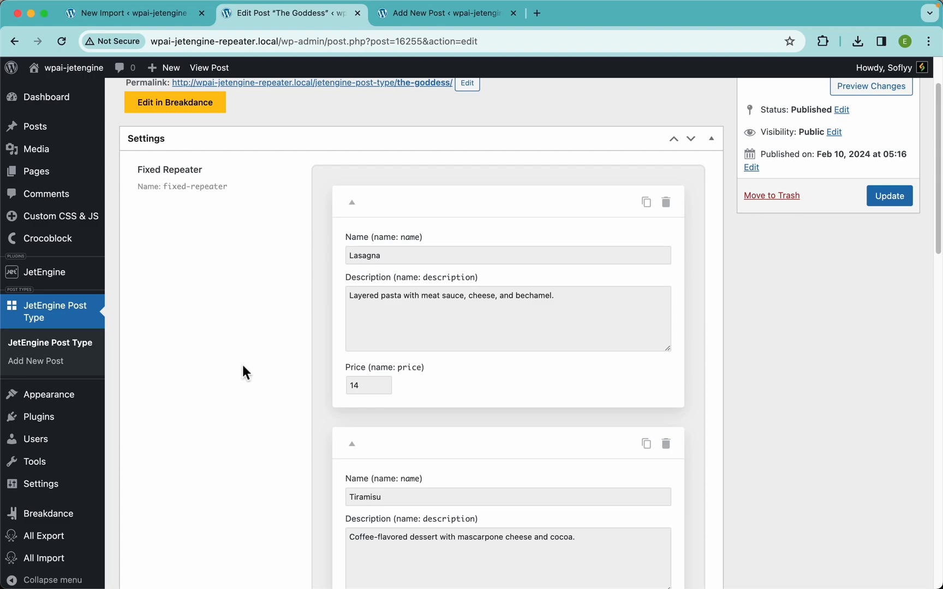
scroll(down, 3)
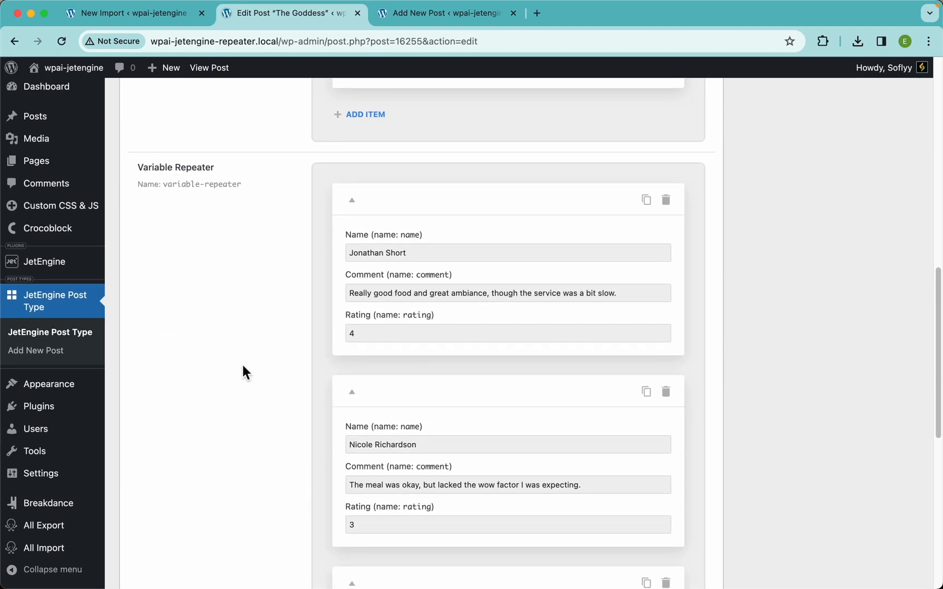
mouse_move(250, 296)
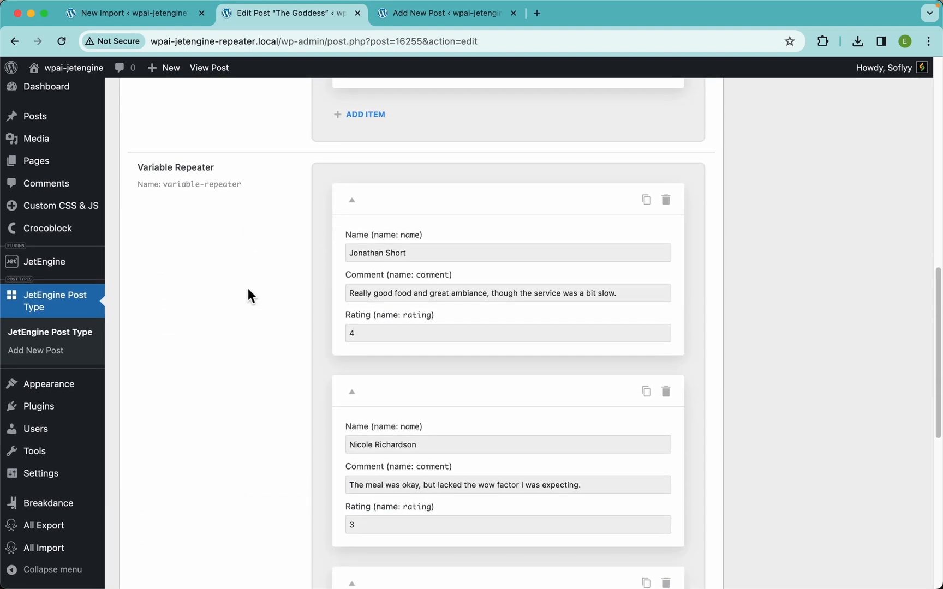
scroll(down, 3)
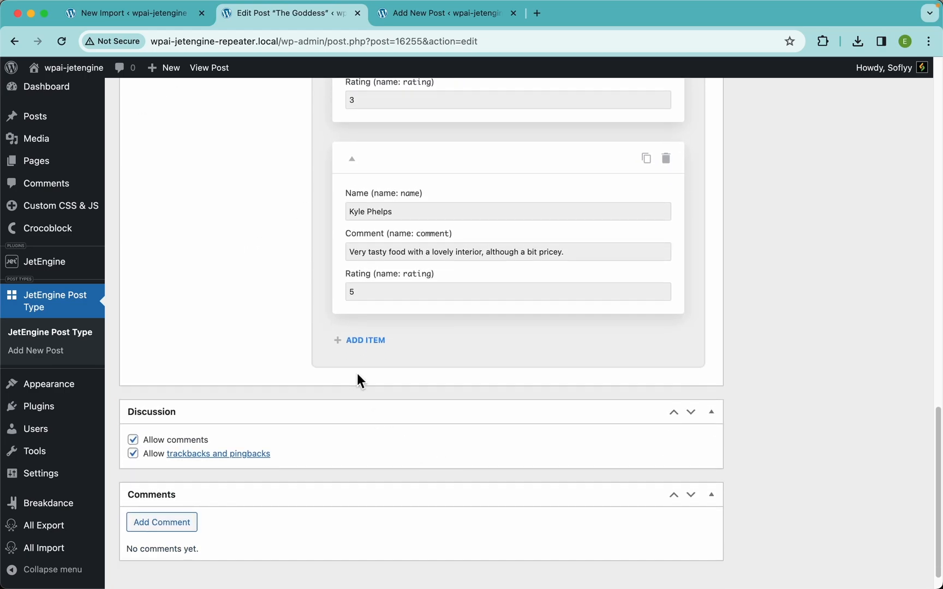
scroll(up, 3)
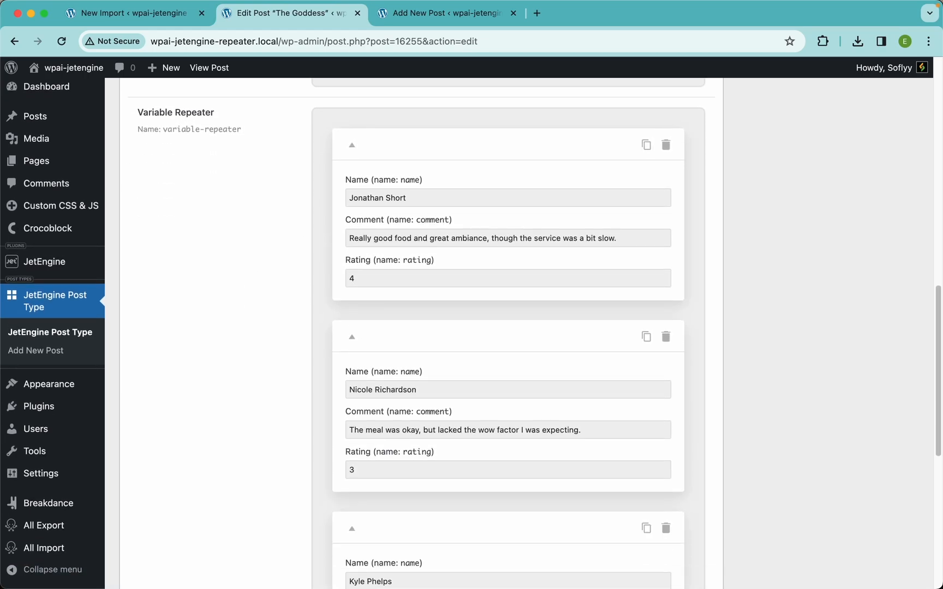
scroll(down, 3)
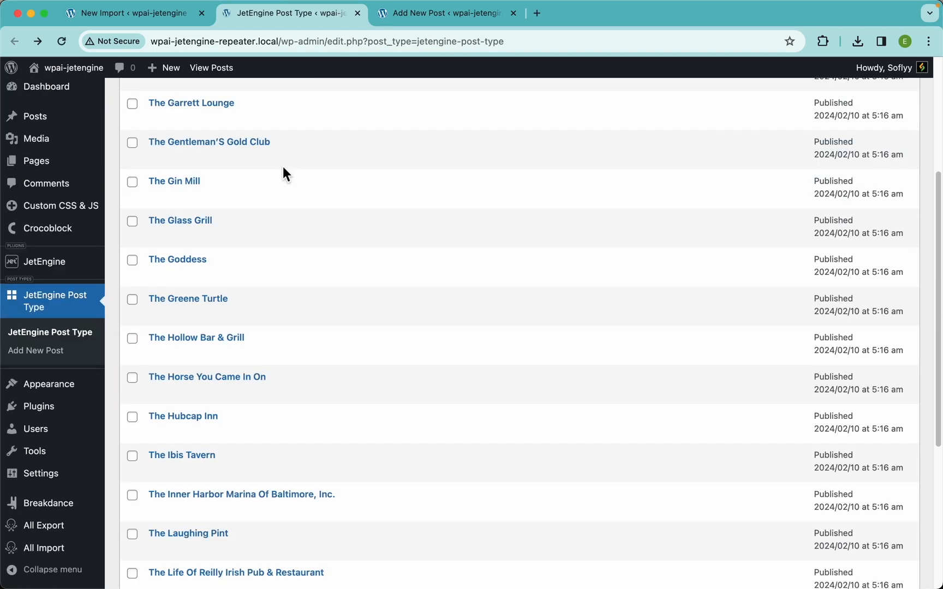
click(235, 572)
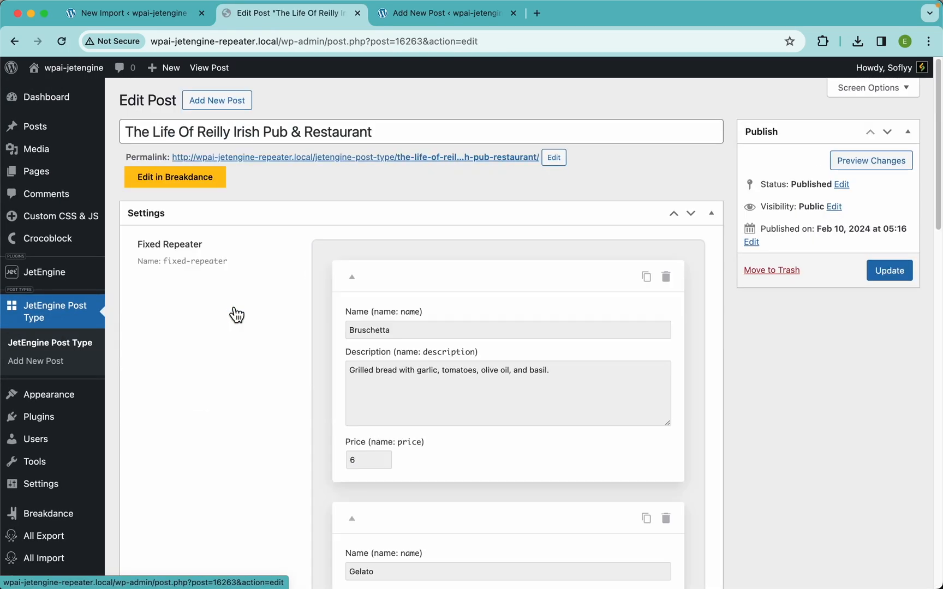
scroll(down, 3)
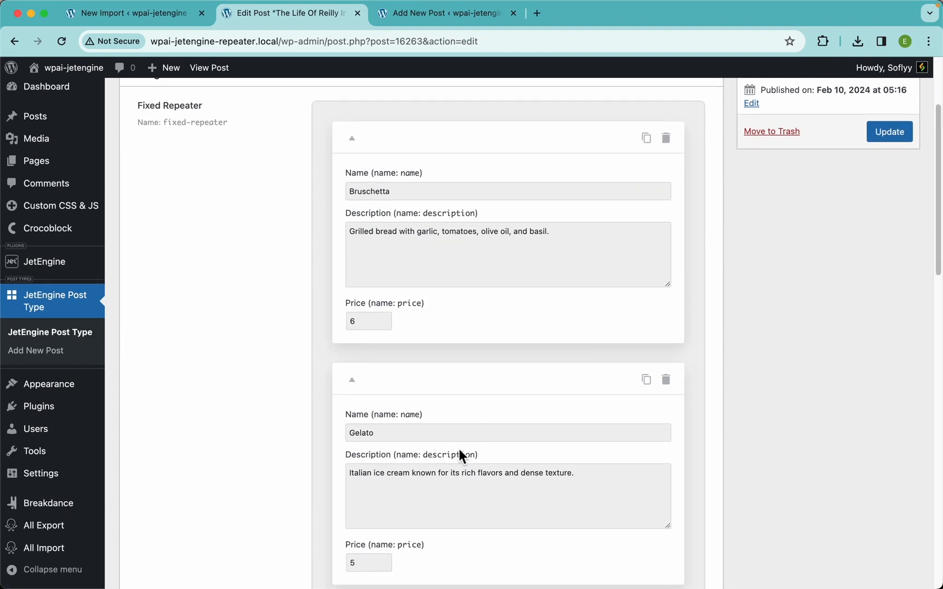
scroll(down, 3)
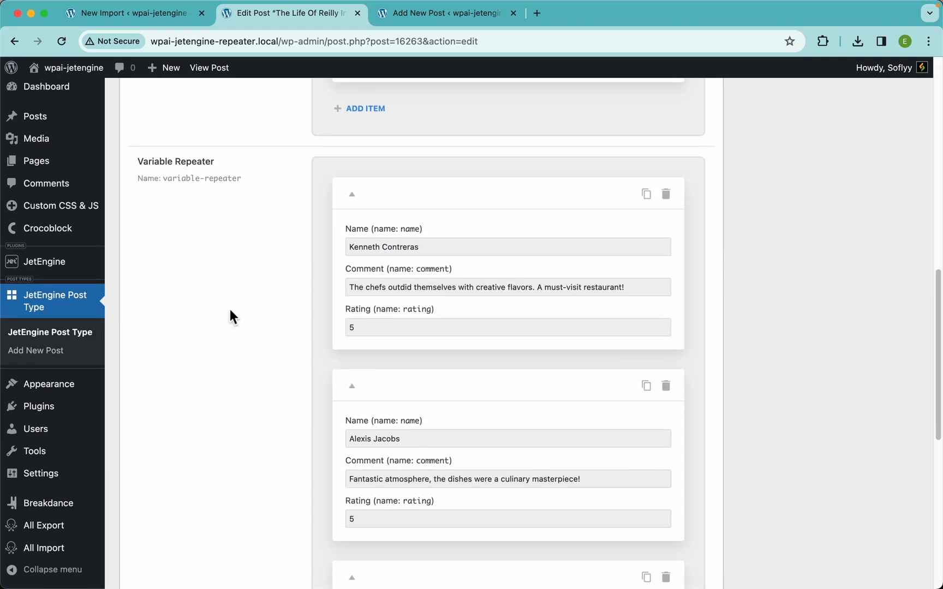
scroll(down, 3)
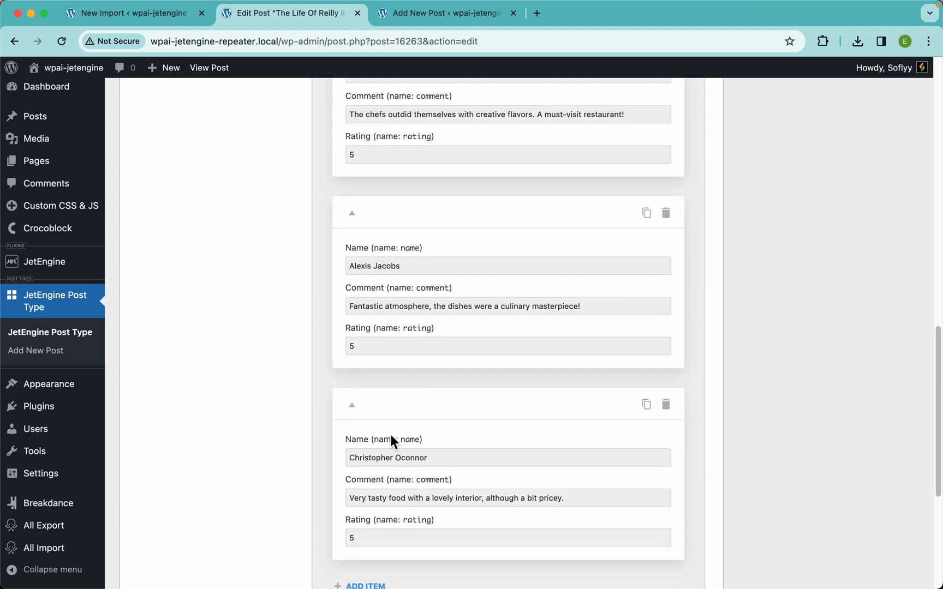
scroll(down, 3)
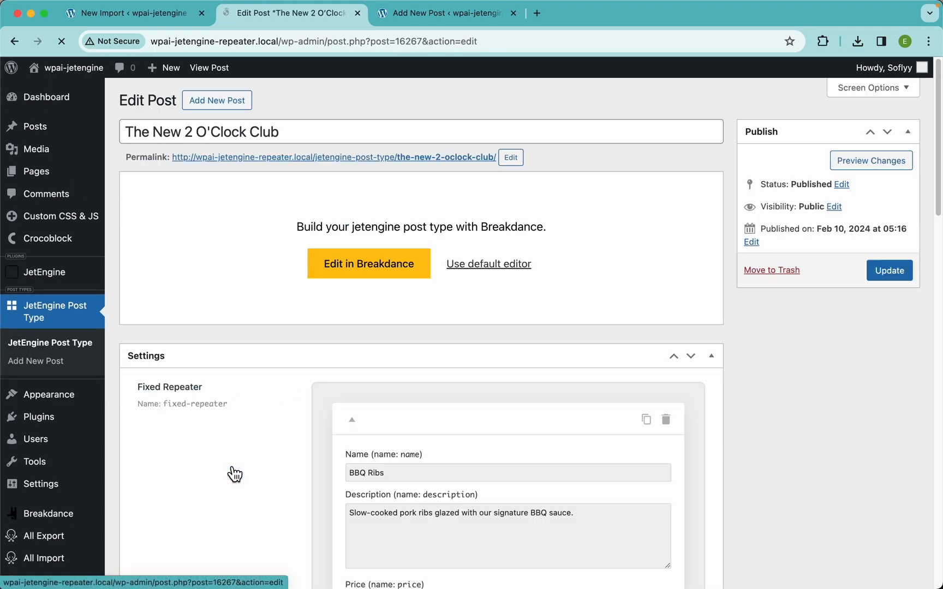
scroll(down, 3)
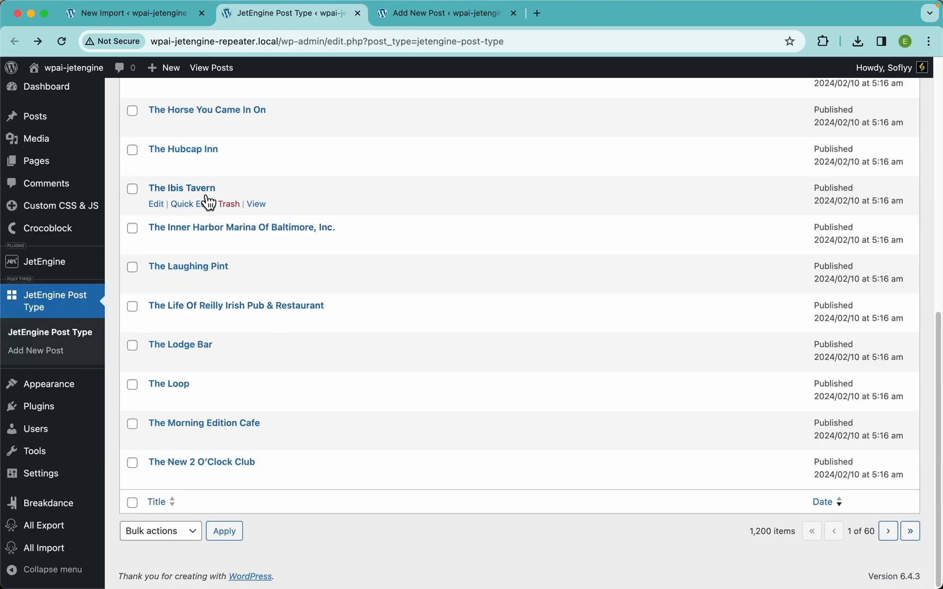
Open The Ibis Tavern and review its imported Fixed Repeater menu items and Variable Repeater reviews.
click(155, 204)
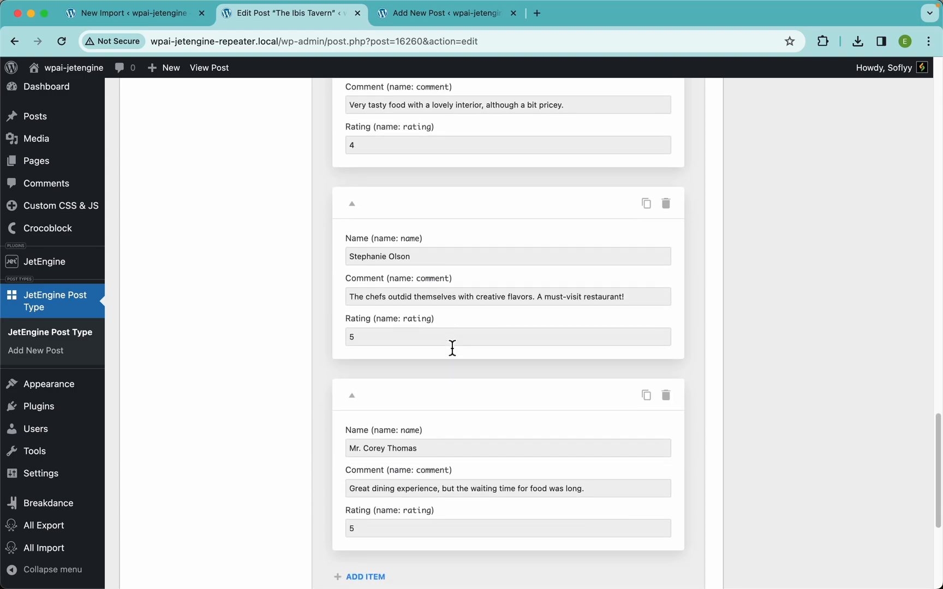
scroll(up, 3)
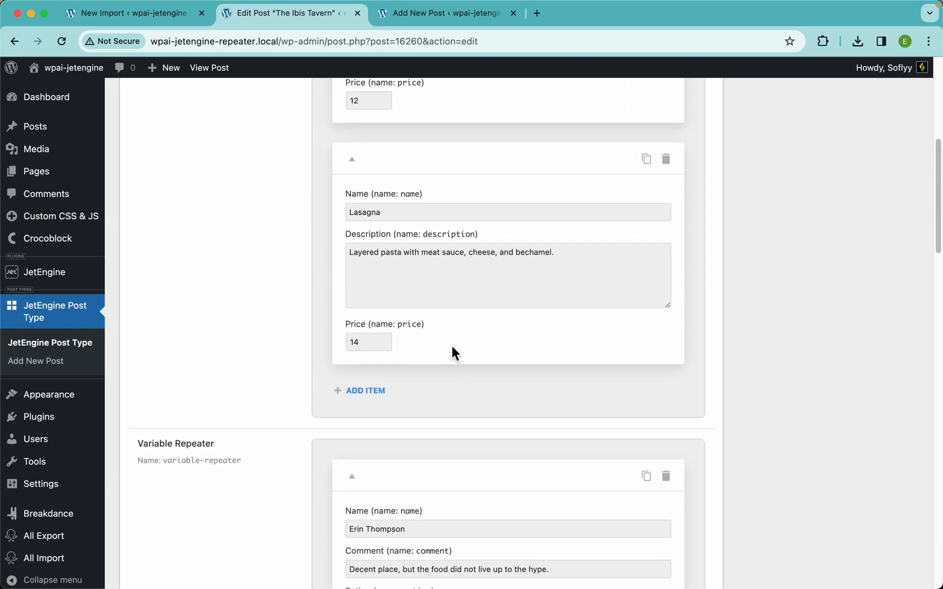
scroll(down, 3)
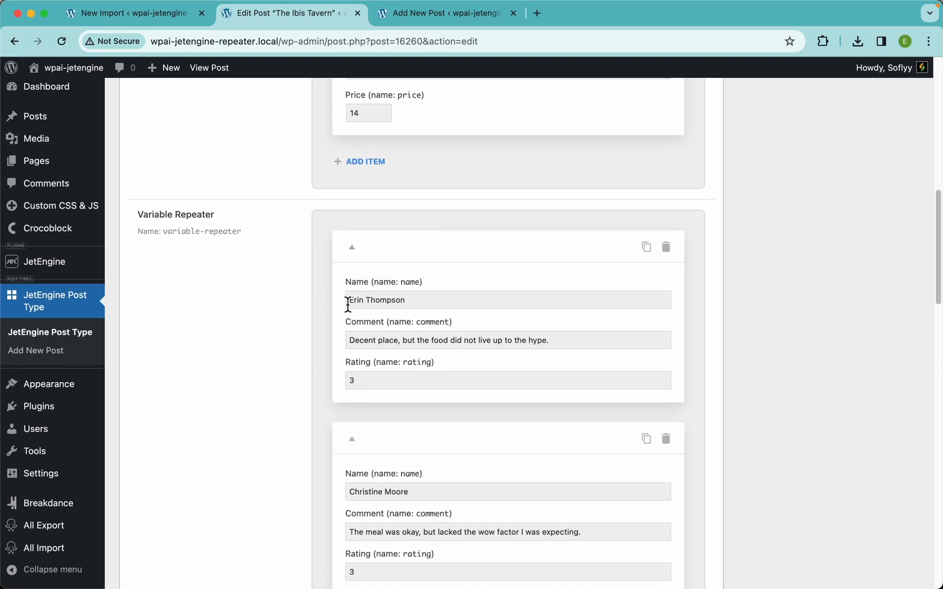
scroll(up, 3)
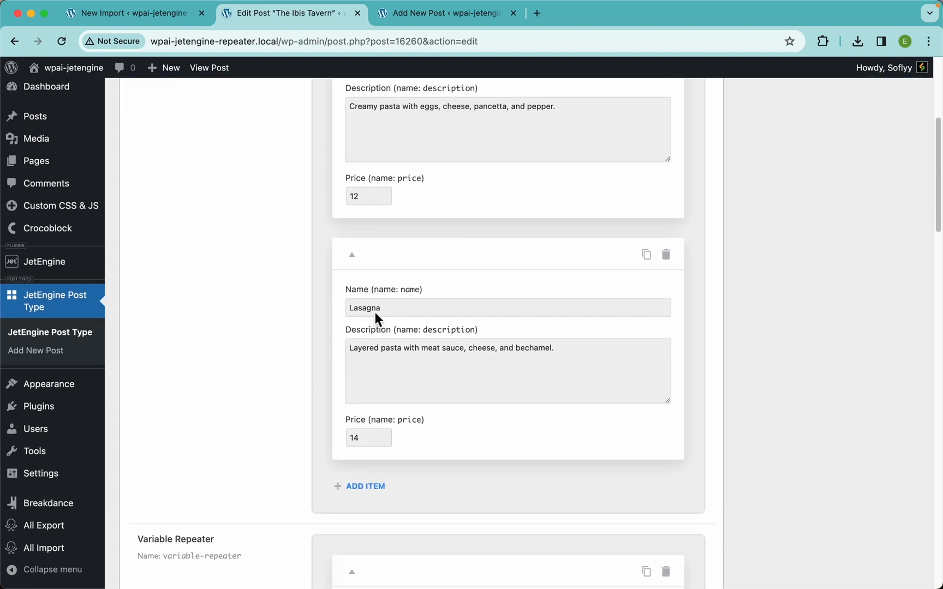
scroll(down, 3)
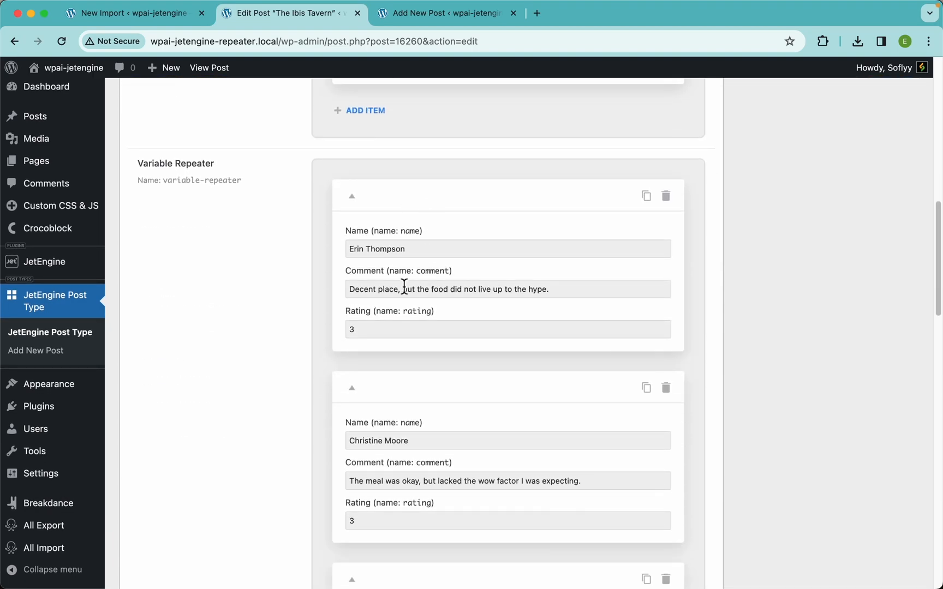
scroll(down, 3)
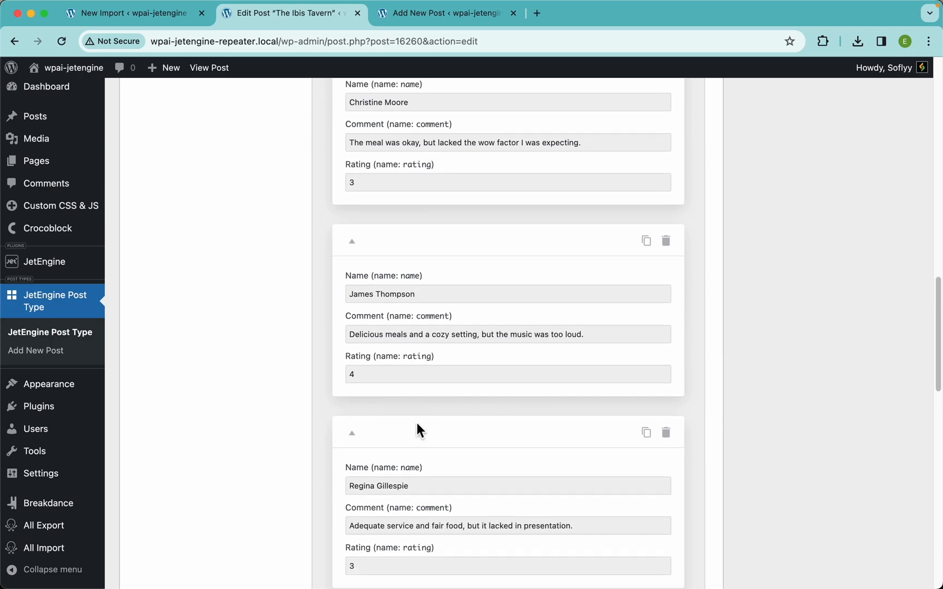
scroll(down, 3)
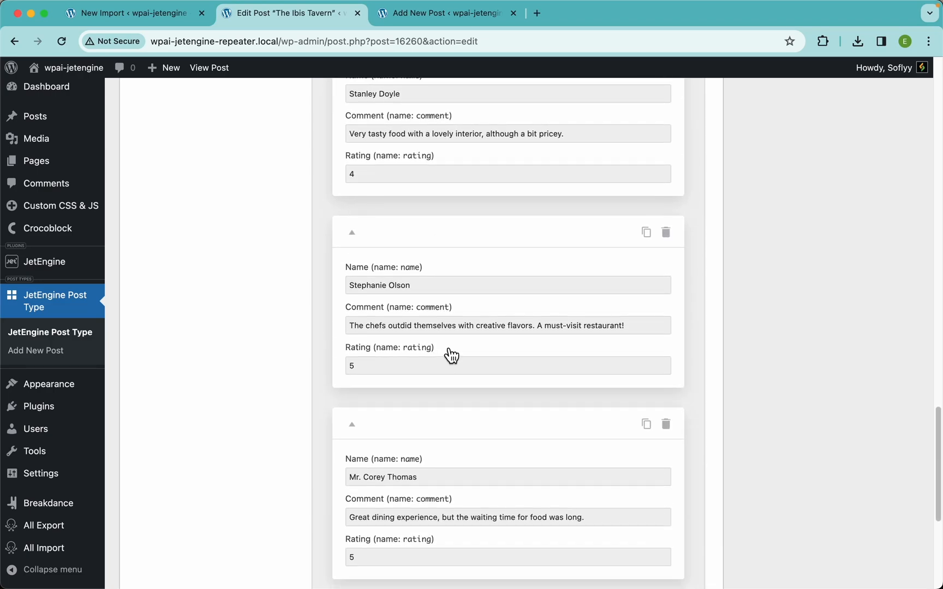
scroll(down, 3)
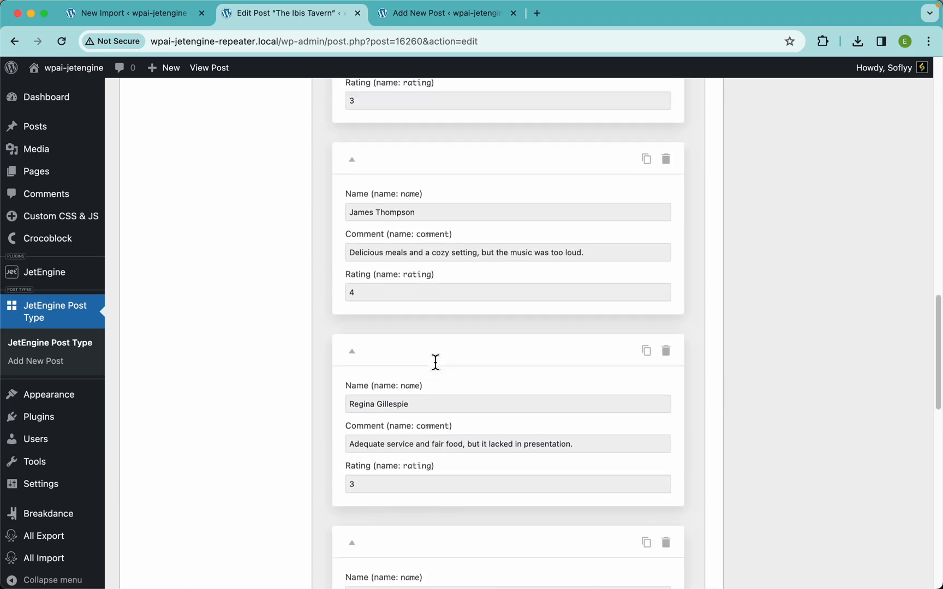
scroll(up, 3)
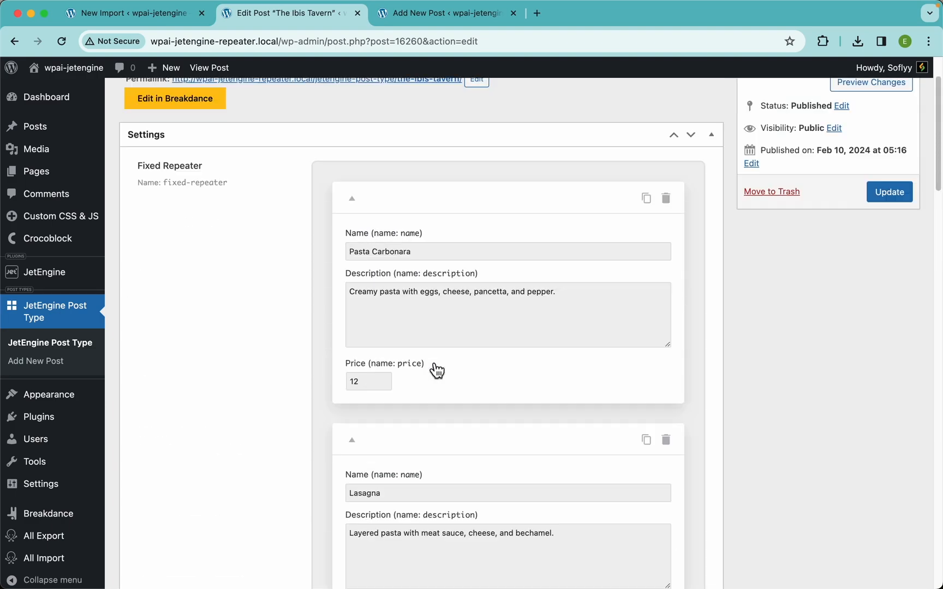
scroll(up, 3)
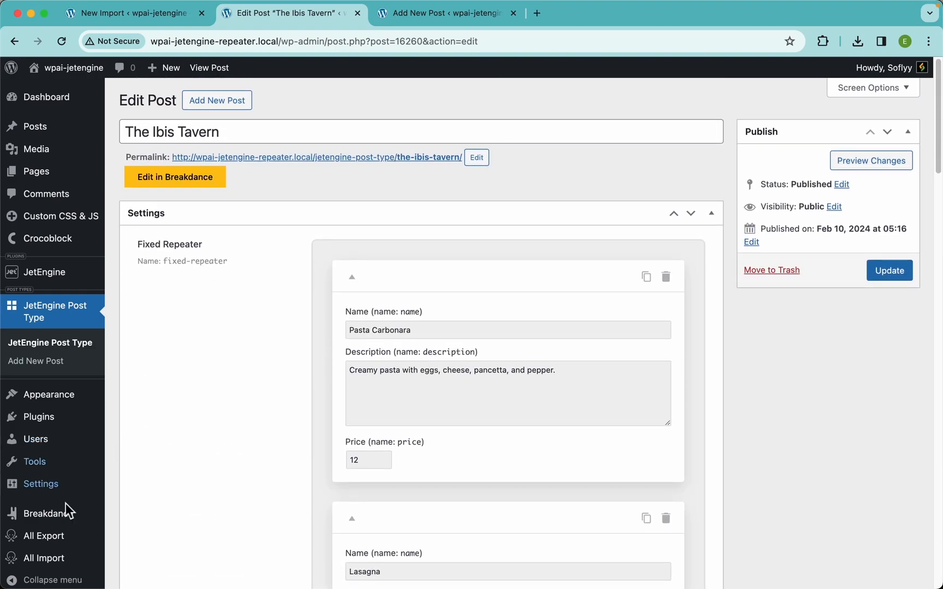